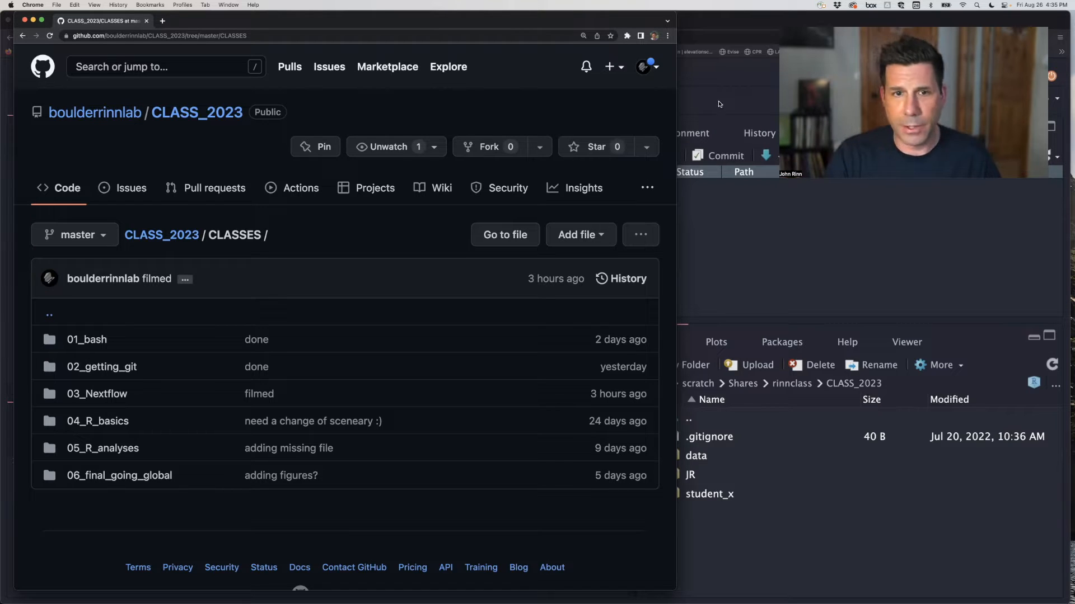
pyautogui.moveTo(394, 282)
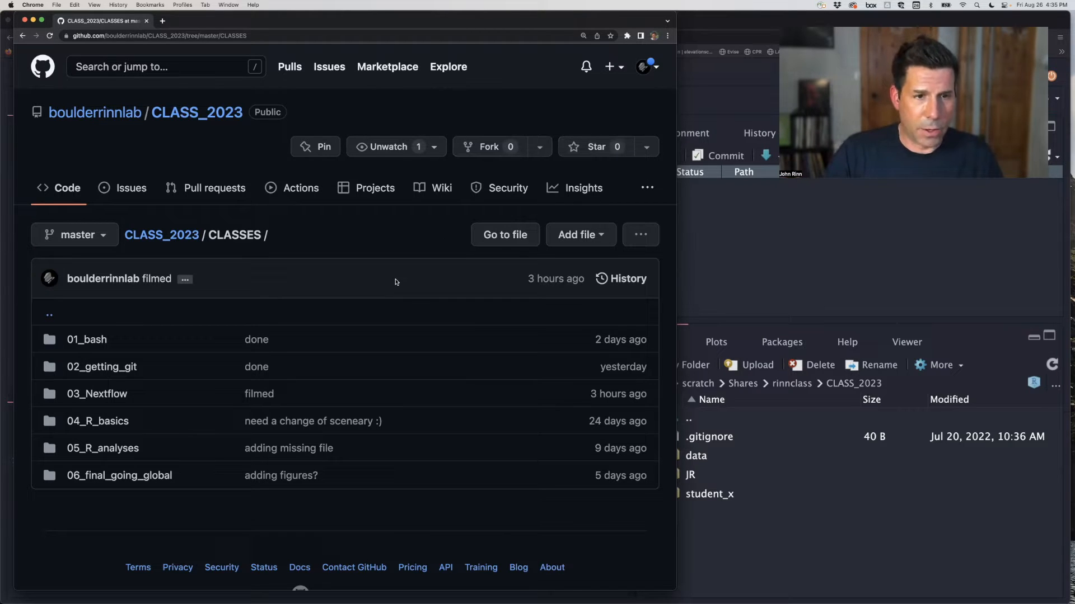
pyautogui.moveTo(112, 343)
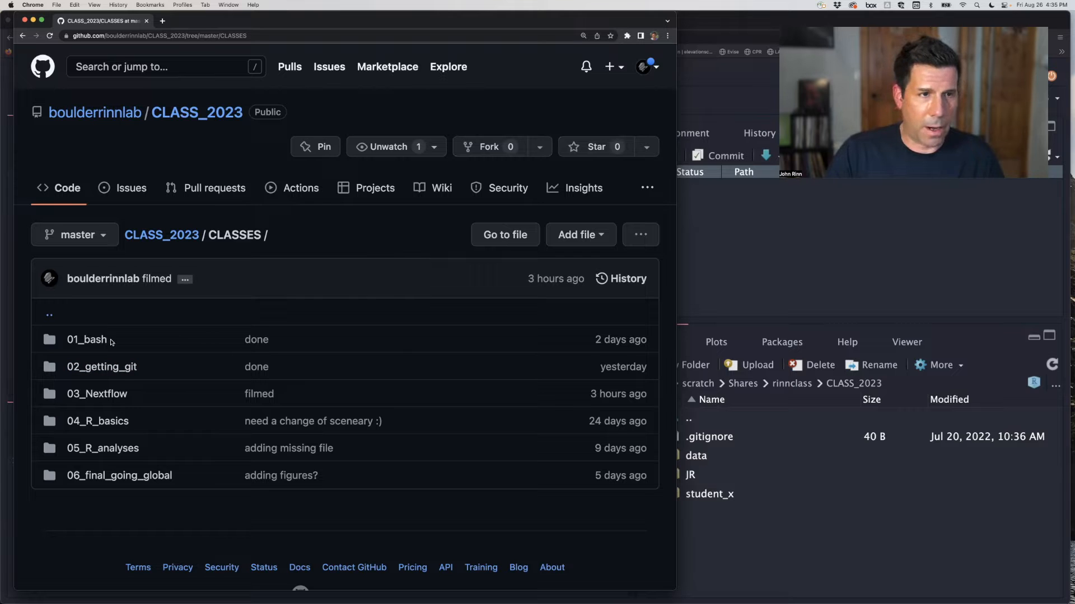
pyautogui.moveTo(146, 404)
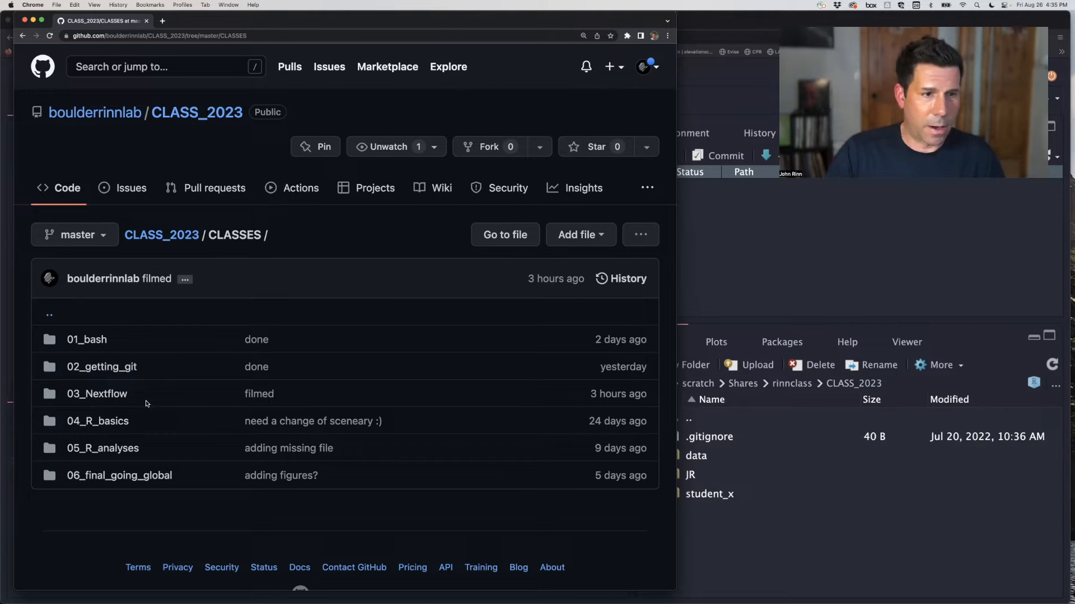
pyautogui.moveTo(97, 392)
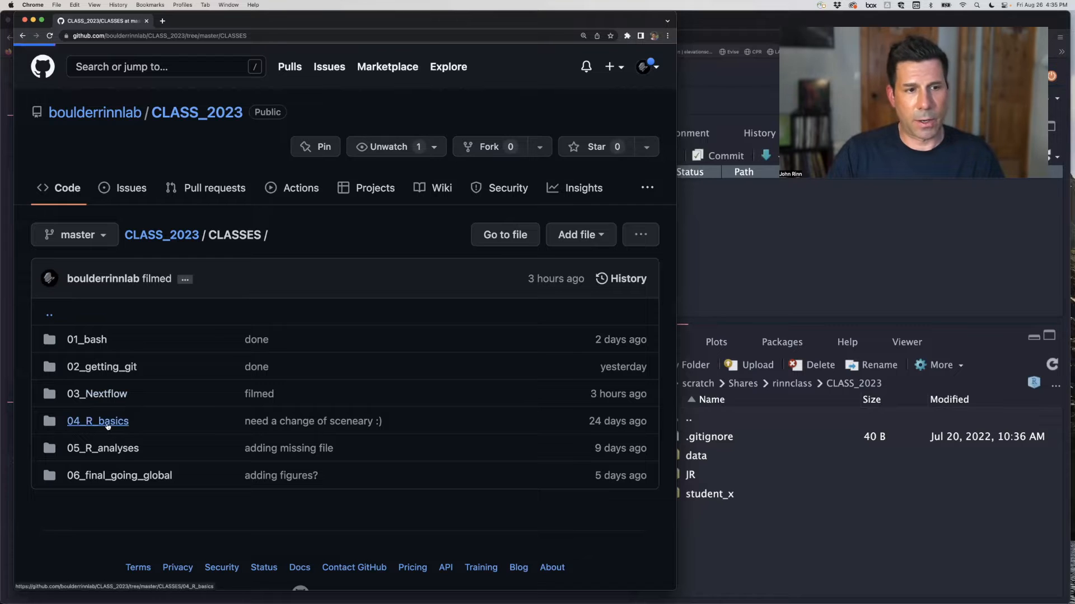
# Open the 04_R_basics folder in the CLASSES directory of the CLASS_2023 repository
pyautogui.click(98, 421)
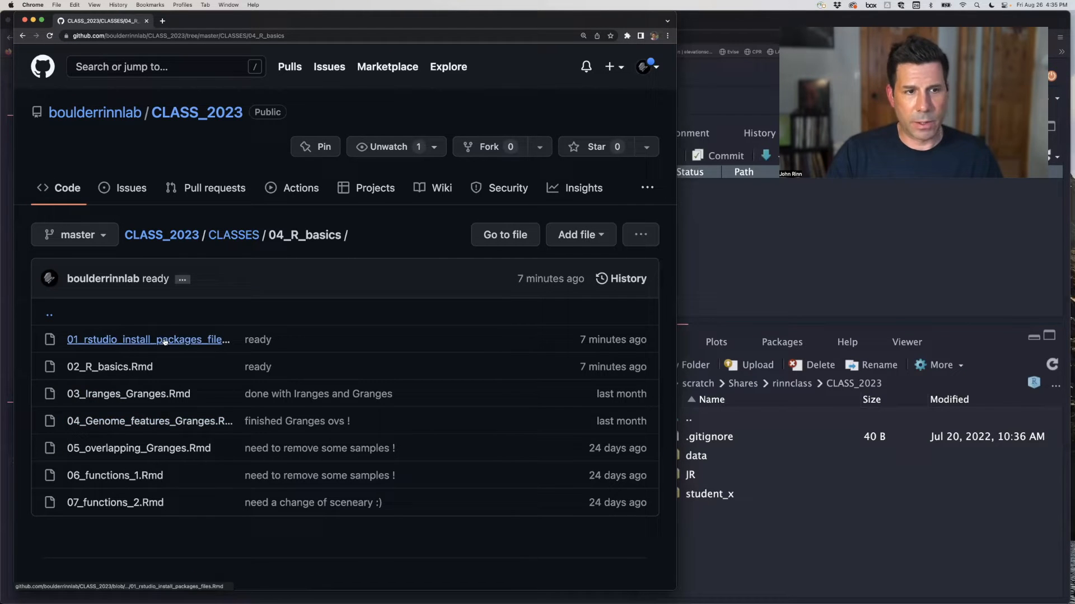
# Open 01_rstudio_install_packages_files.Rmd and read its setup, project and package installation sections
pyautogui.click(148, 340)
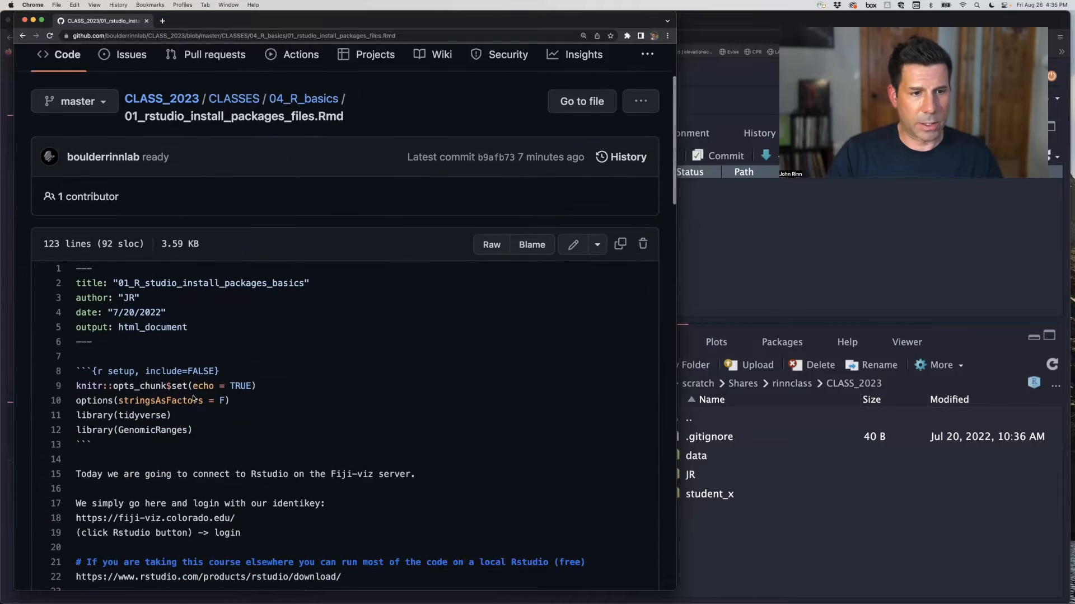
pyautogui.scroll(-3)
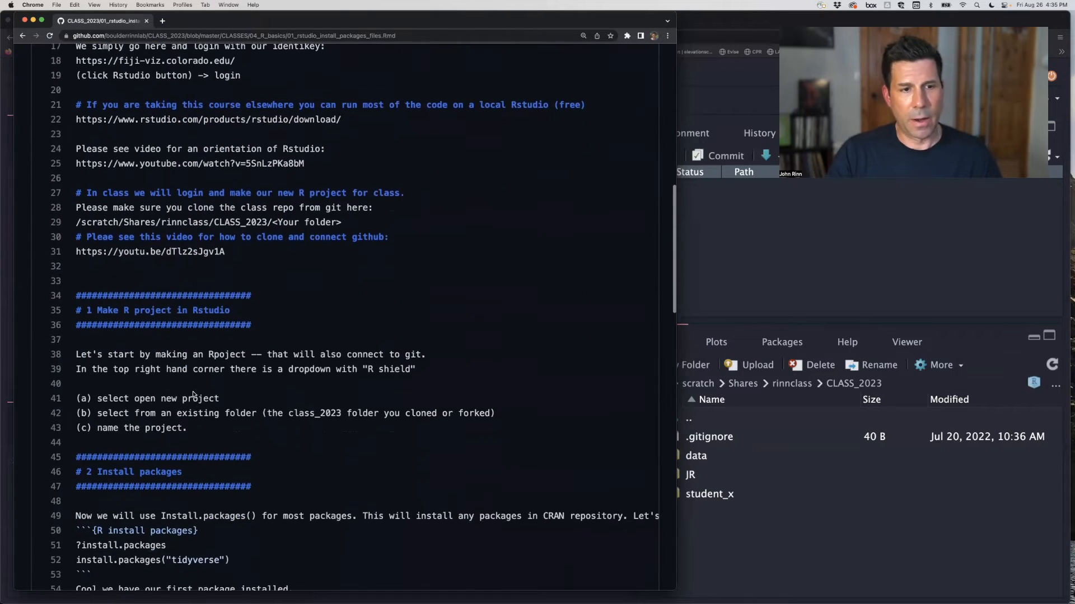
pyautogui.scroll(-3)
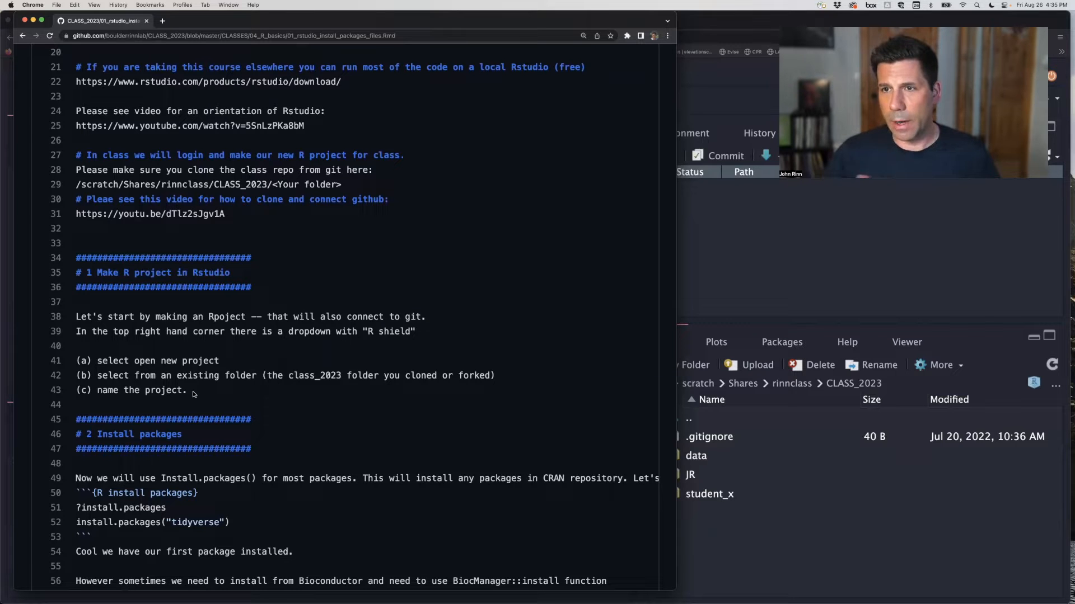
pyautogui.moveTo(242, 393)
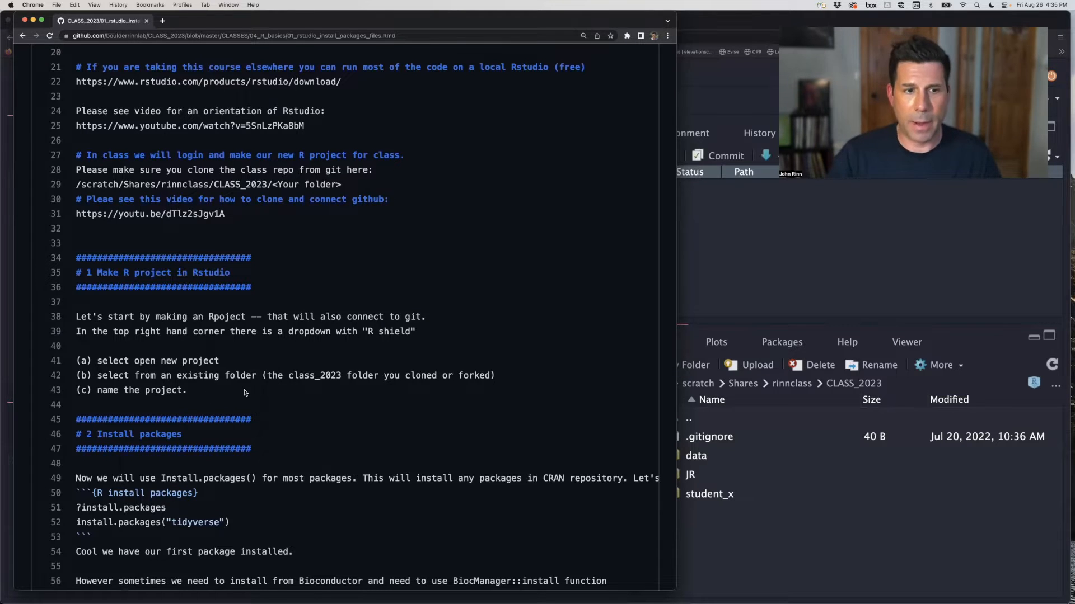
pyautogui.scroll(3)
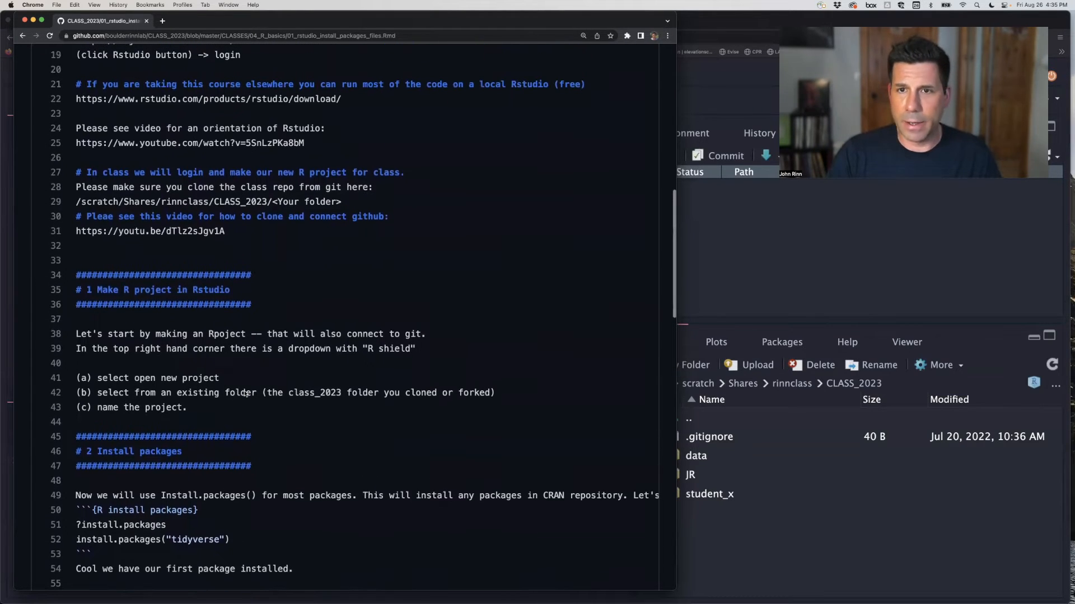
pyautogui.scroll(3)
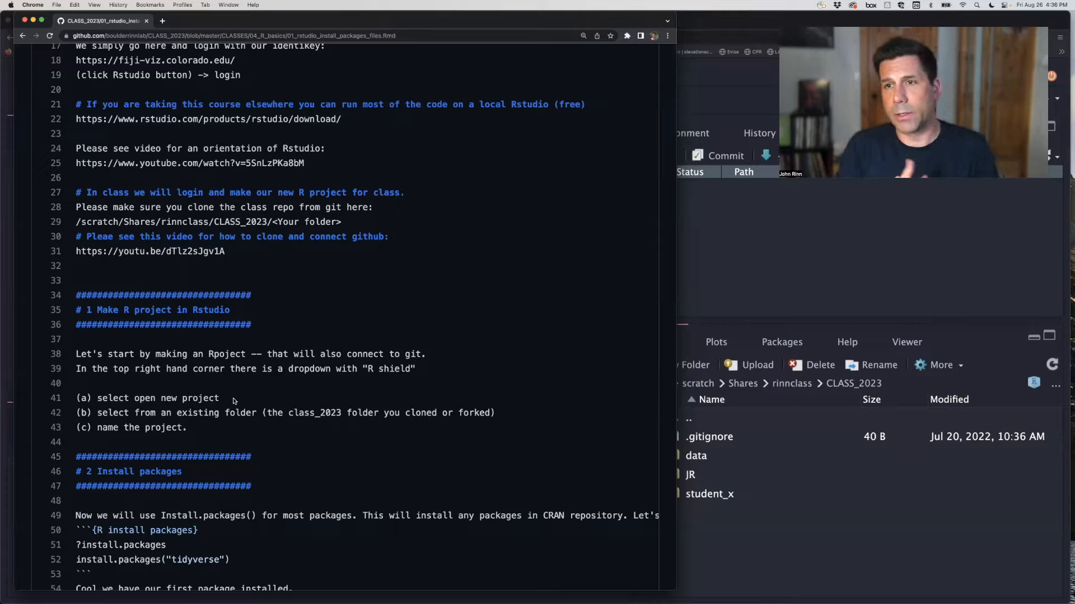
pyautogui.moveTo(305, 279)
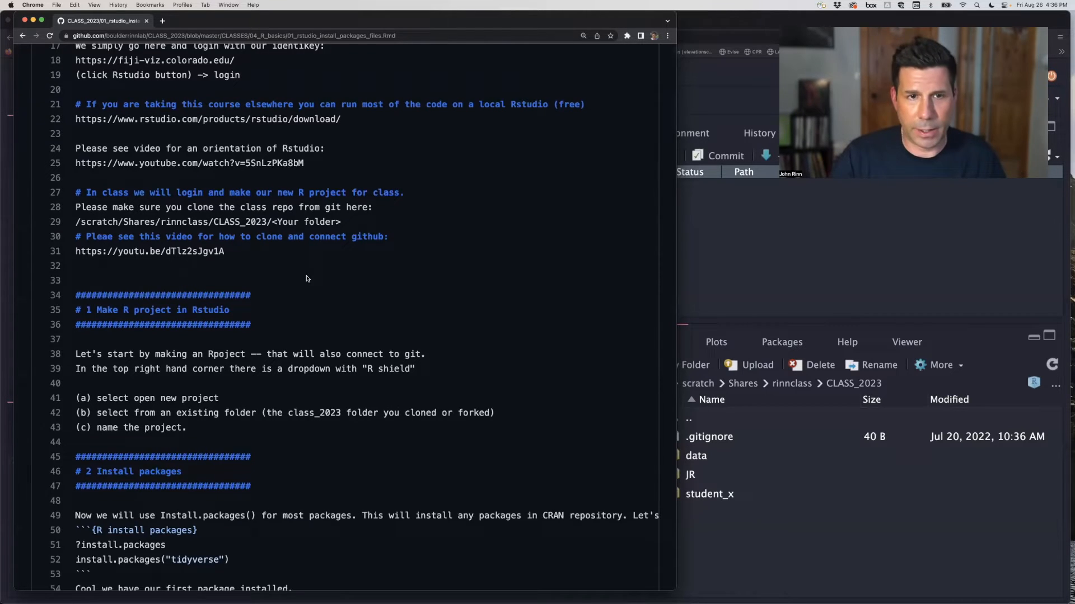
pyautogui.scroll(3)
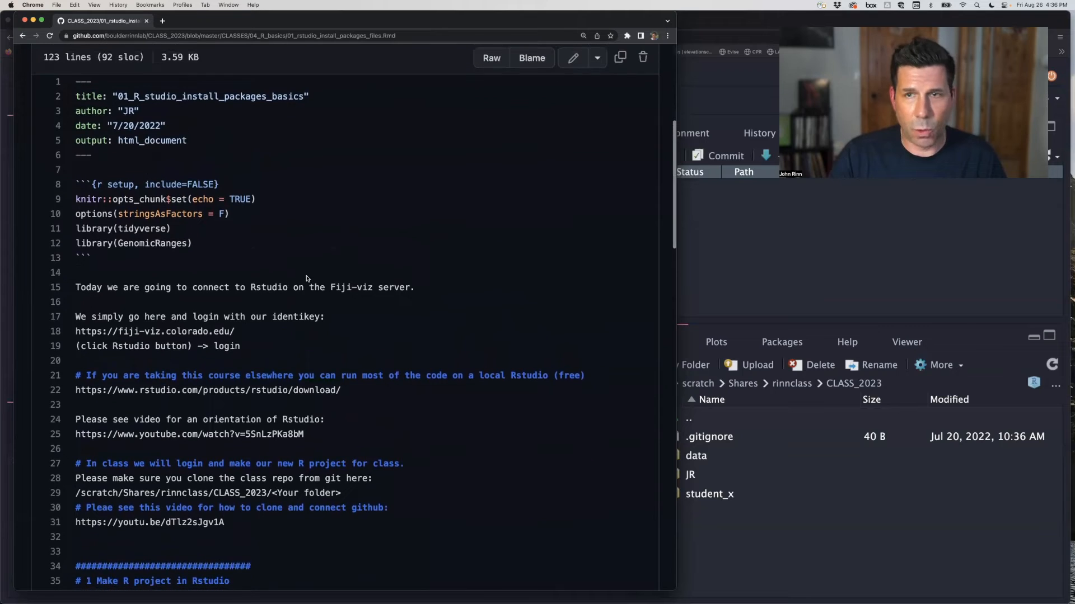
pyautogui.scroll(3)
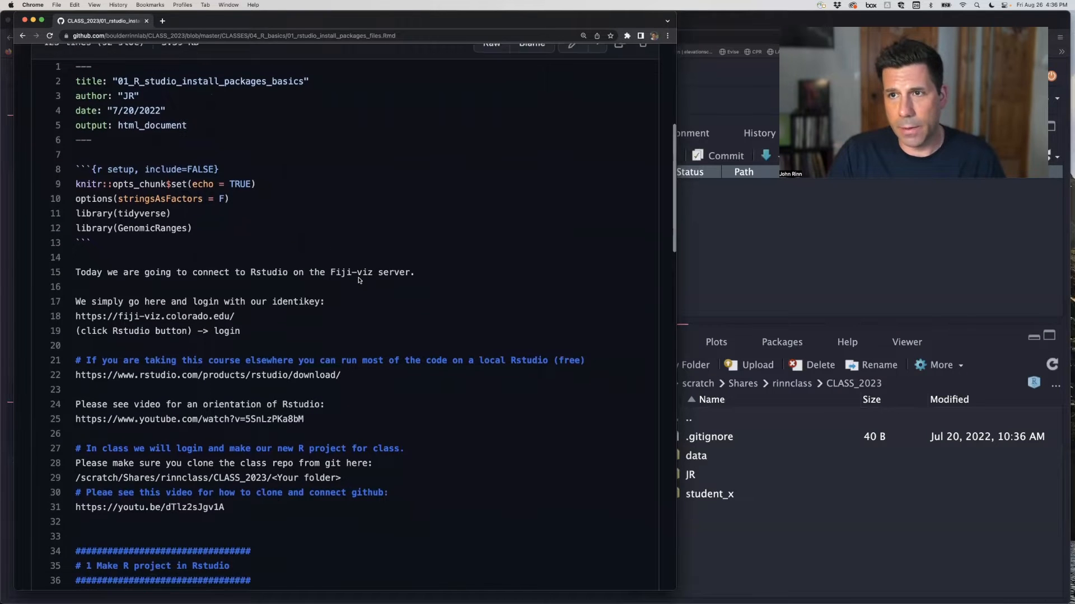
pyautogui.scroll(-3)
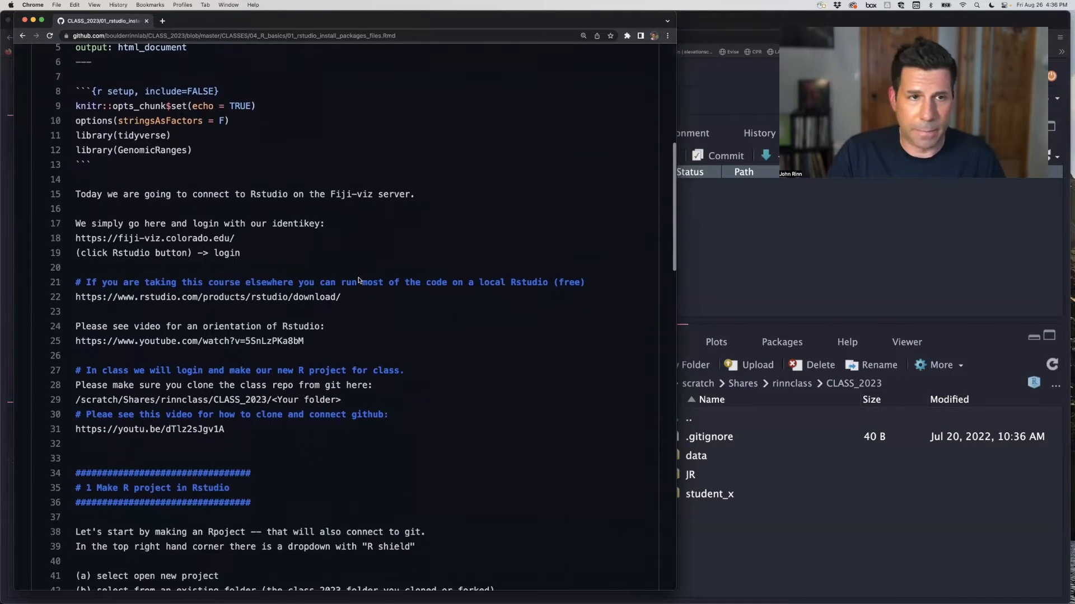
pyautogui.scroll(3)
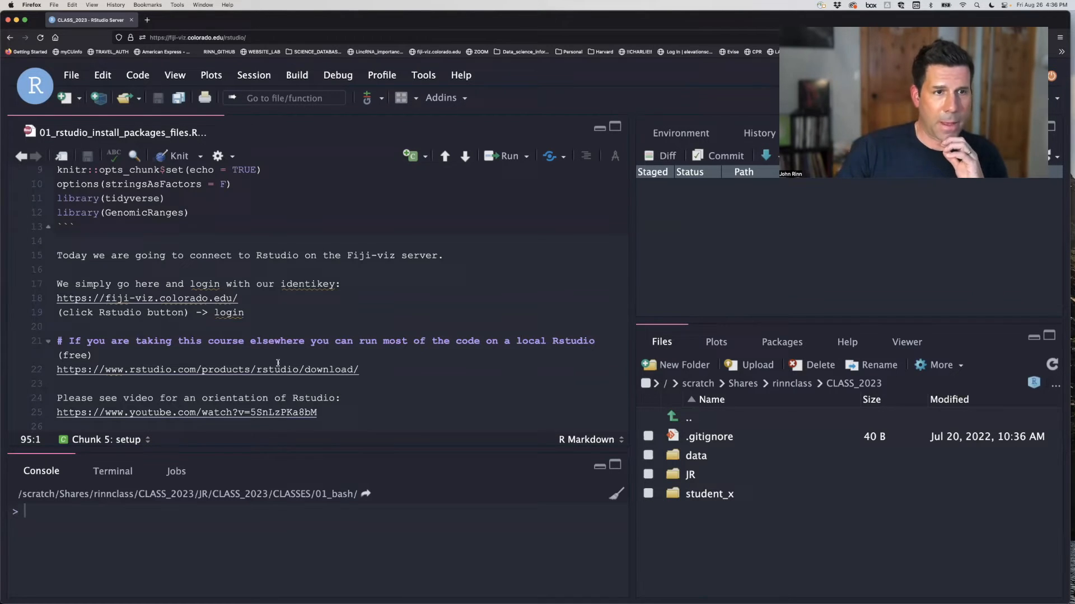
pyautogui.scroll(-3)
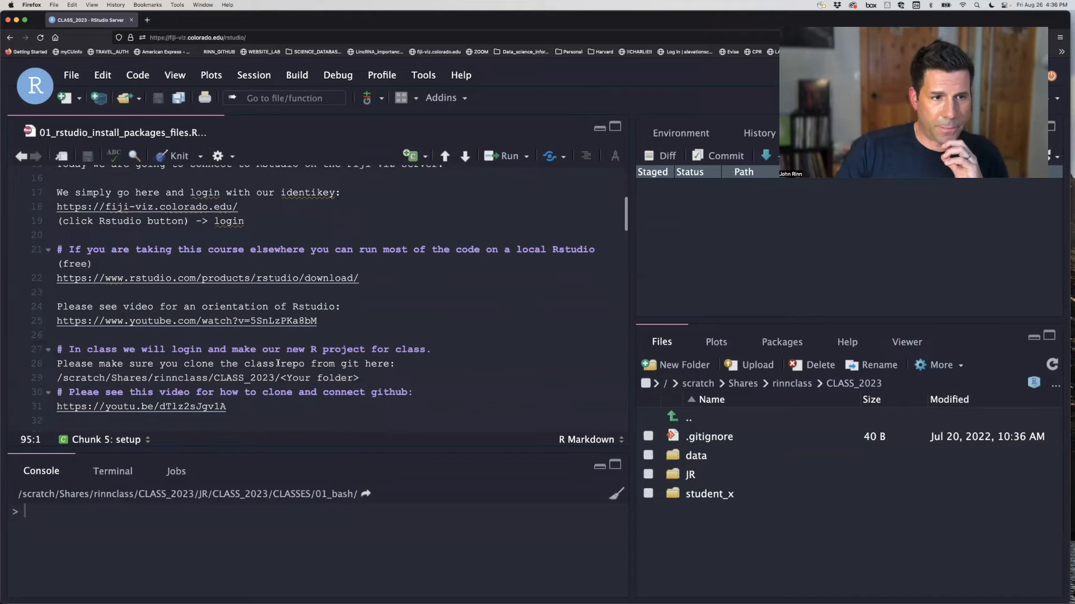
pyautogui.scroll(-3)
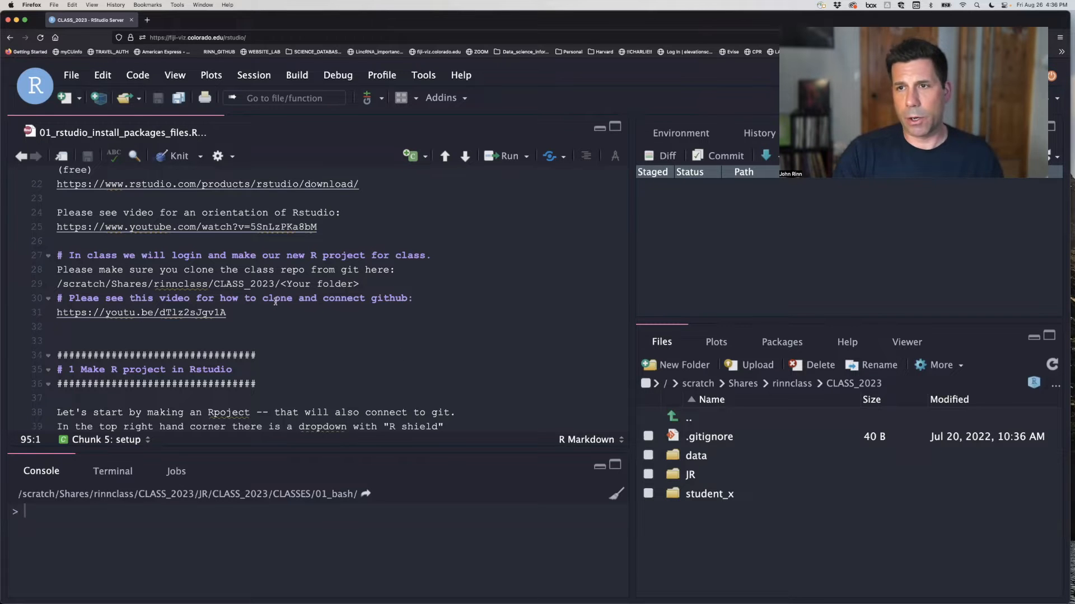
pyautogui.scroll(-3)
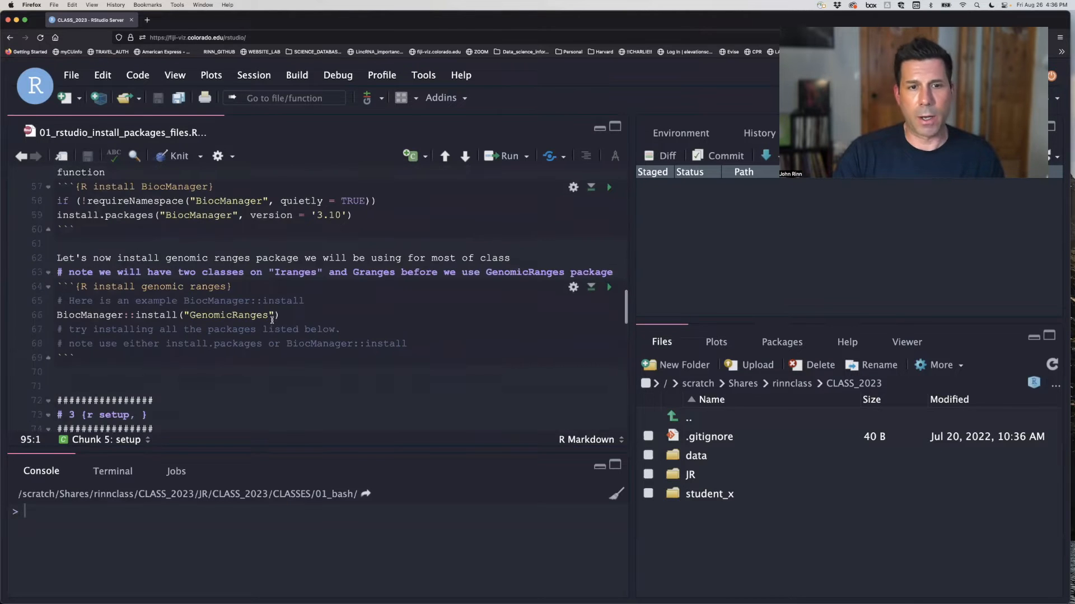
pyautogui.scroll(3)
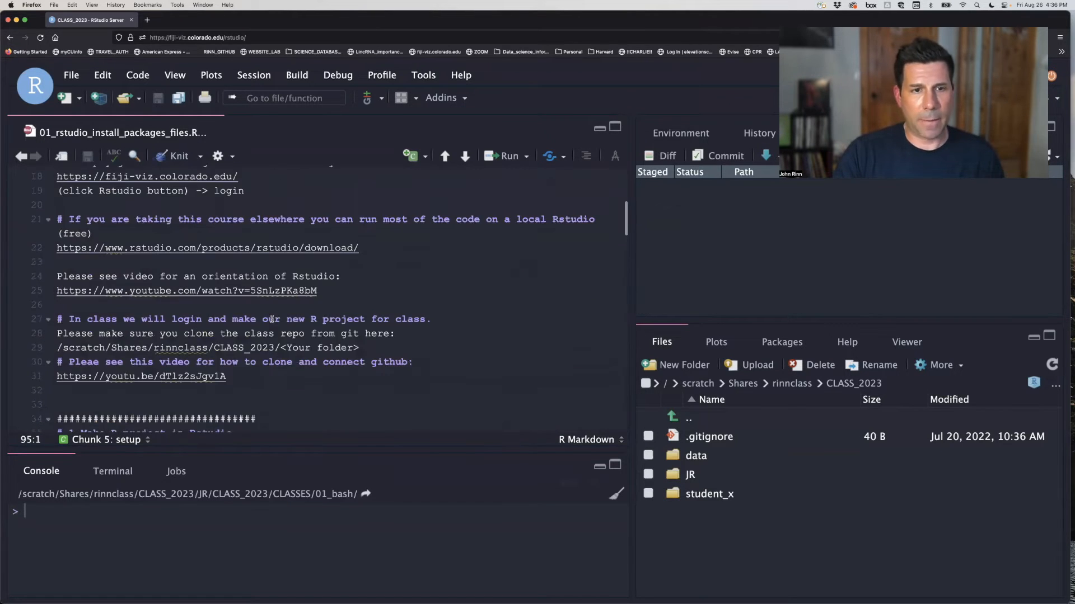
pyautogui.scroll(3)
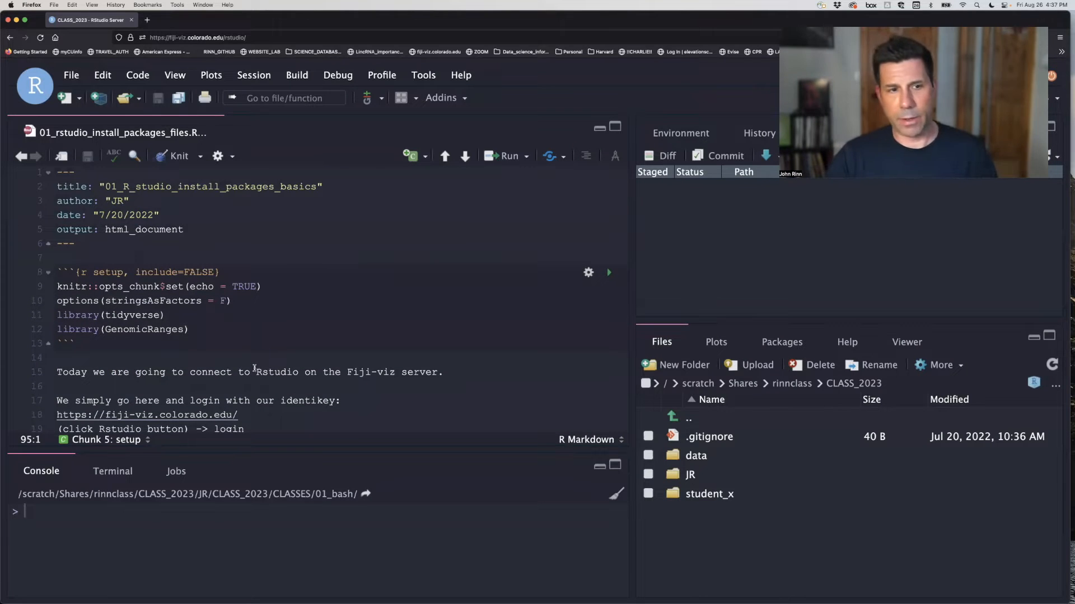
pyautogui.scroll(-3)
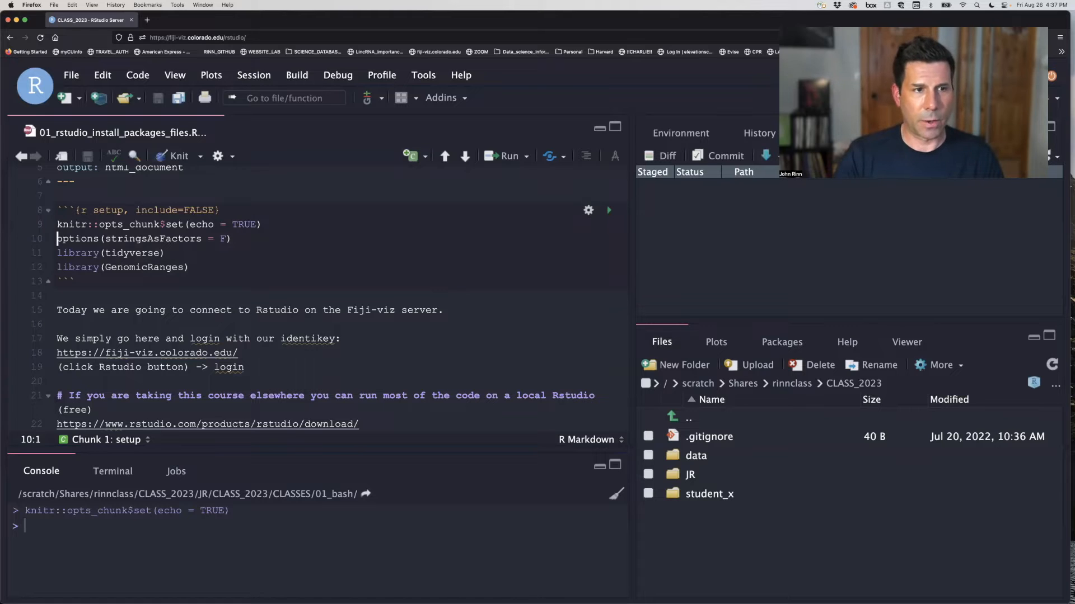
# Run the setup chunk so tidyverse and GenomicRanges load with attach and conflict messages inline
pyautogui.click(607, 211)
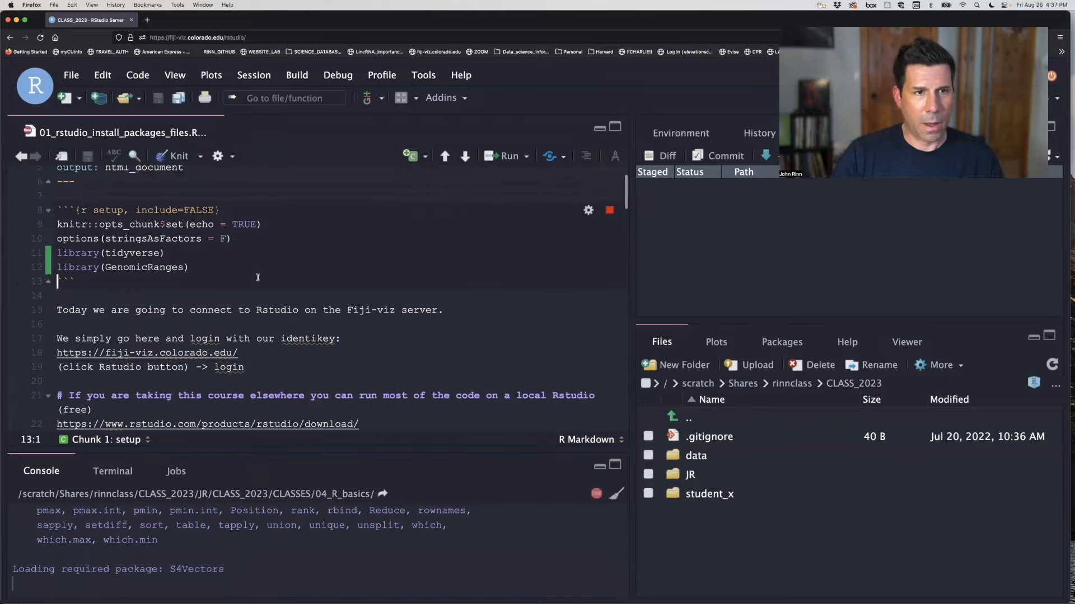
pyautogui.scroll(3)
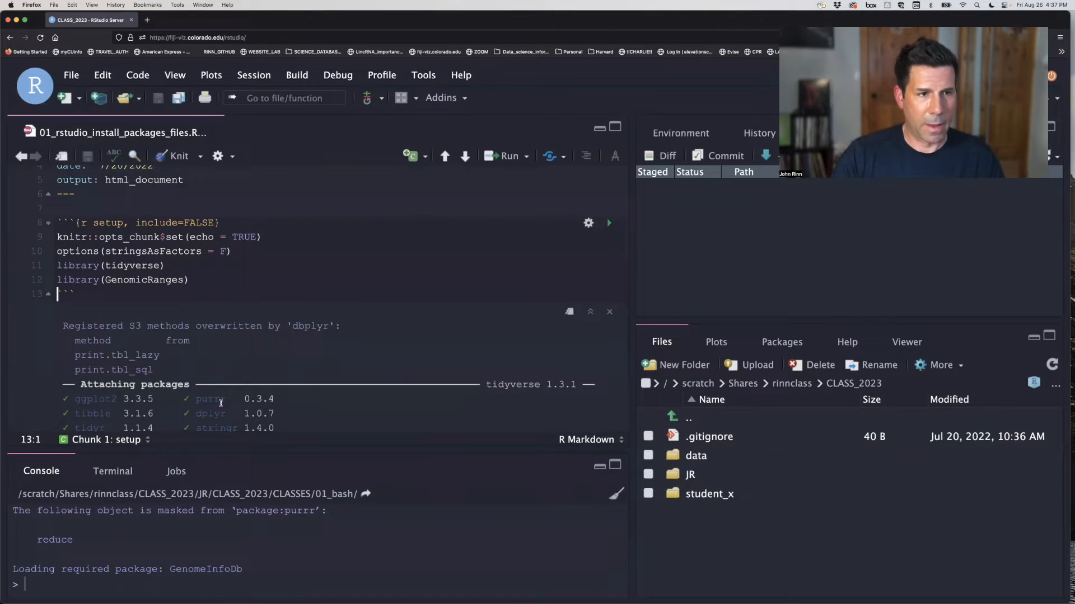
pyautogui.scroll(-3)
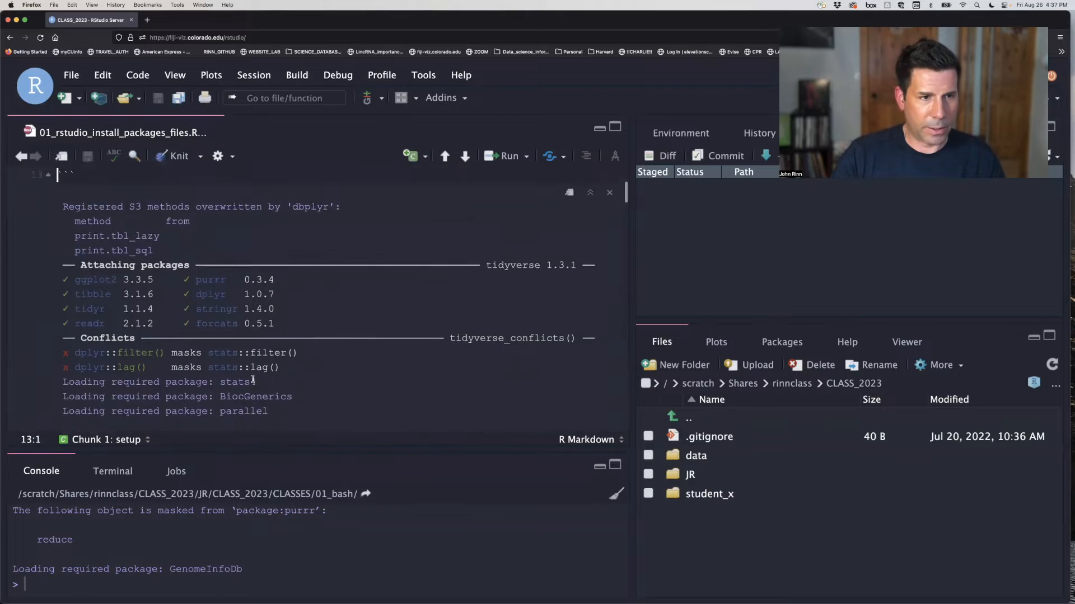
pyautogui.scroll(3)
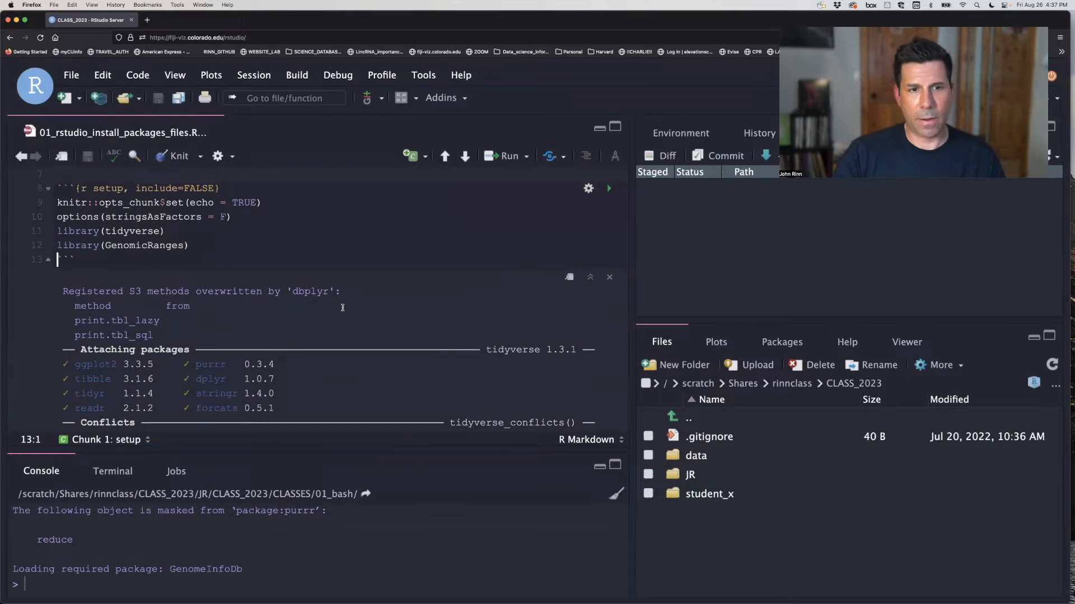
pyautogui.scroll(-3)
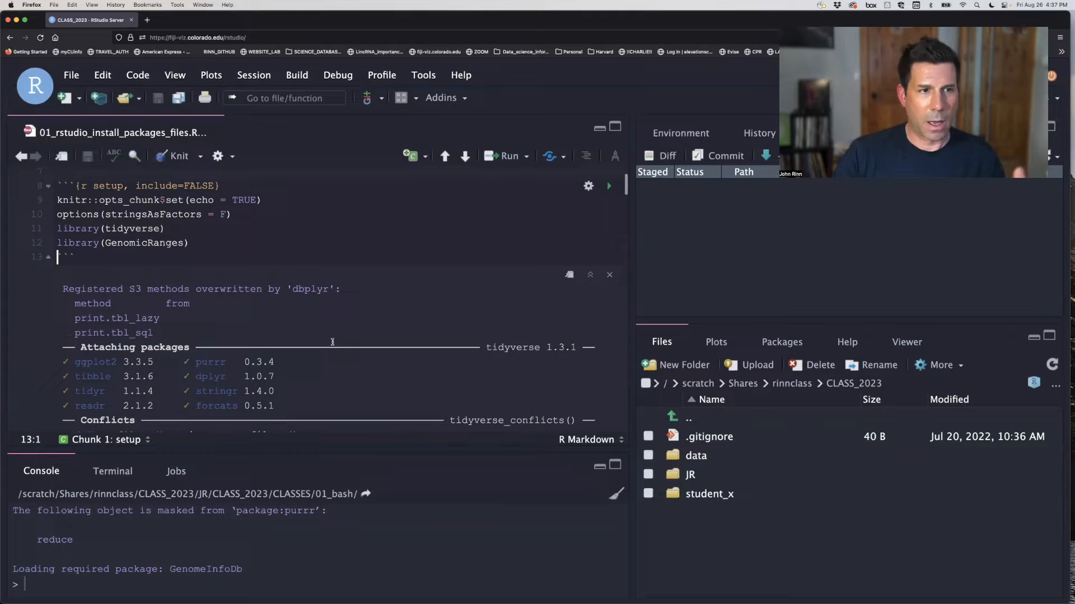
# Set the document's chunk output to Console so the YAML reads chunk_output_type: console
pyautogui.click(217, 157)
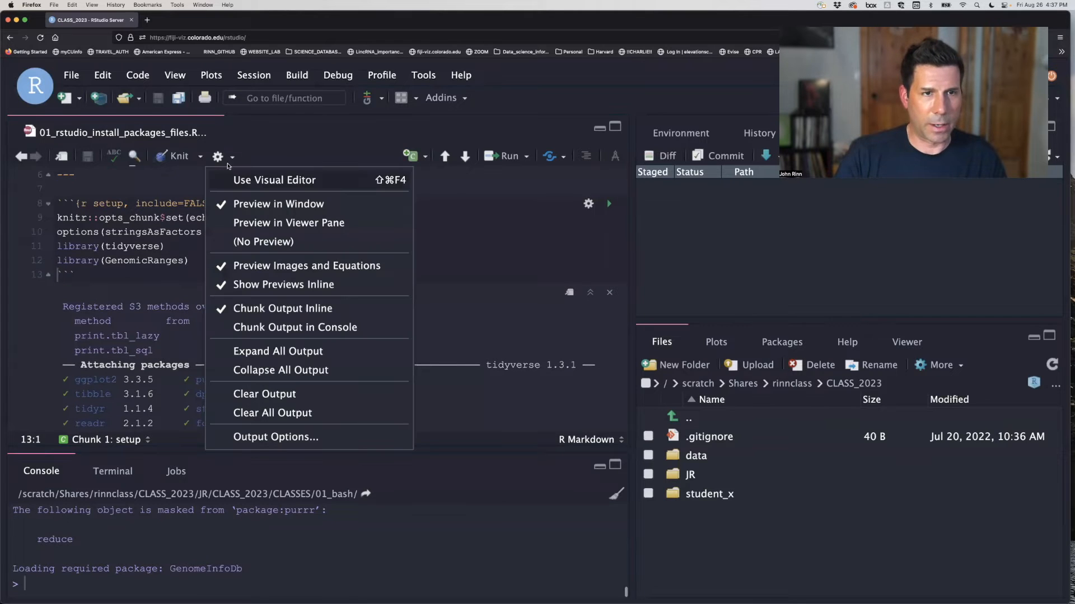
pyautogui.moveTo(235, 236)
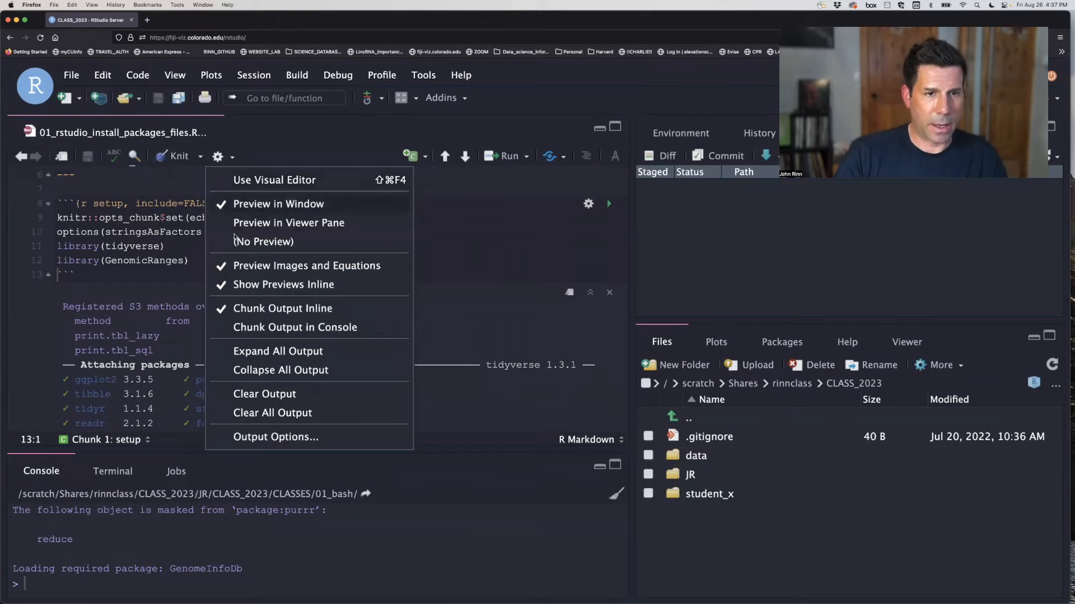
pyautogui.moveTo(295, 327)
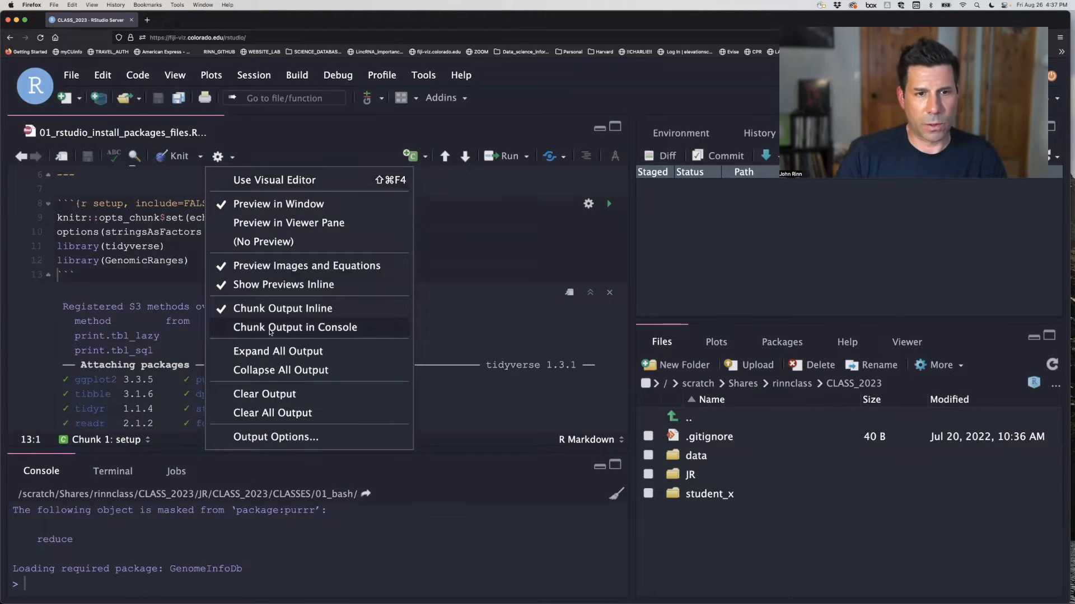
pyautogui.click(295, 326)
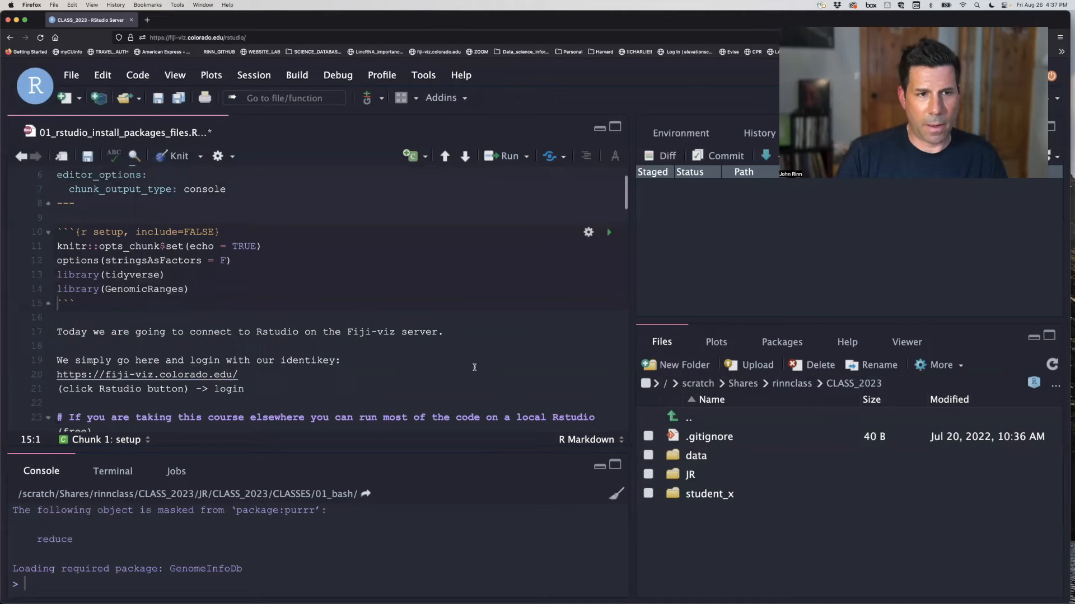
pyautogui.moveTo(856, 521)
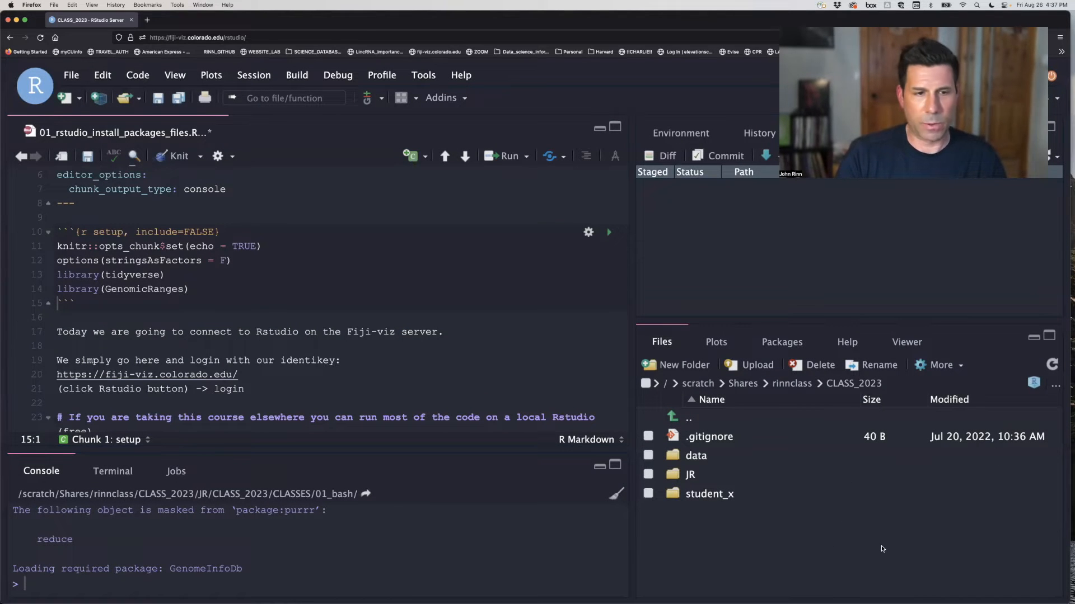
pyautogui.moveTo(467, 458)
pyautogui.write('basepath')
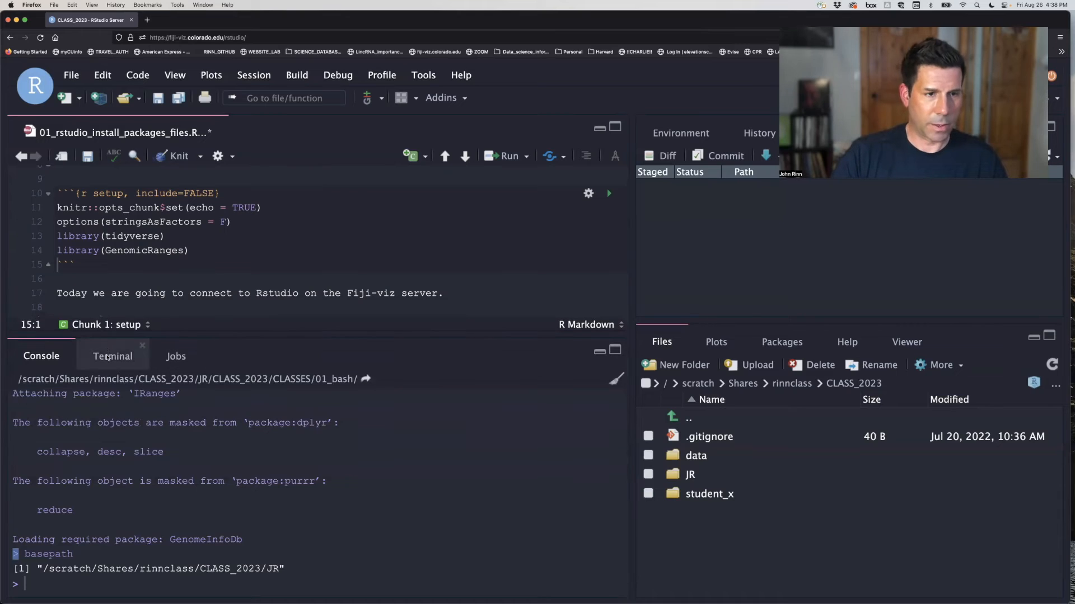
pyautogui.click(112, 356)
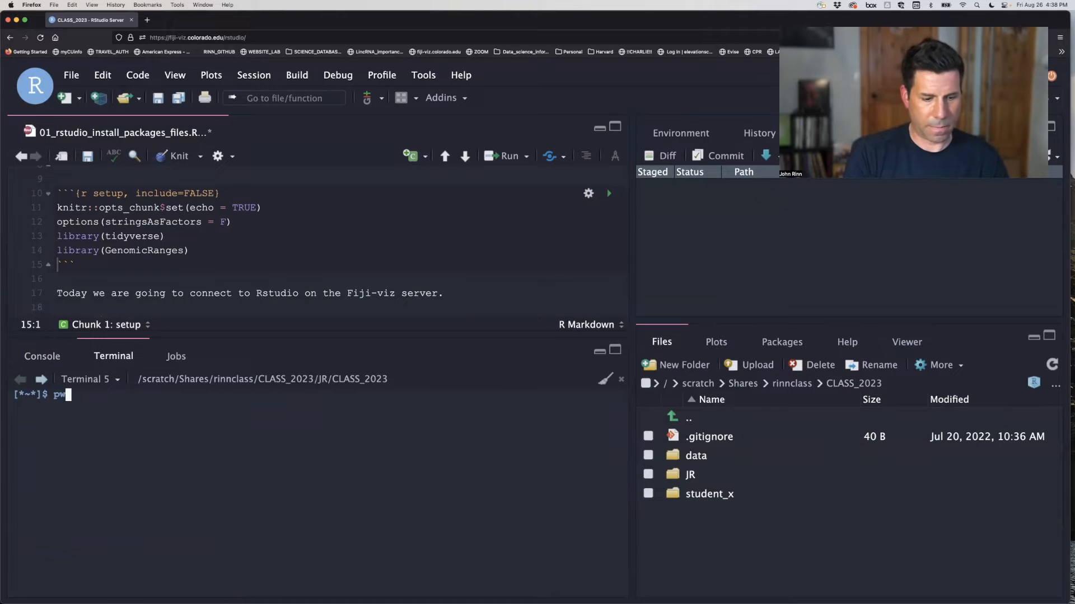
pyautogui.press('Return')
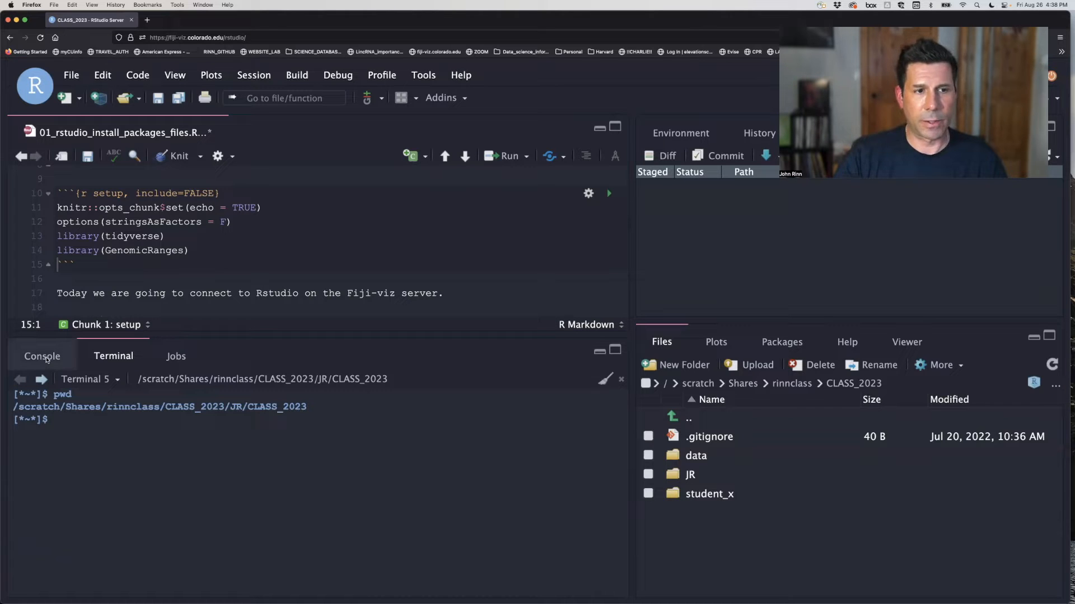
pyautogui.click(42, 356)
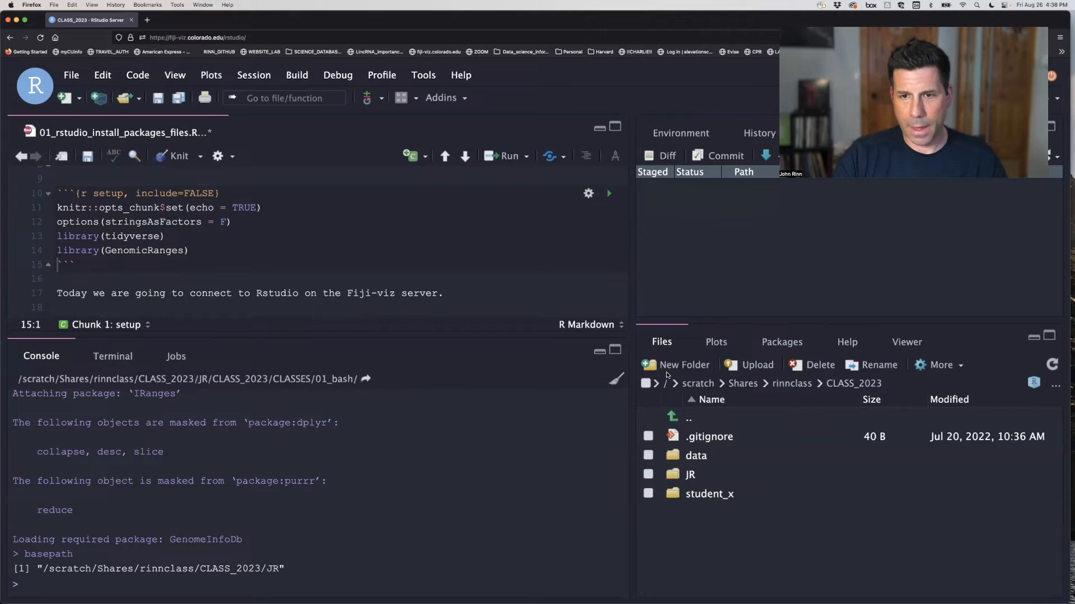
pyautogui.click(176, 356)
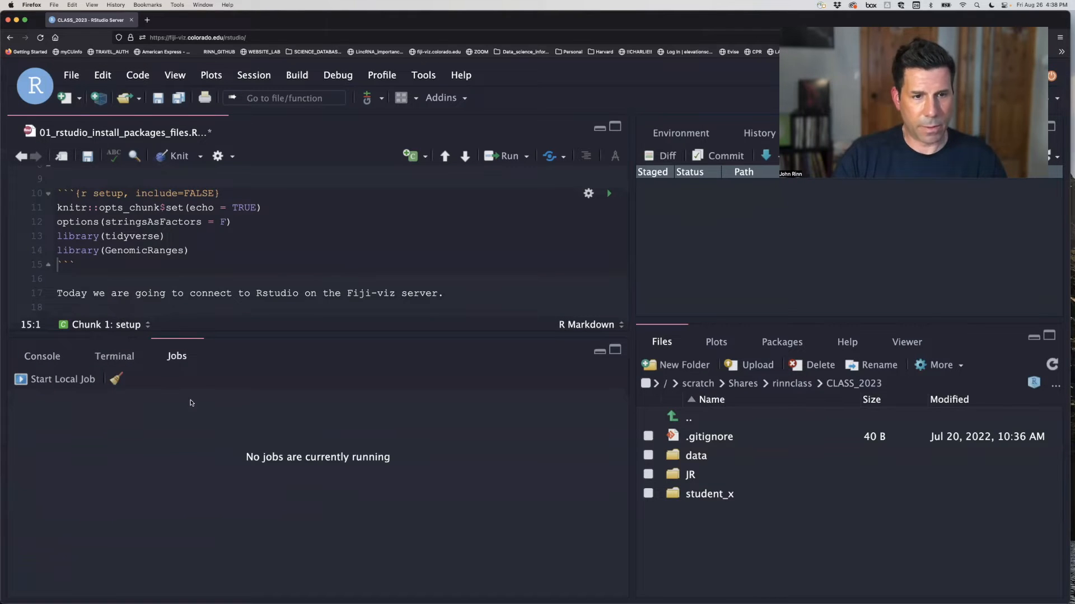
pyautogui.click(41, 356)
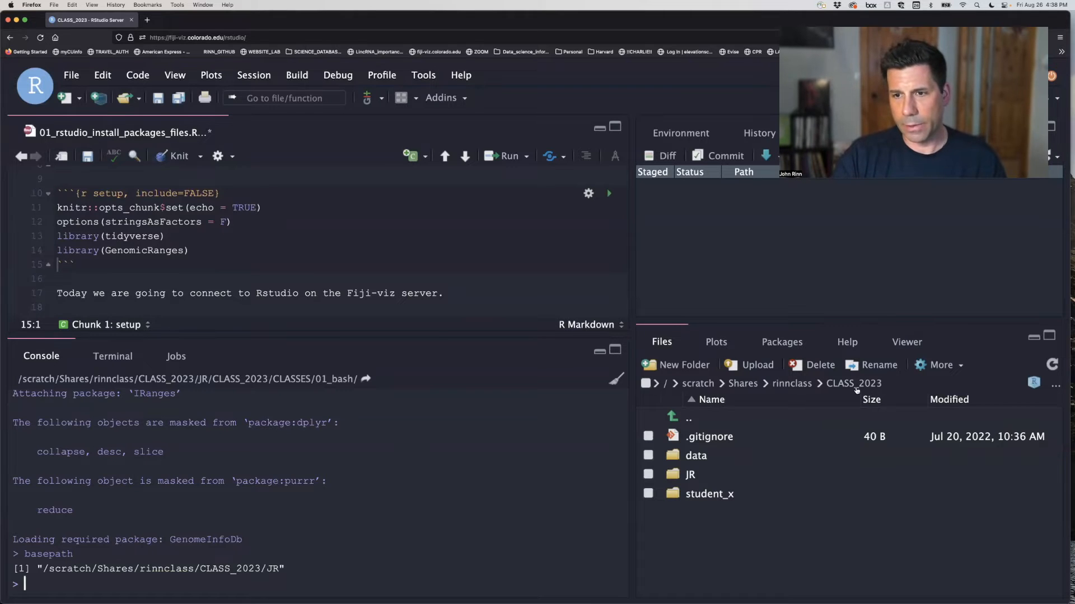
pyautogui.moveTo(779, 394)
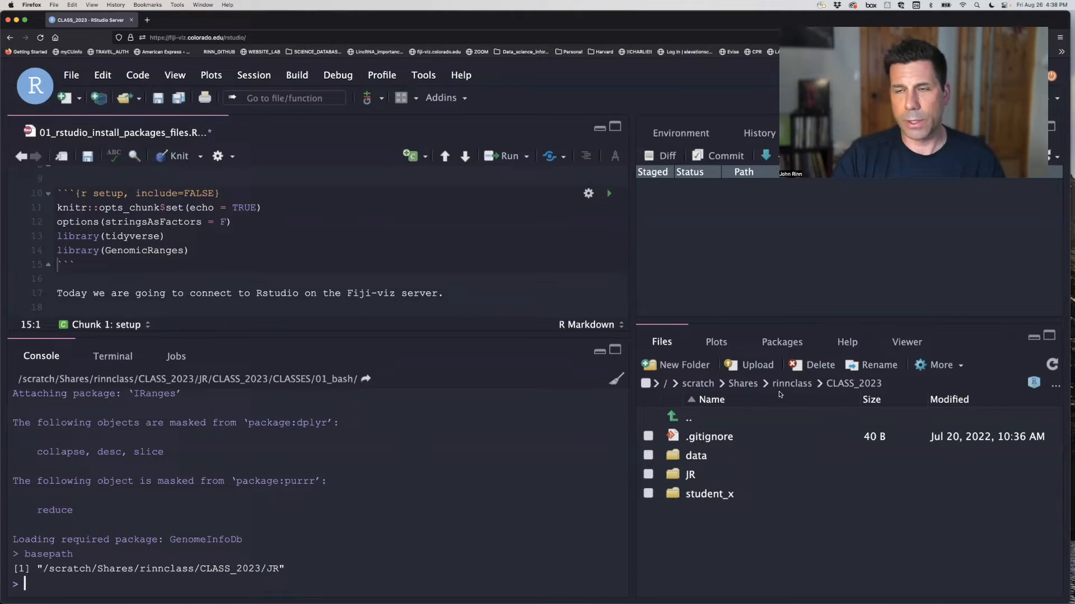
pyautogui.moveTo(754, 406)
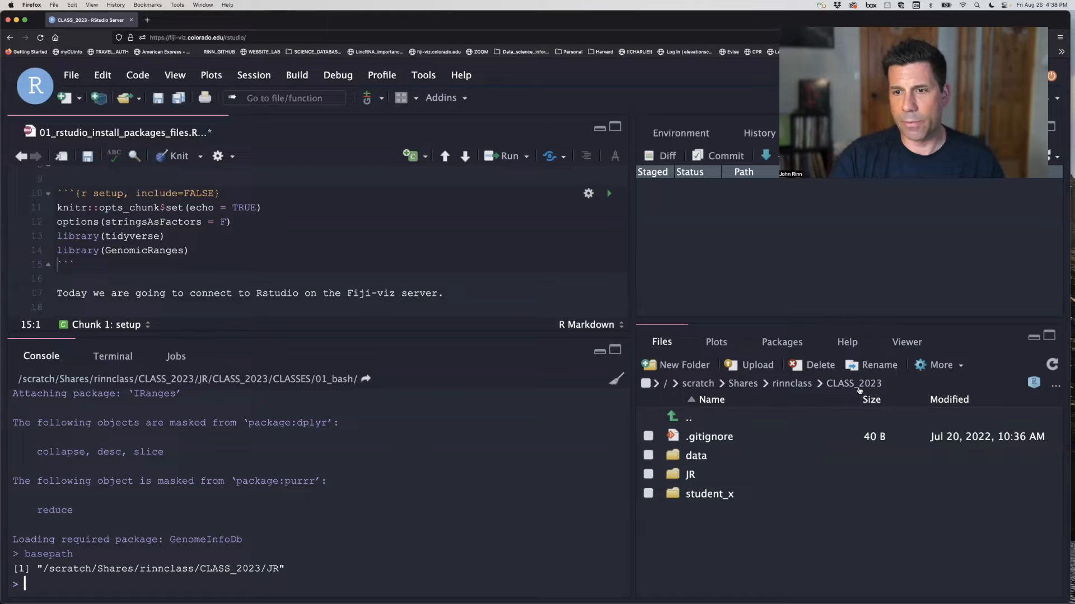
pyautogui.moveTo(853, 384)
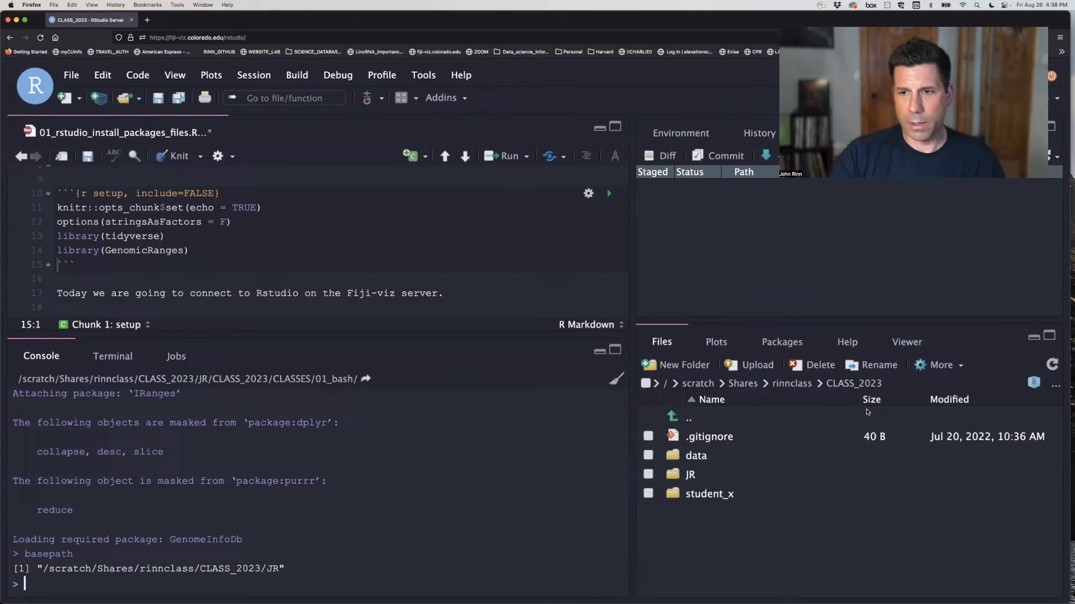
pyautogui.moveTo(841, 420)
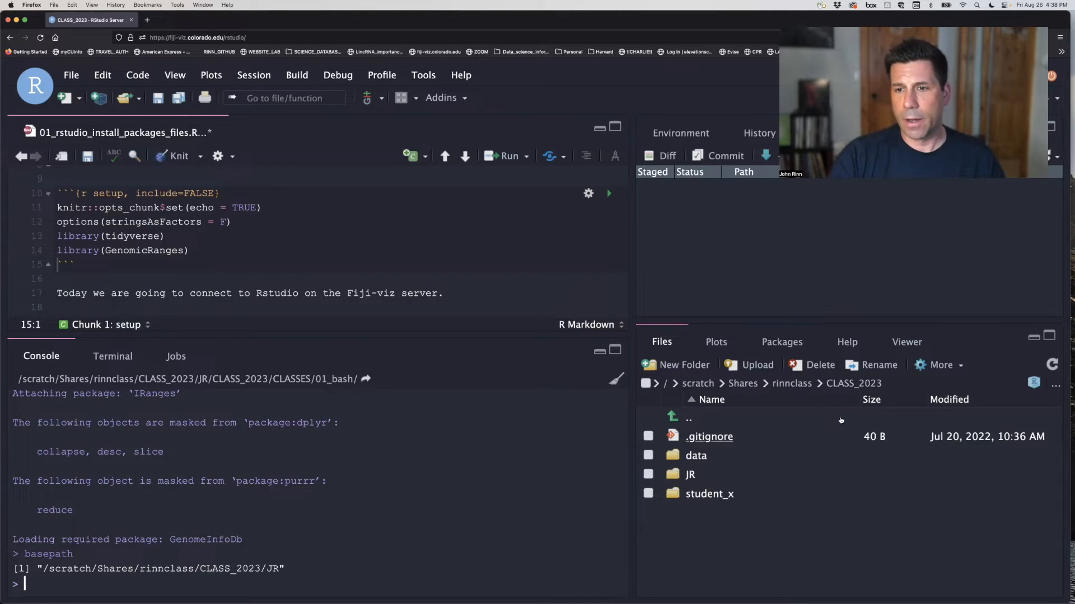
pyautogui.moveTo(789, 428)
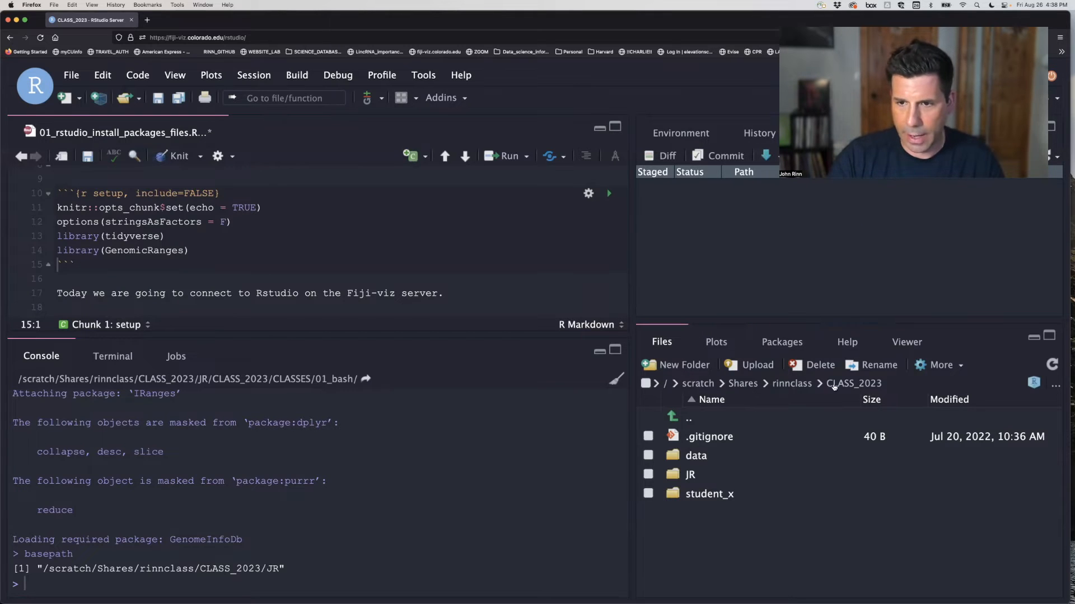
# Browse into the JR folder so the Files pane lists .gitignore, .Rhistory and CLASS_2023
pyautogui.click(791, 383)
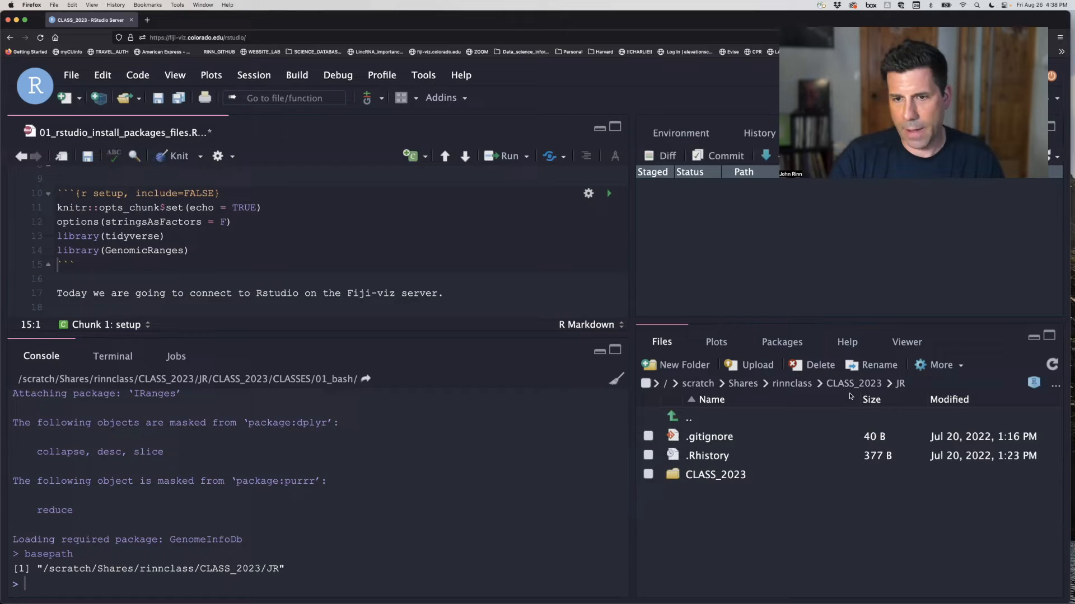
pyautogui.moveTo(819, 439)
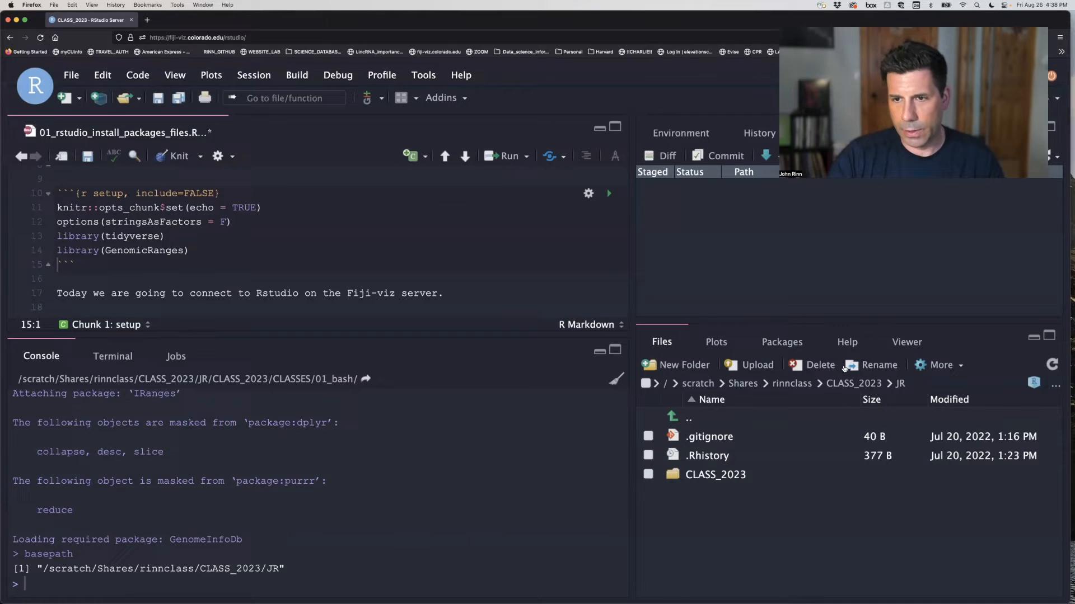
# Set JR as the working directory via More, then select and deselect the setwd line in the console
pyautogui.click(940, 365)
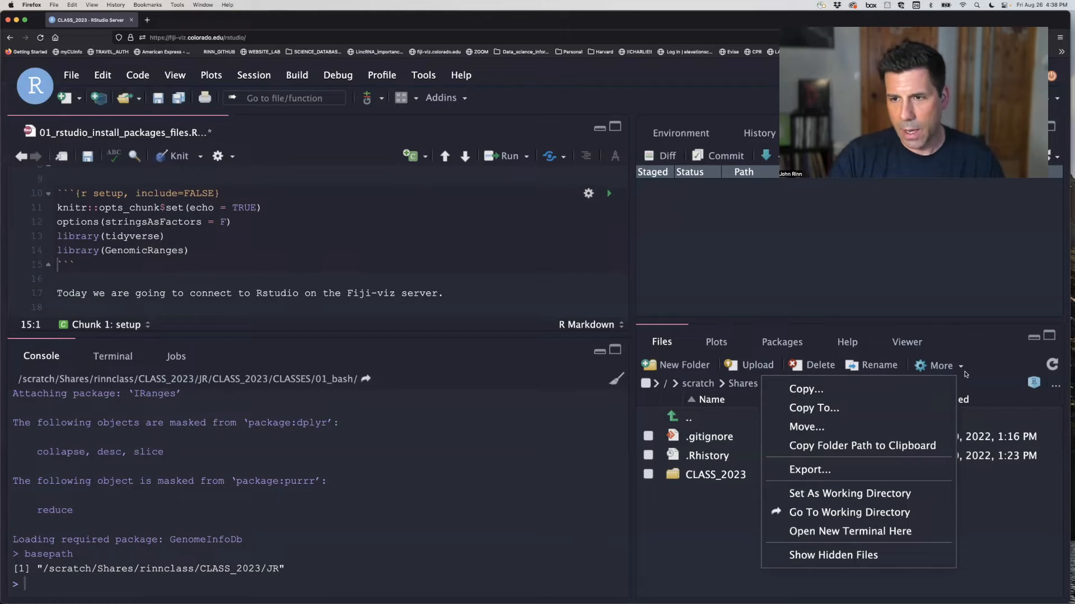
pyautogui.moveTo(850, 487)
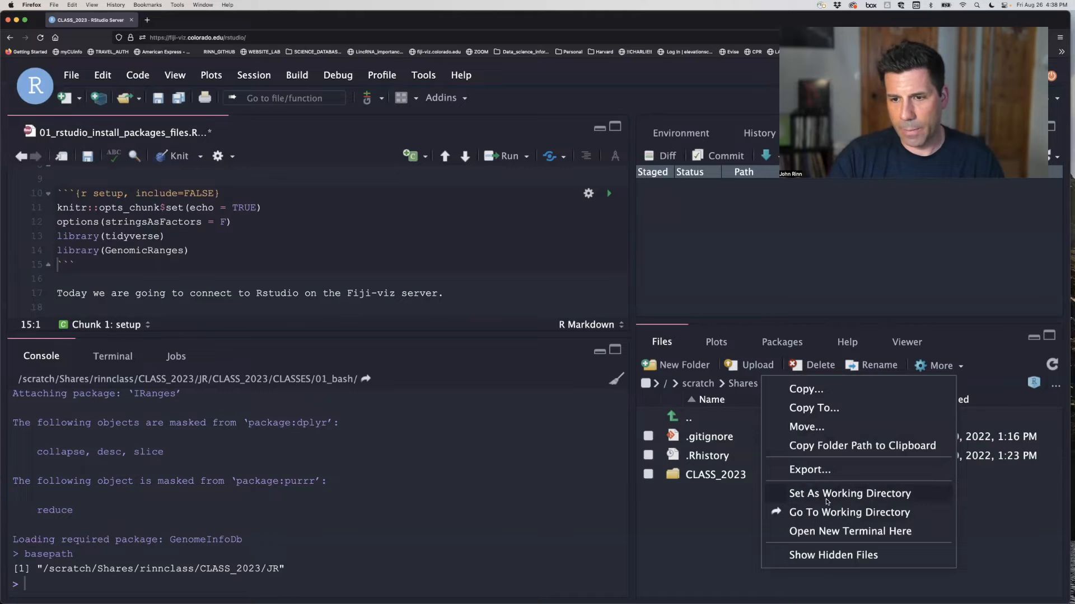
pyautogui.moveTo(816, 497)
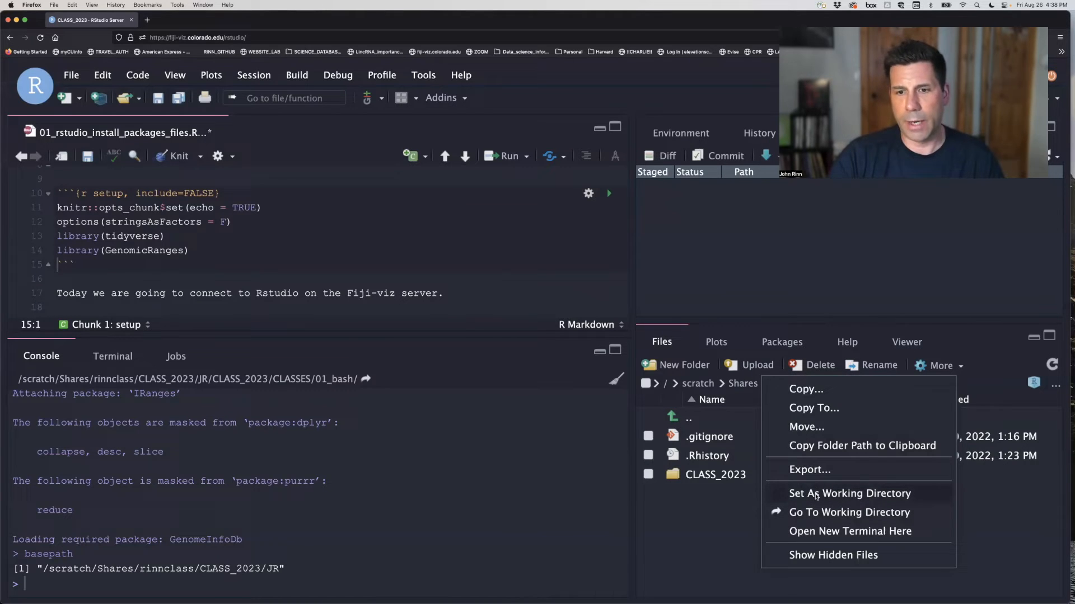
pyautogui.click(849, 493)
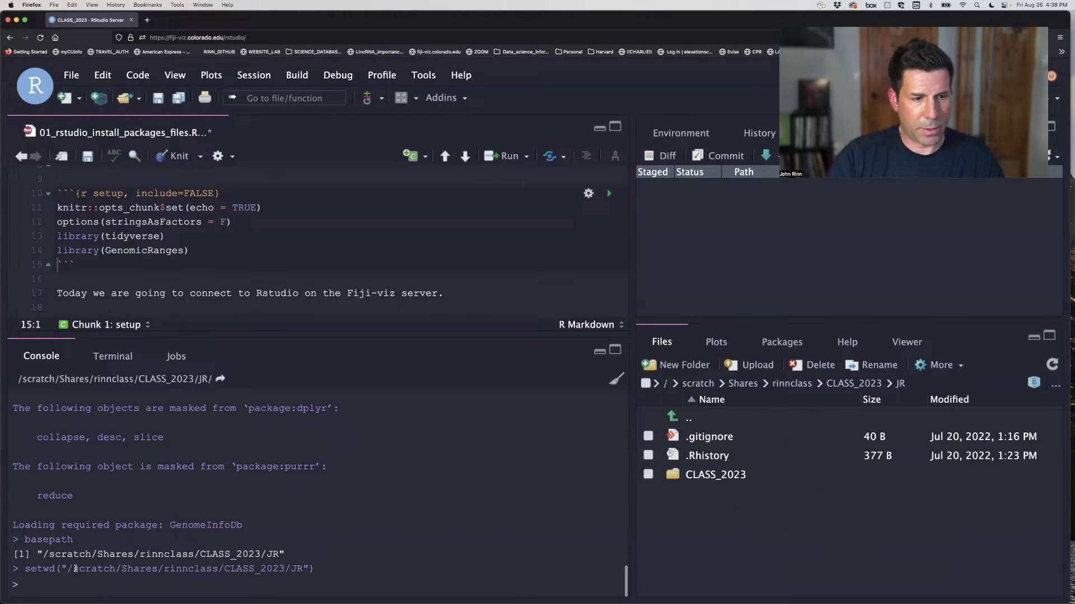
pyautogui.tripleClick(164, 569)
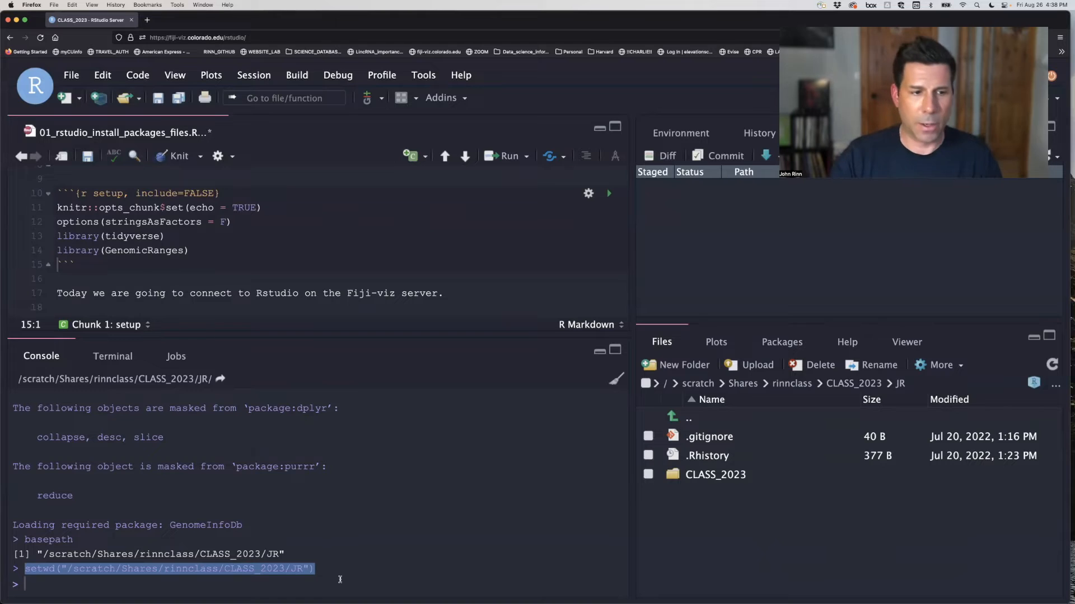
pyautogui.moveTo(338, 565)
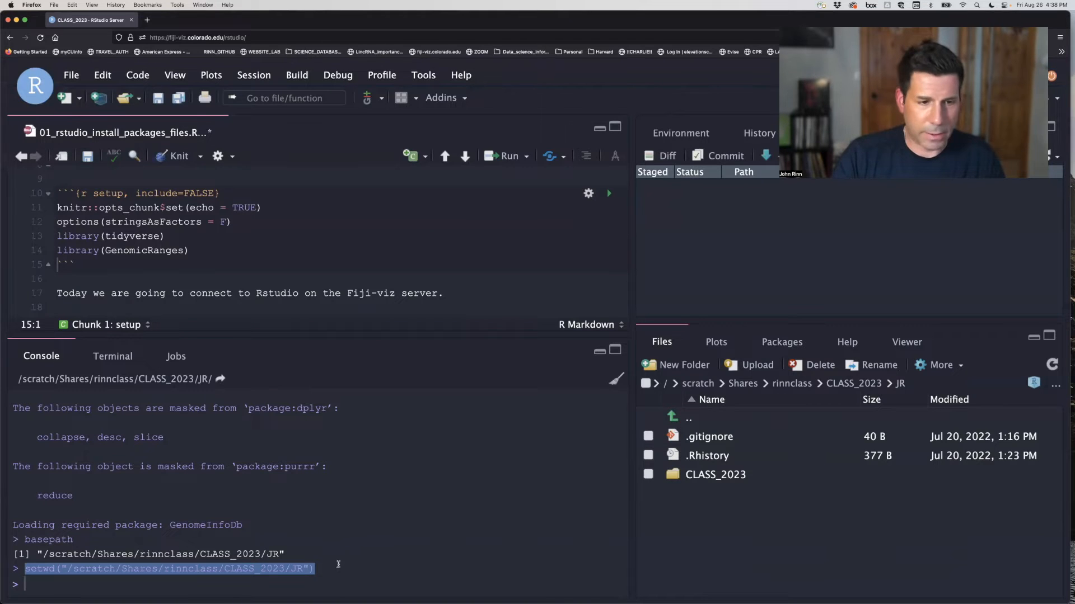
pyautogui.click(210, 569)
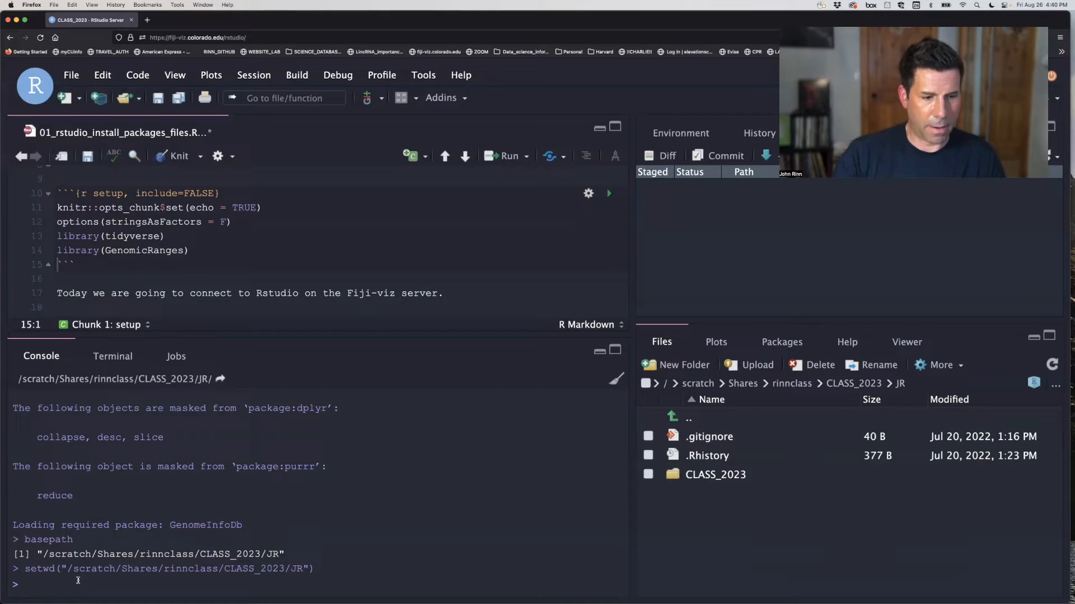
# Run getwd in the console so it prints /scratch/Shares/rinnclass/CLASS_2023/JR
pyautogui.write('getwd')
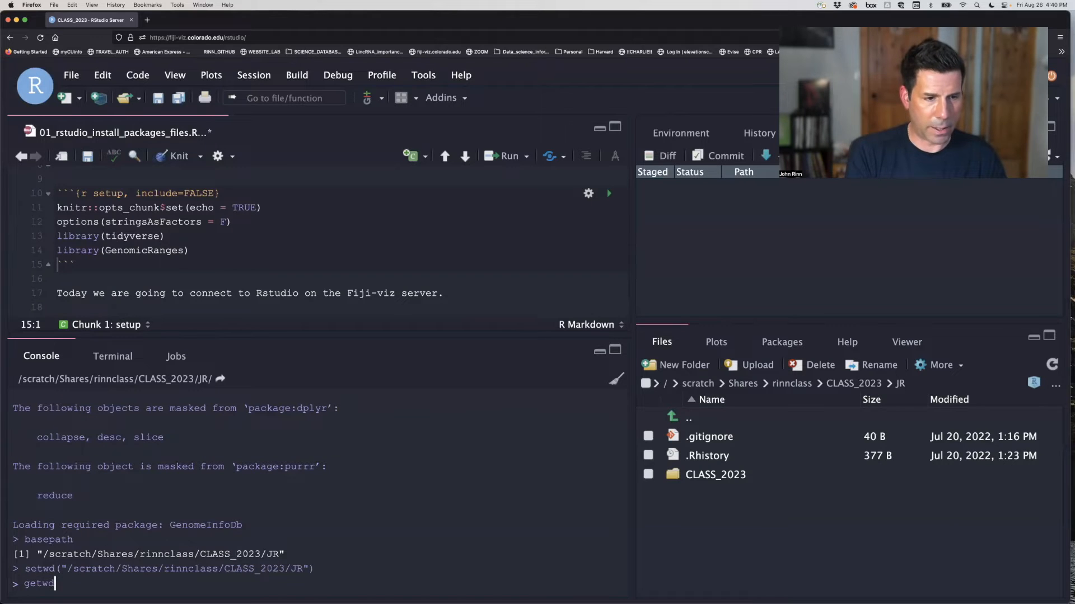
pyautogui.press('Return')
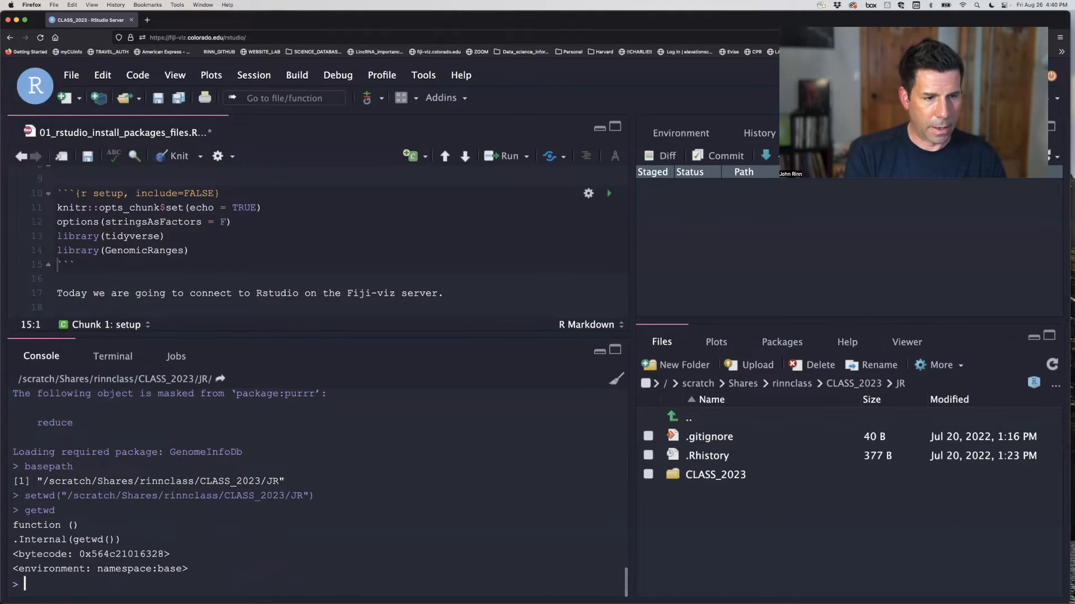
pyautogui.write('ge')
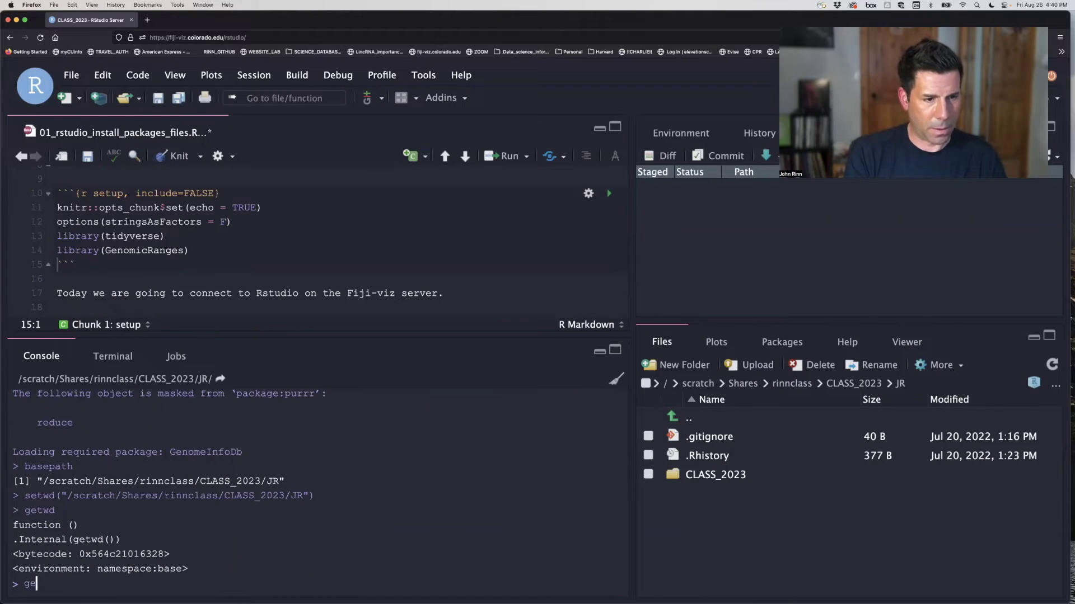
pyautogui.write('t')
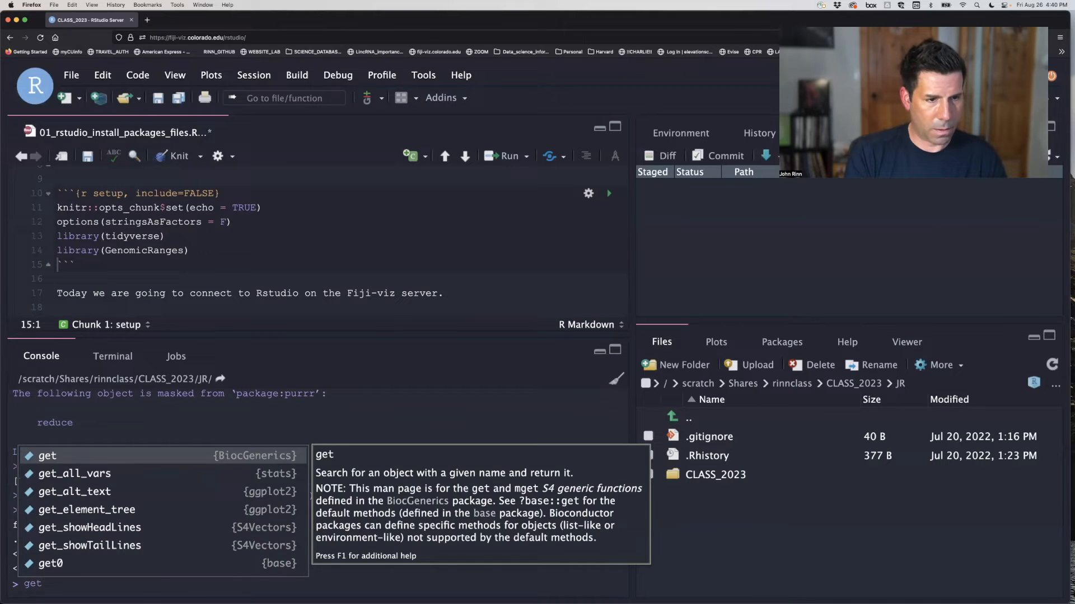
pyautogui.write('w')
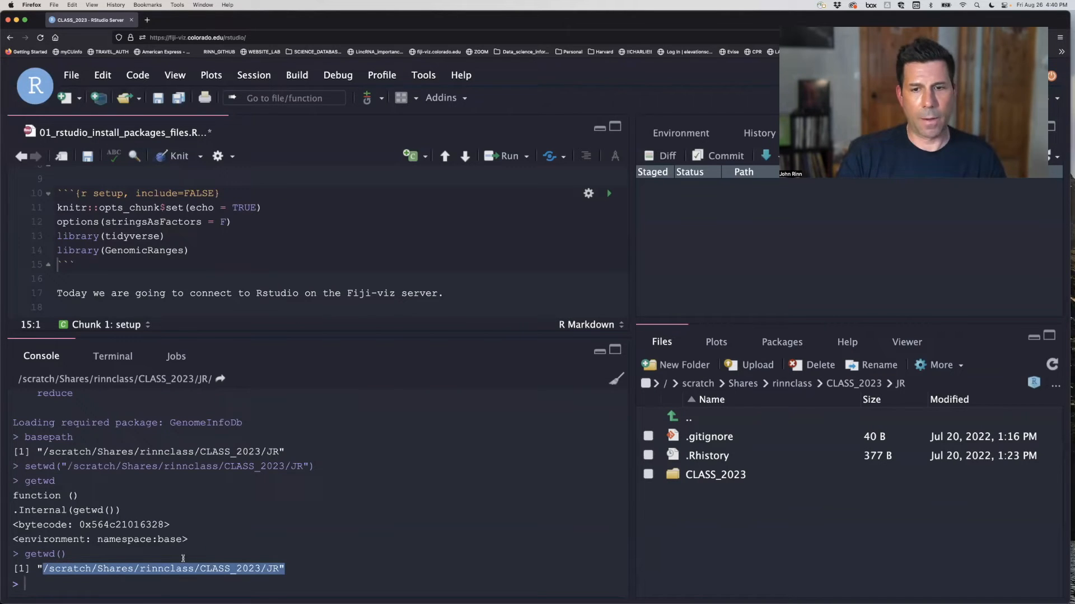
# Reapply Set As Working Directory on JR, adding a second setwd call to the console
pyautogui.click(941, 365)
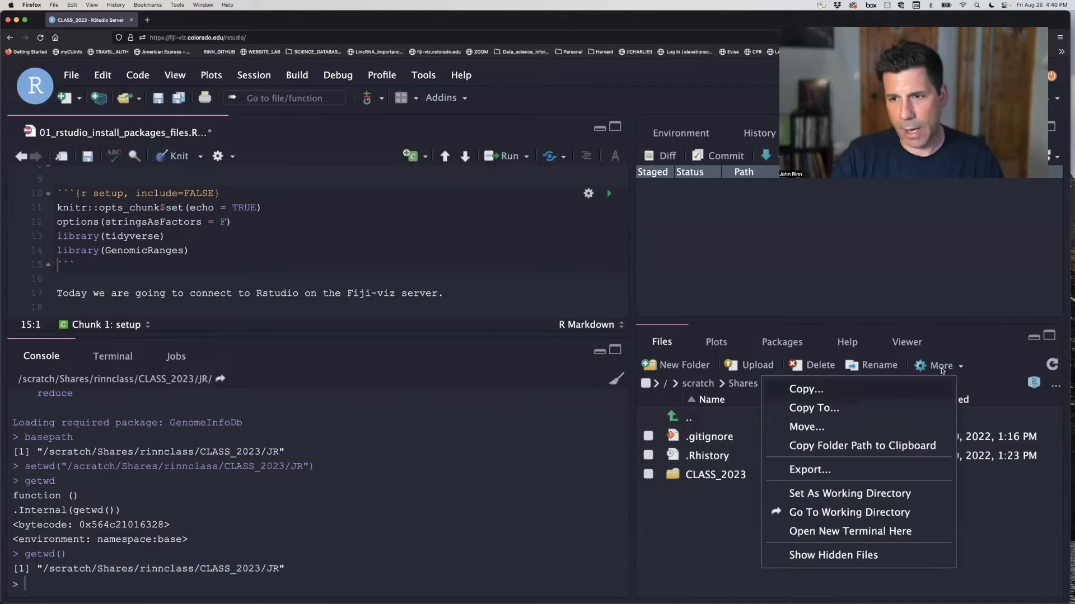
pyautogui.moveTo(849, 493)
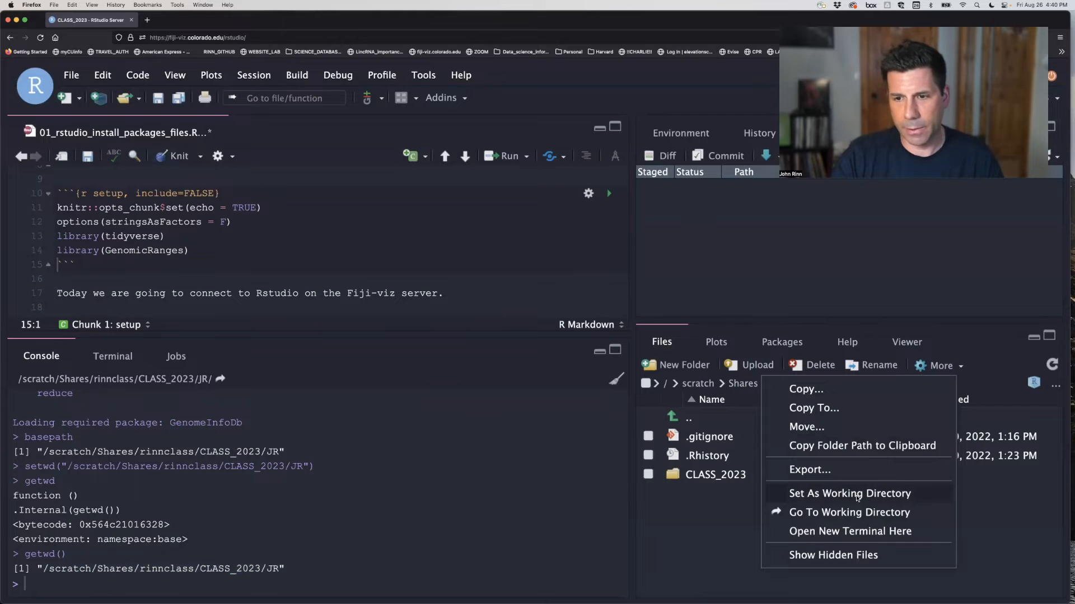
pyautogui.click(849, 493)
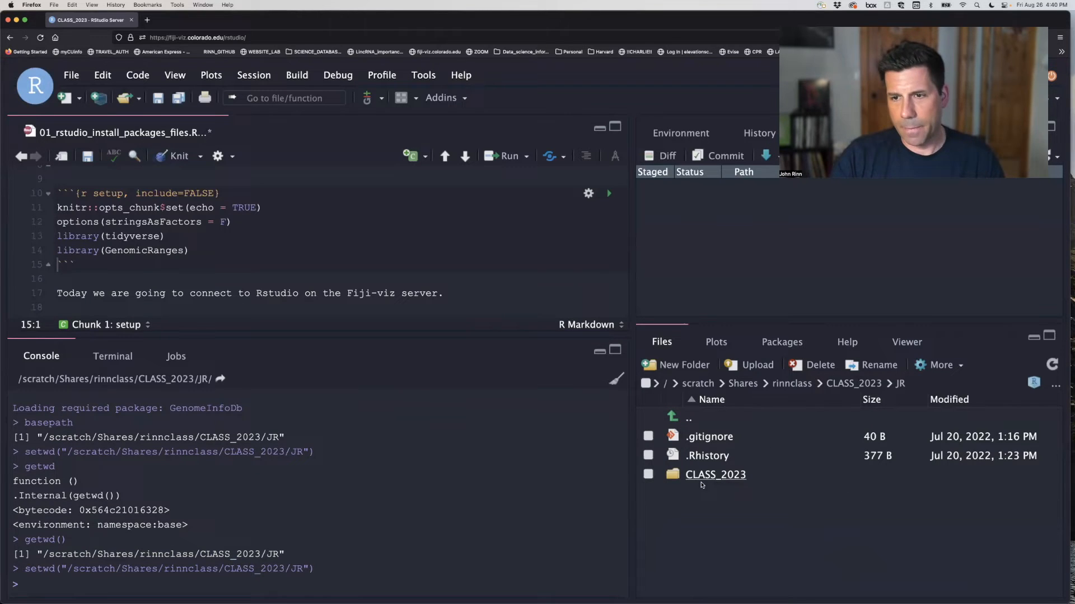
pyautogui.moveTo(745, 448)
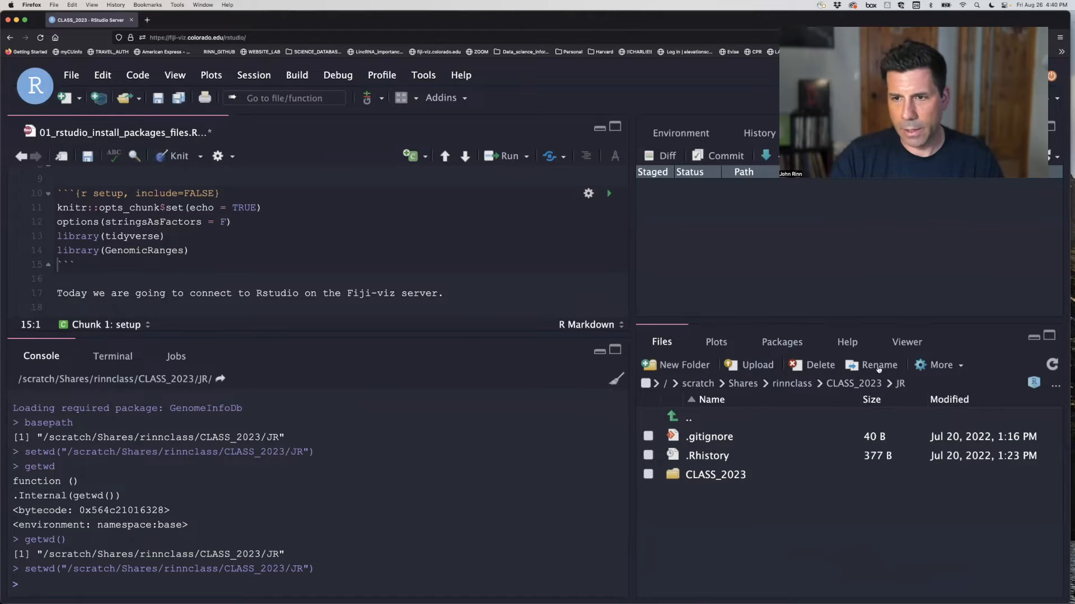
pyautogui.click(941, 365)
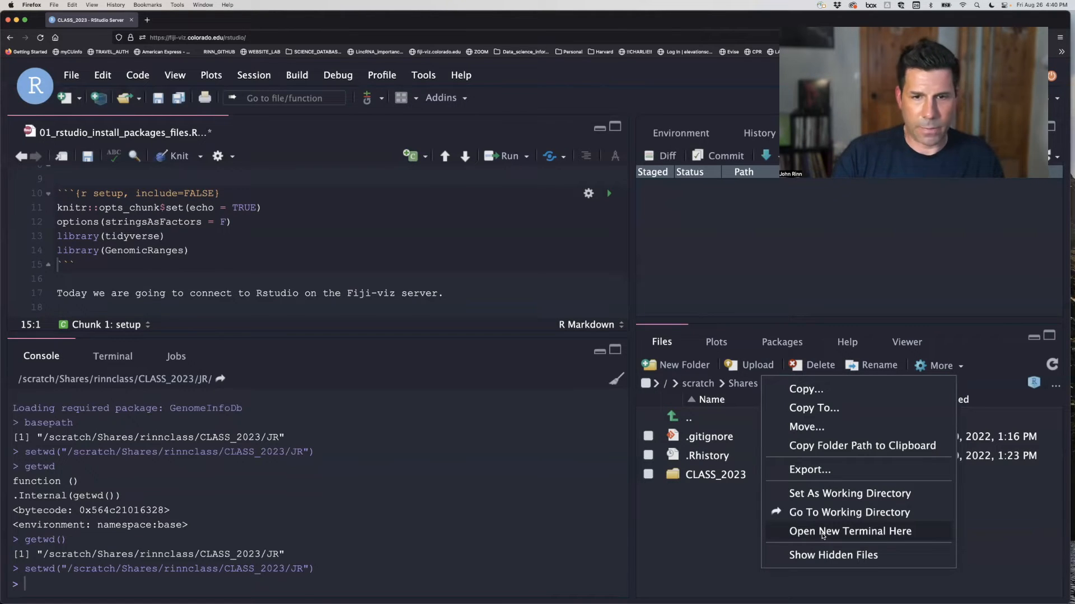
# Open a new terminal in the current folder, printing JR/CLASS_2023 as its directory
pyautogui.click(850, 531)
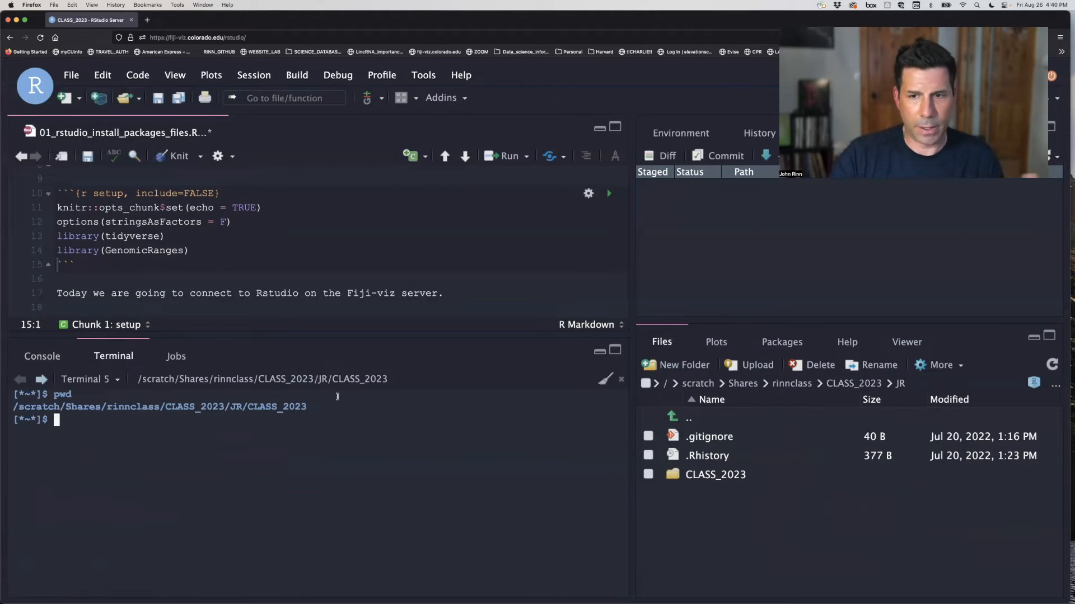
pyautogui.click(940, 364)
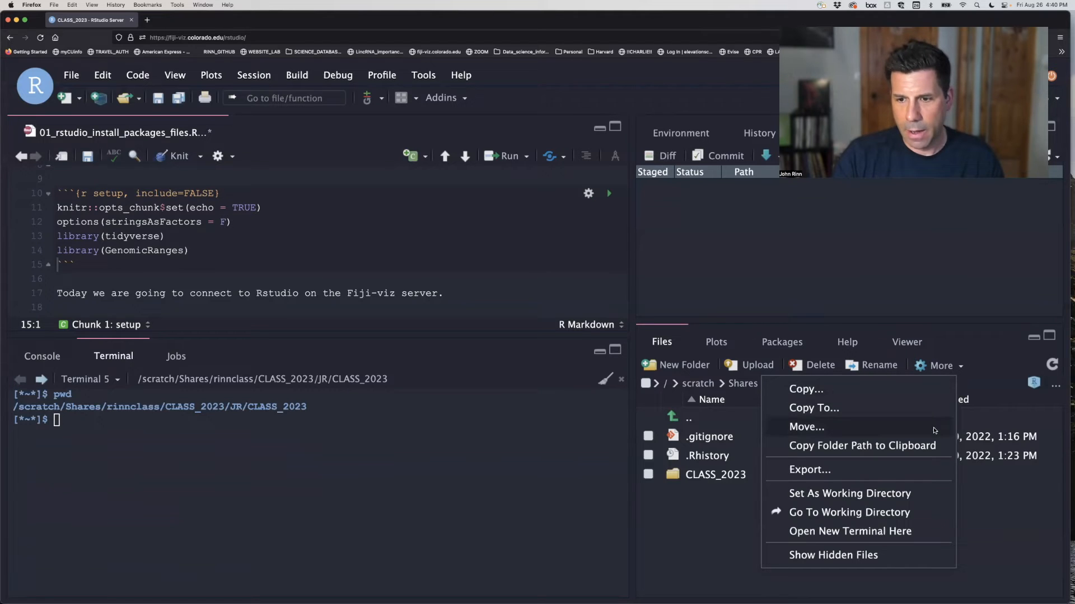
pyautogui.moveTo(804, 427)
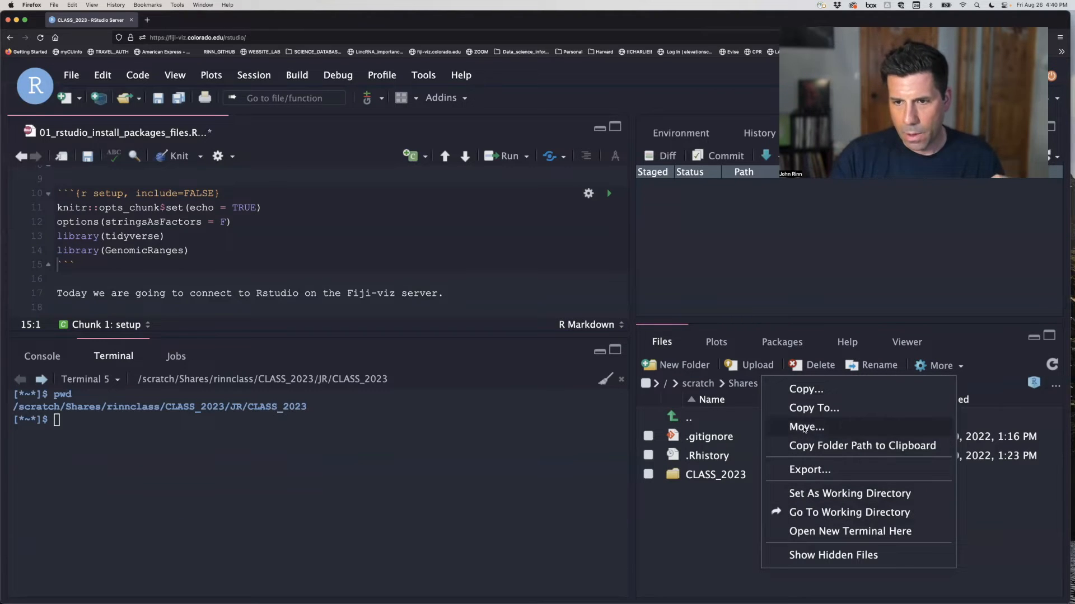
pyautogui.moveTo(814, 408)
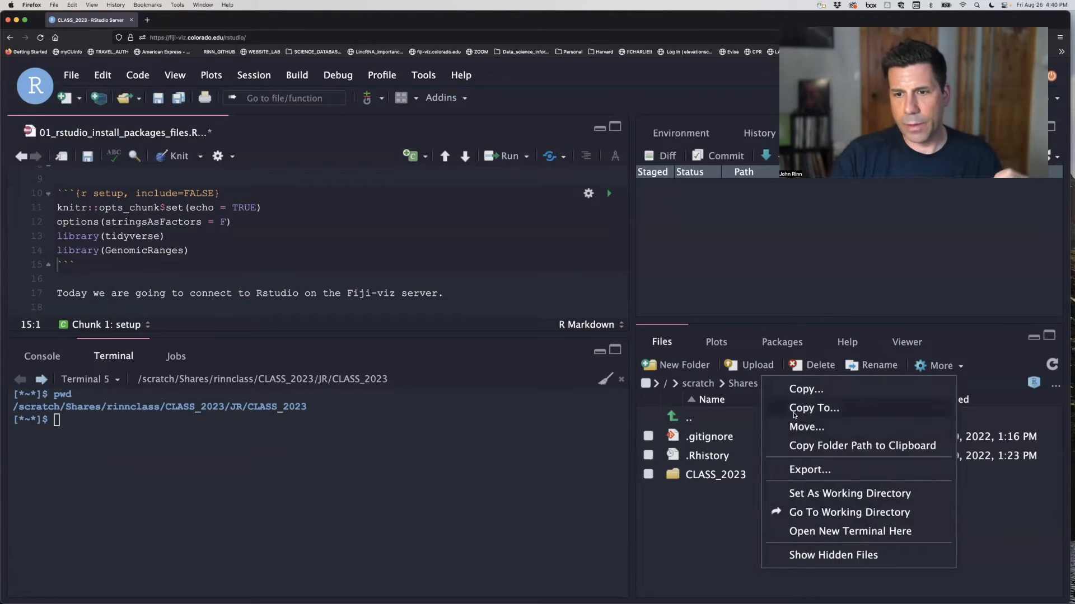
pyautogui.moveTo(807, 427)
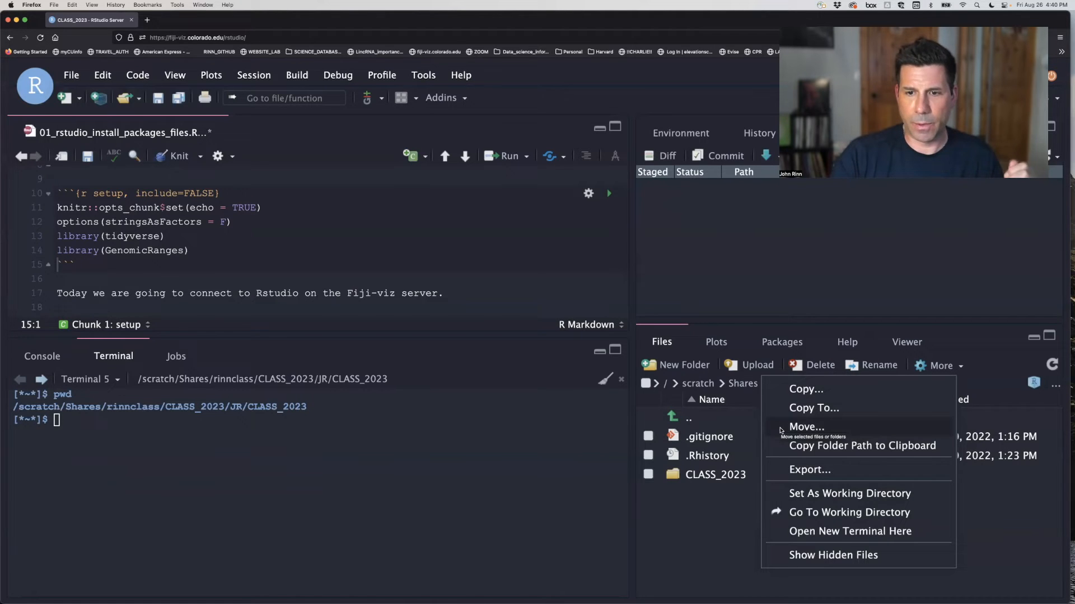
pyautogui.moveTo(731, 446)
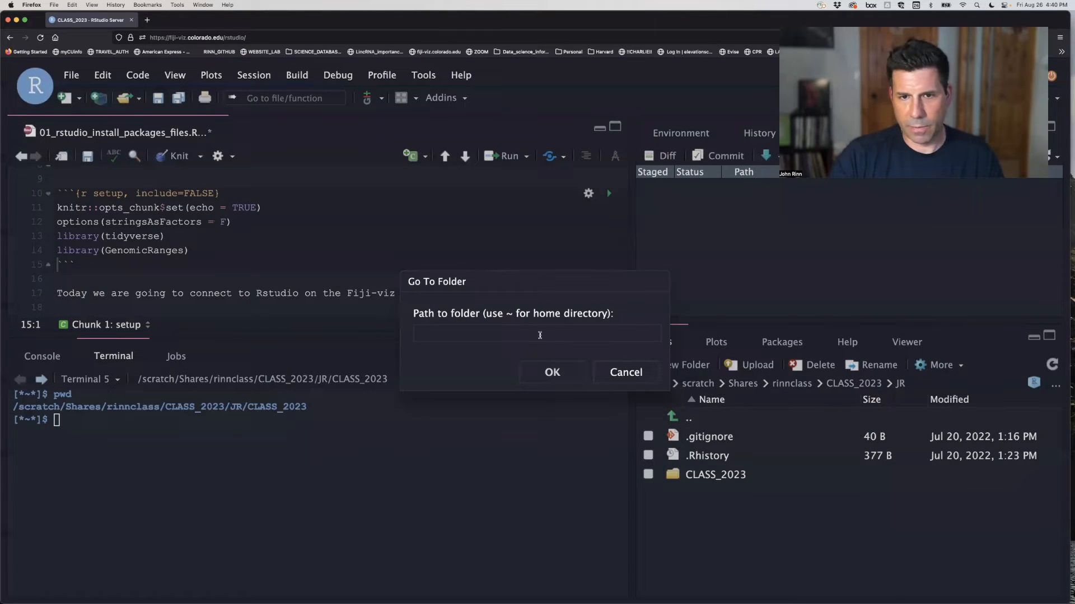
# Cancel the Go To Folder dialog without entering any path
pyautogui.click(536, 334)
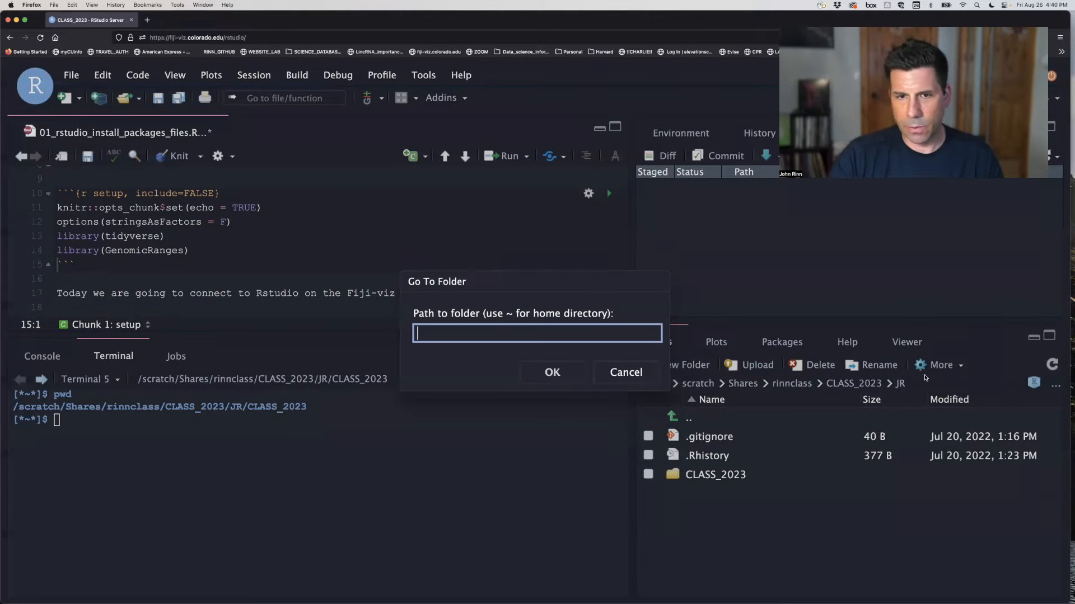
pyautogui.moveTo(1064, 396)
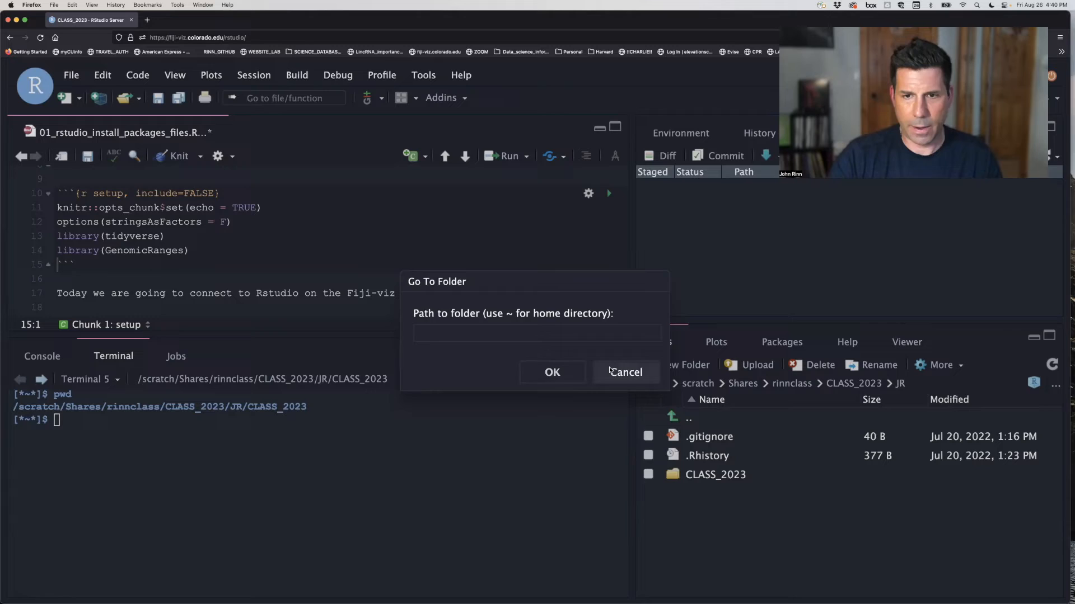
pyautogui.click(625, 372)
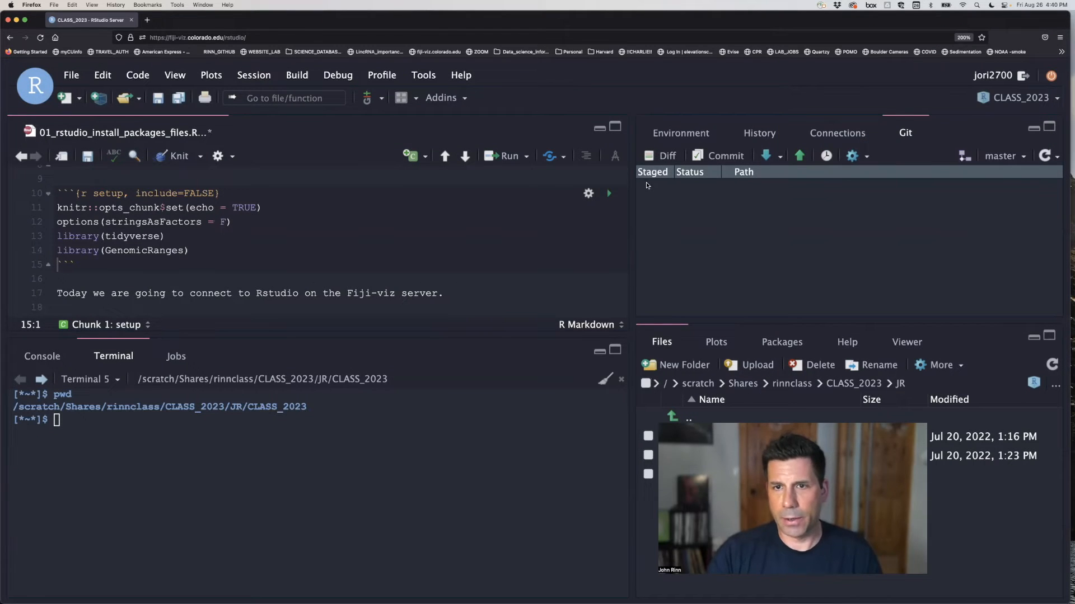
# Show the Environment pane listing basepath as /scratch/Shares/rinnclass/CLASS_2023/JR
pyautogui.click(680, 133)
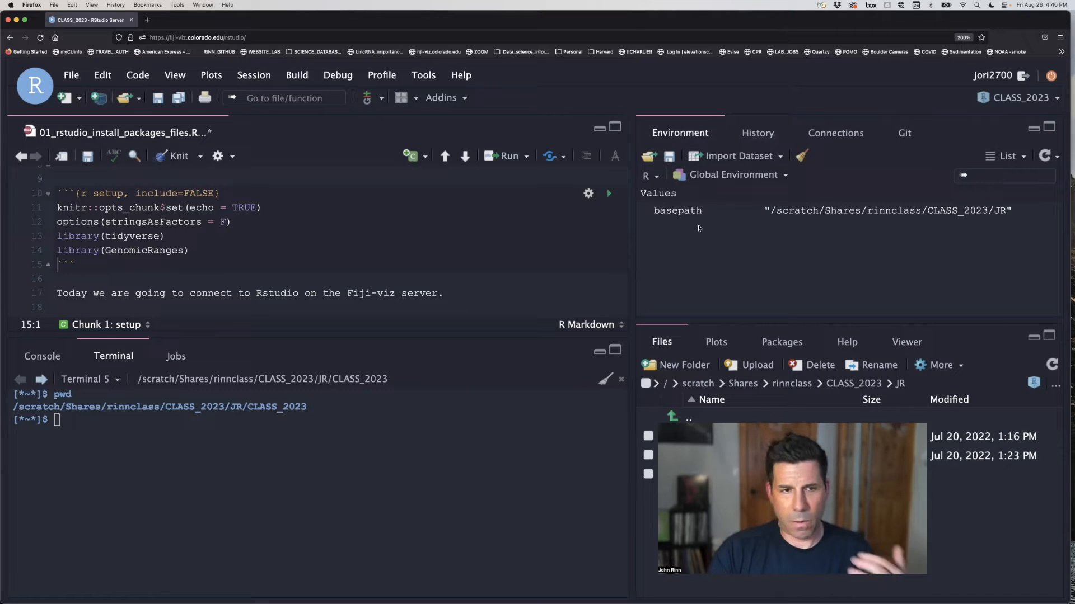
pyautogui.moveTo(588, 245)
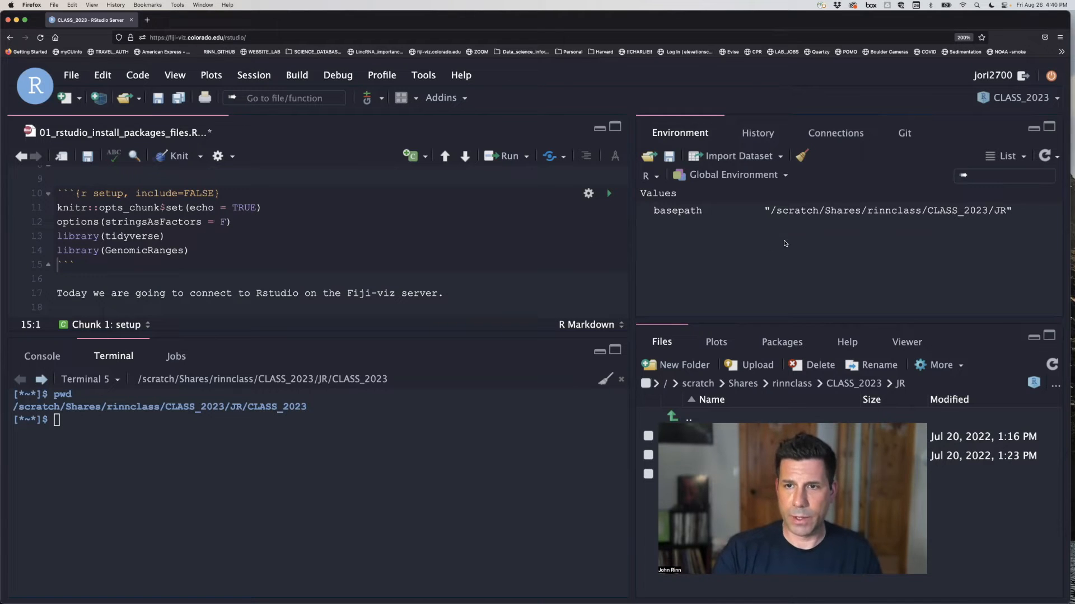
pyautogui.moveTo(727, 253)
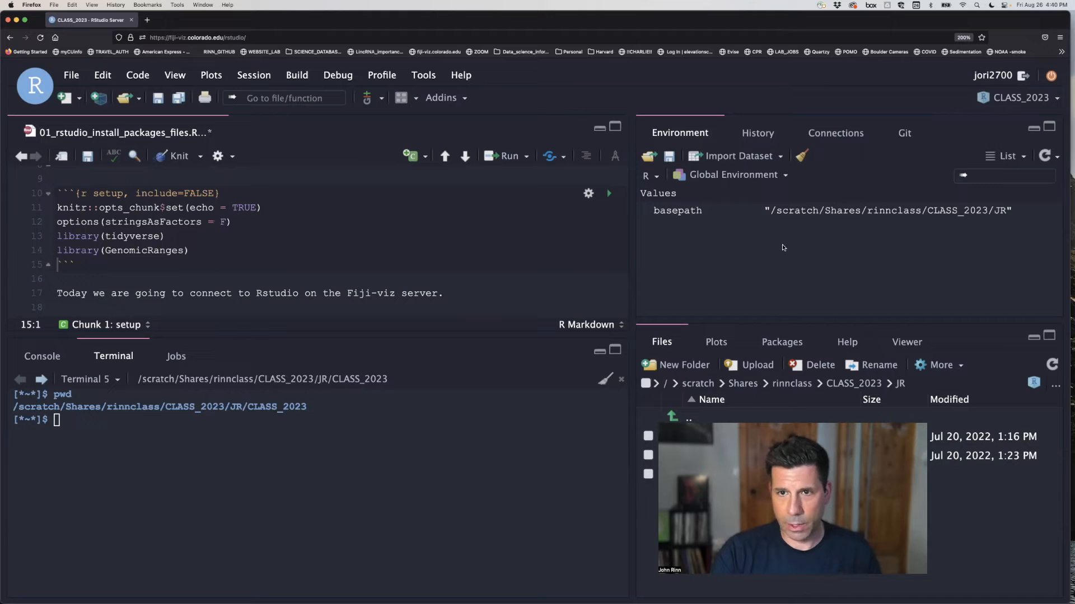
pyautogui.moveTo(643, 281)
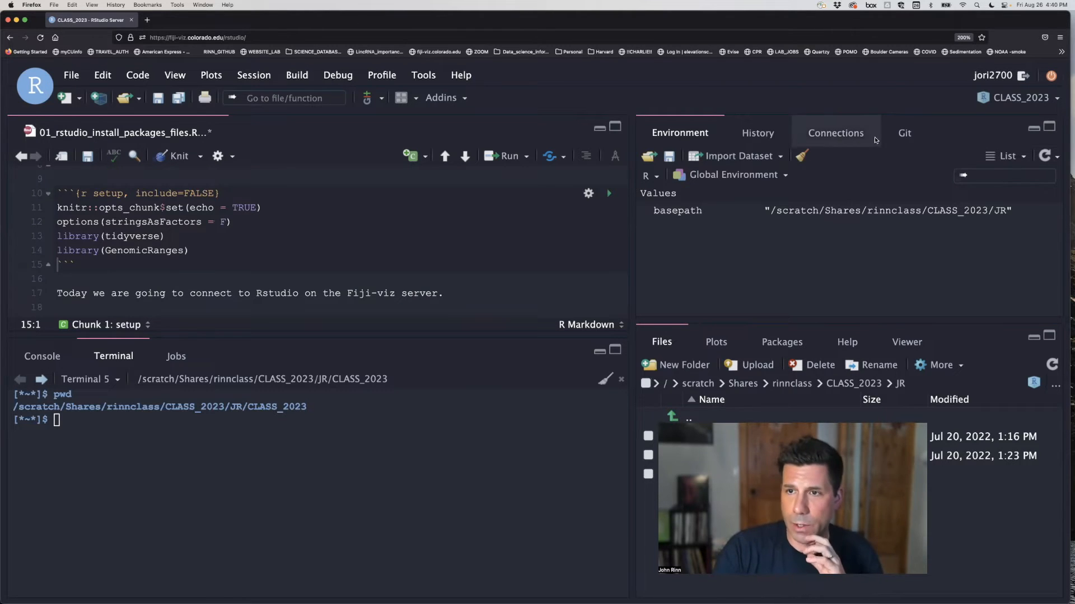
# Show the Git pane with the modified 01_rstudio_install_packages_files.Rmd as an unstaged change
pyautogui.click(905, 133)
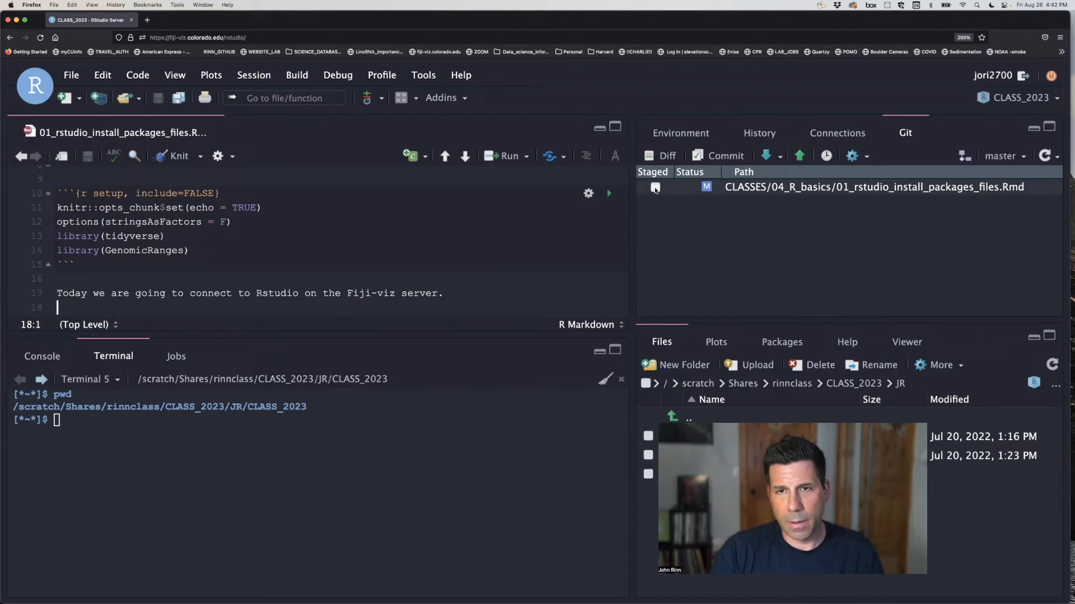
pyautogui.click(655, 187)
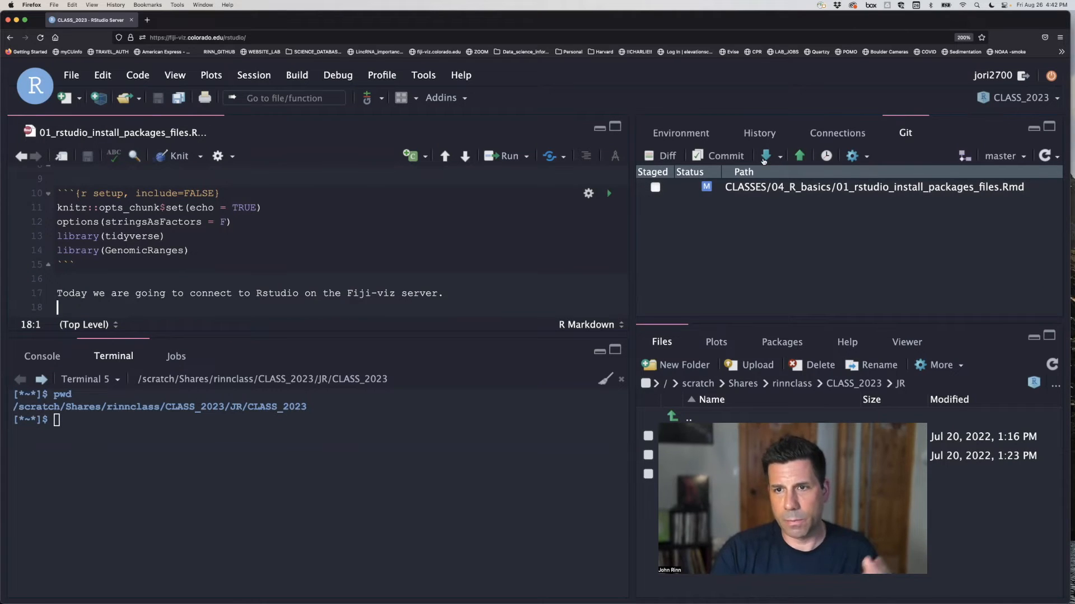
pyautogui.click(852, 155)
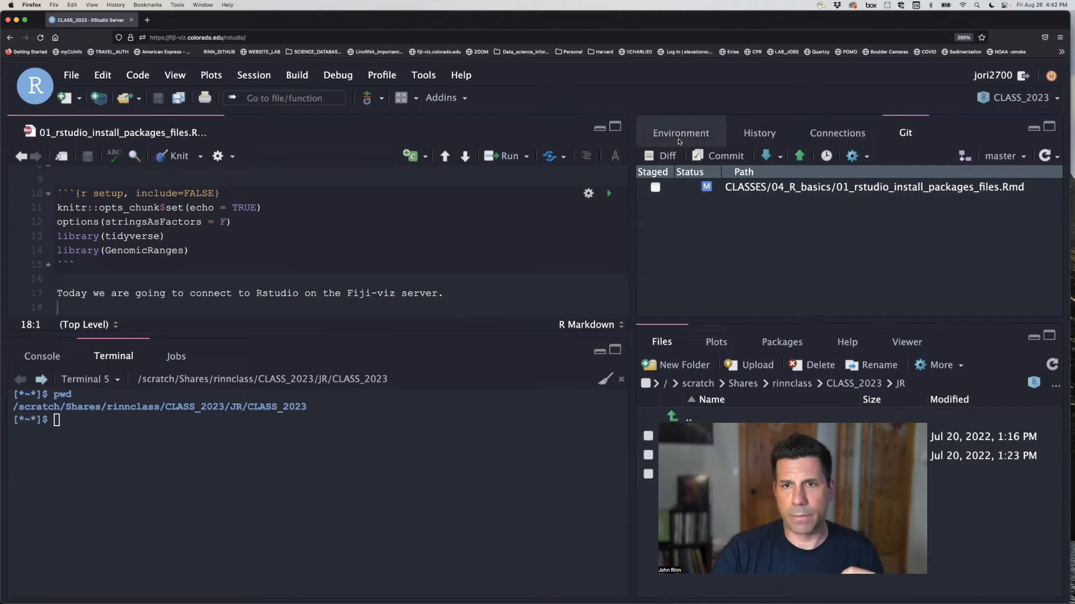
pyautogui.moveTo(675, 144)
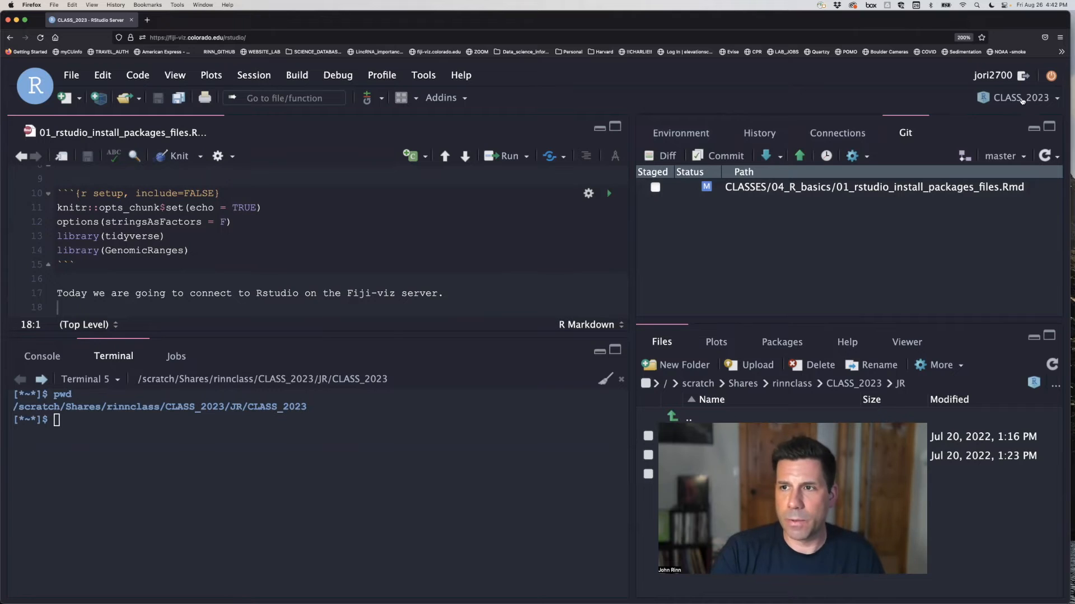
pyautogui.click(1021, 97)
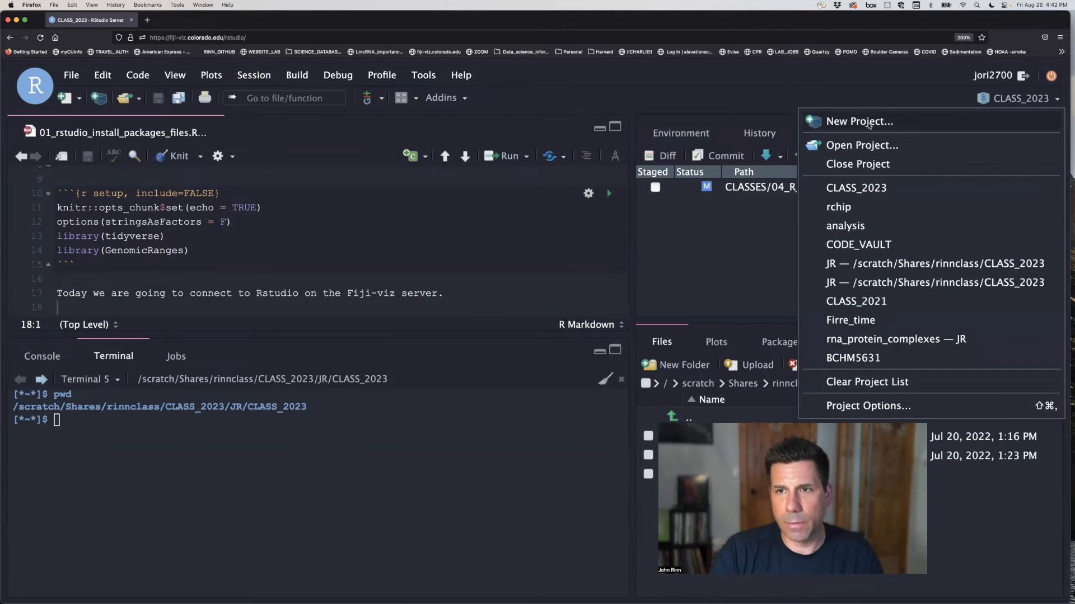
pyautogui.click(855, 187)
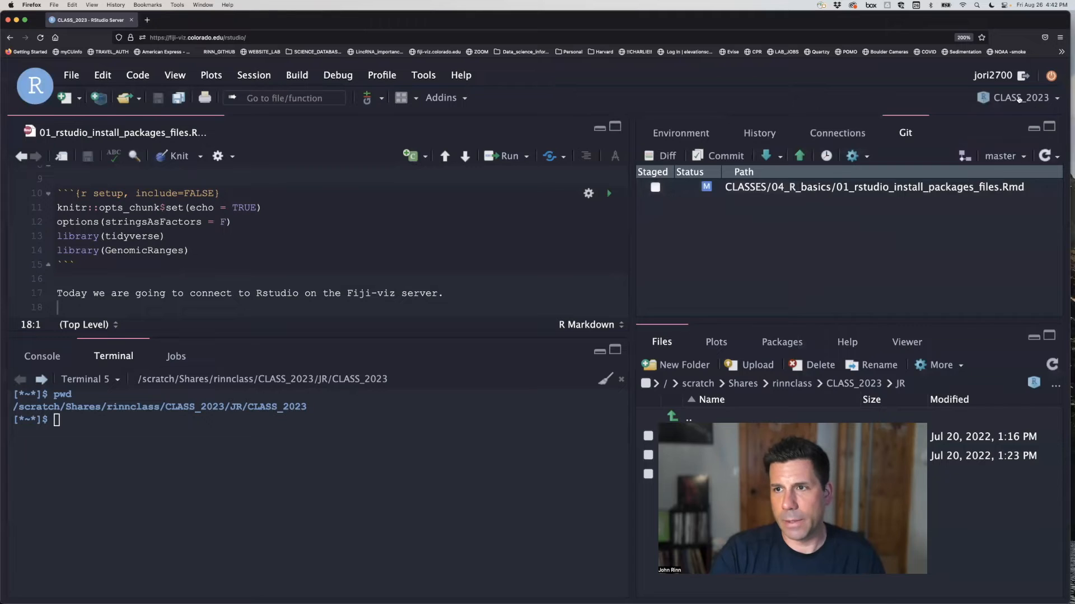
pyautogui.click(1022, 98)
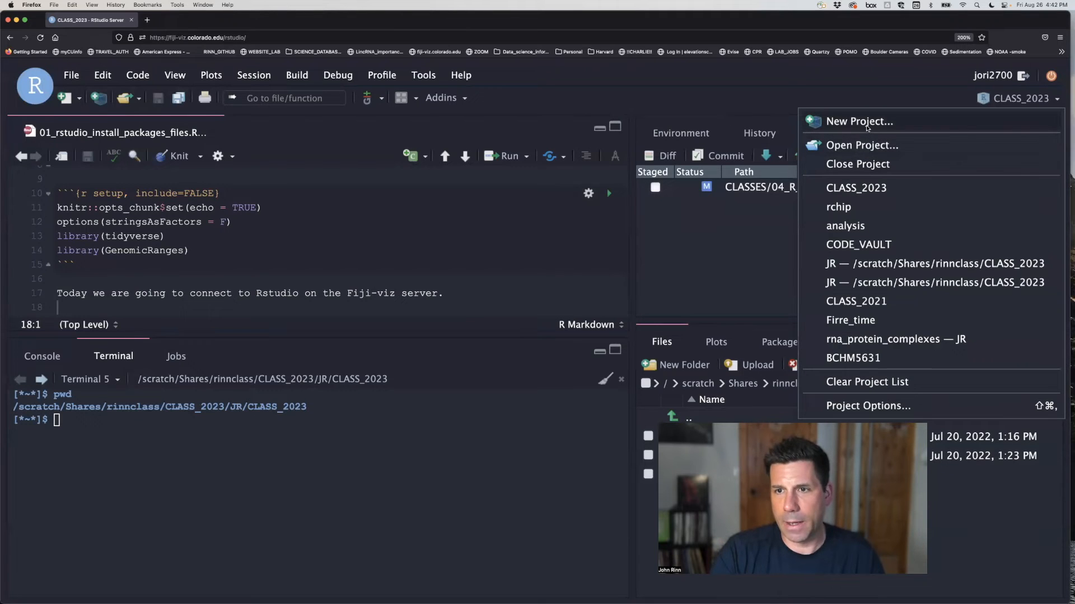
pyautogui.moveTo(781, 281)
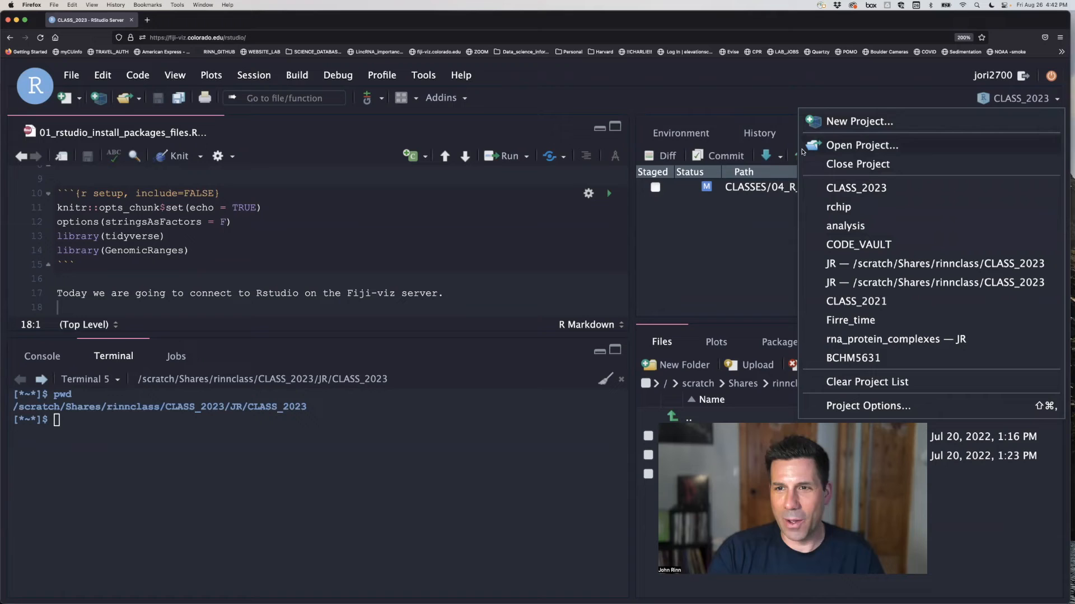
pyautogui.moveTo(859, 121)
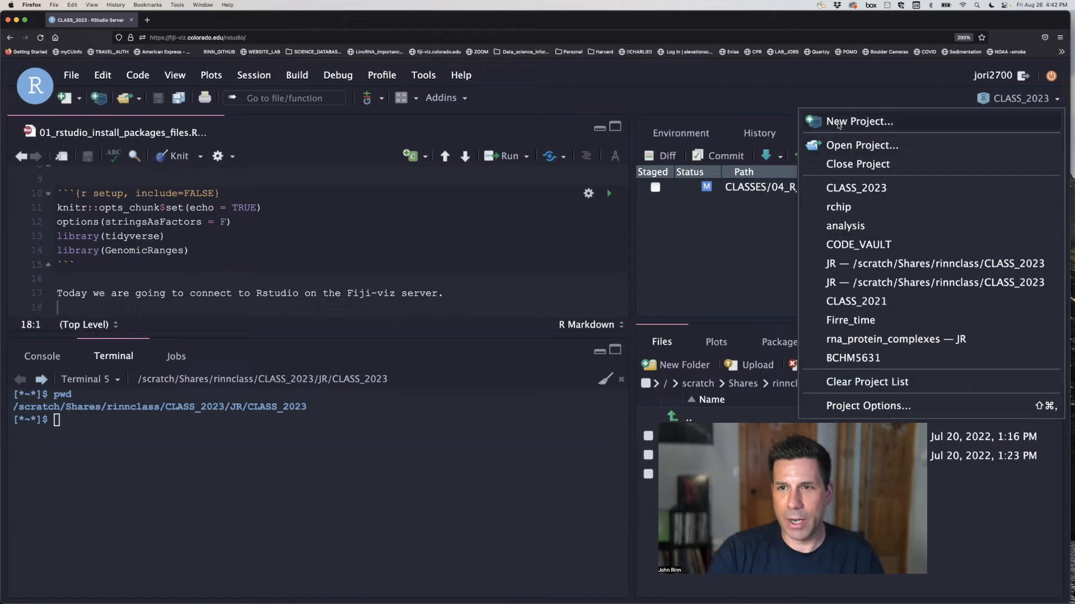
pyautogui.moveTo(839, 157)
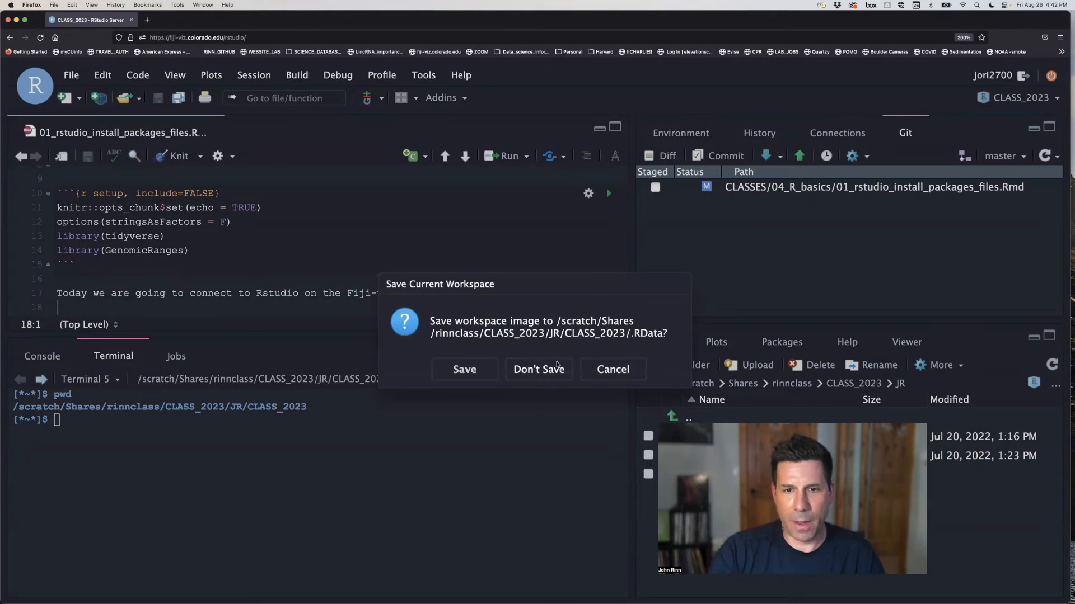
pyautogui.click(539, 368)
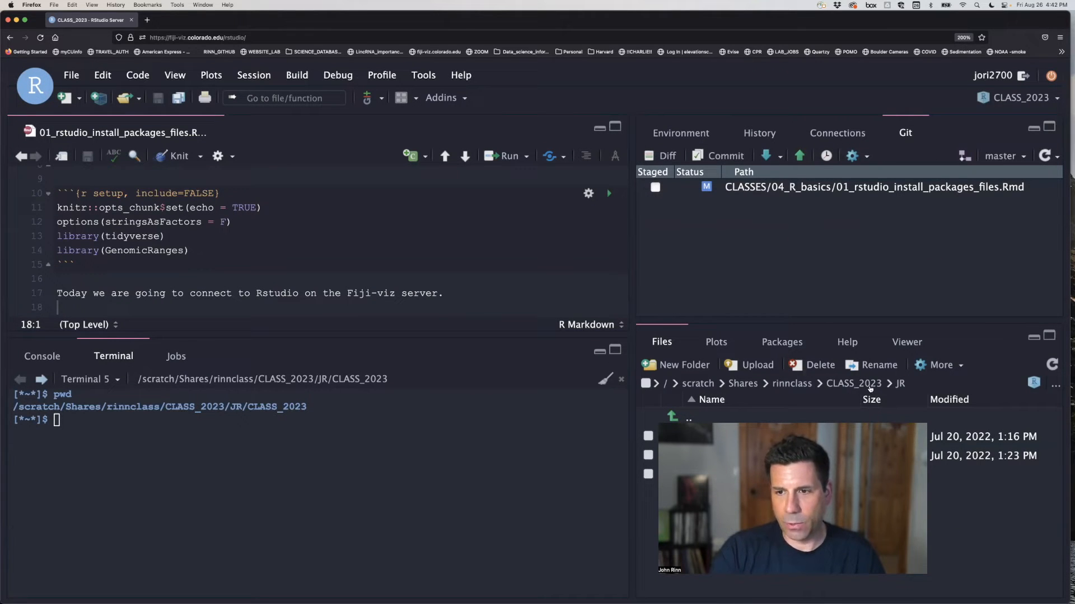
pyautogui.moveTo(853, 383)
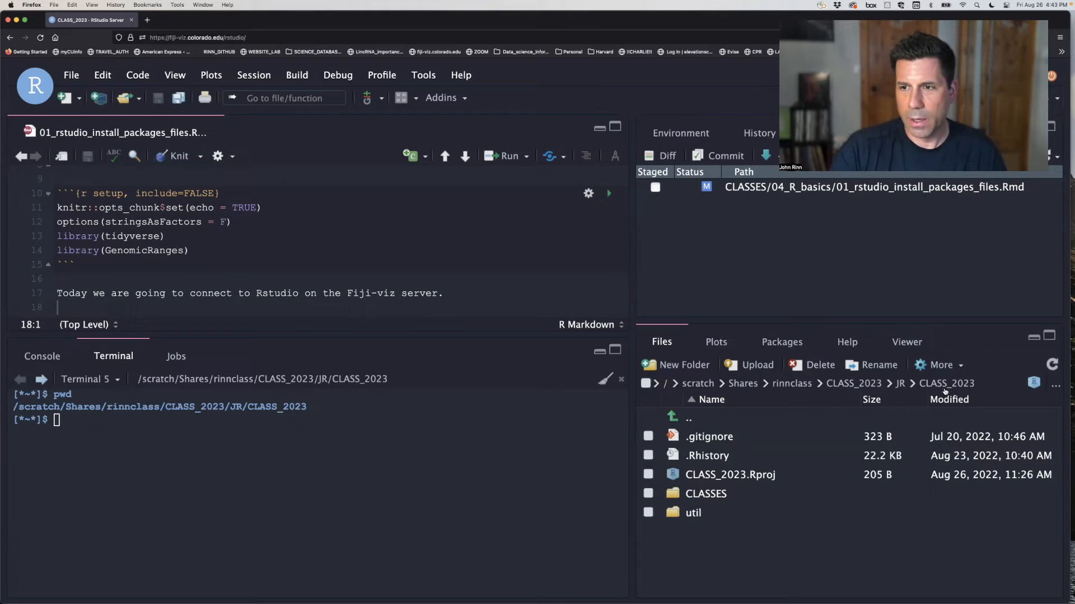
pyautogui.moveTo(967, 205)
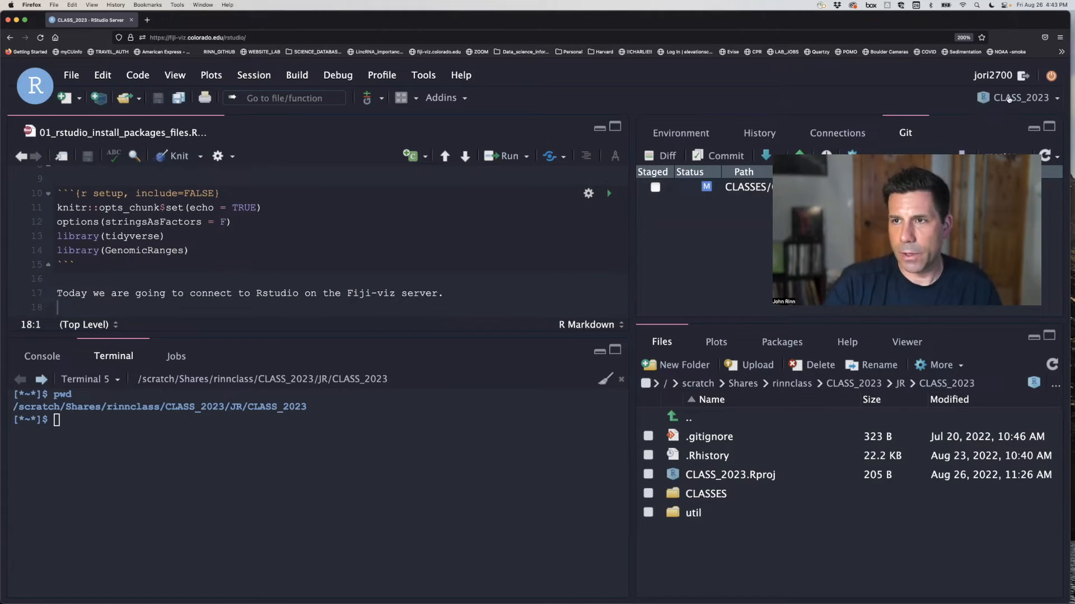
pyautogui.click(1022, 98)
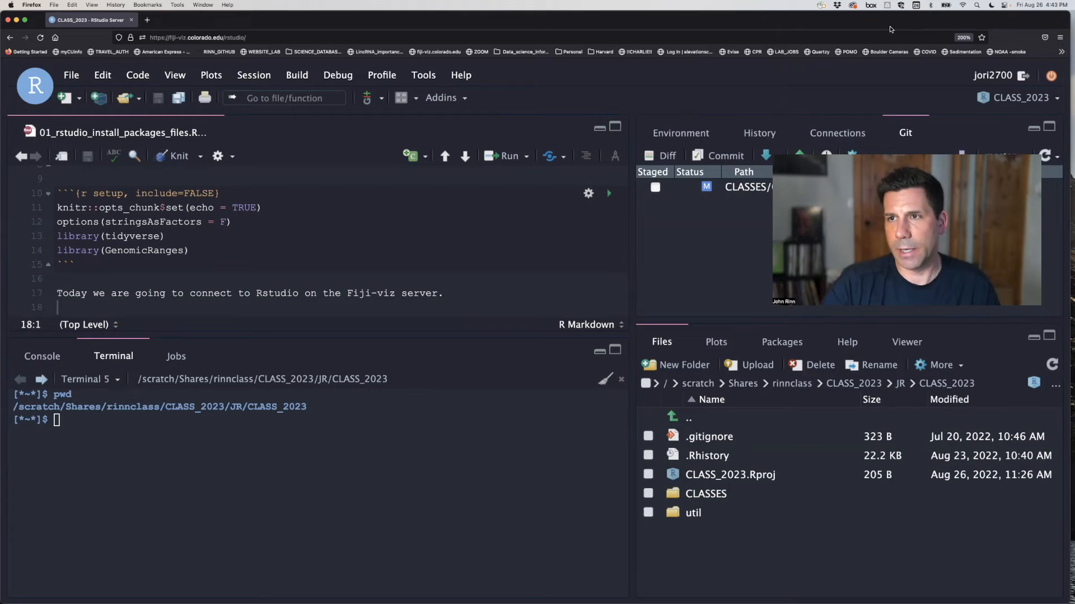
# Scroll the Rmd to the '# 2 Install packages' tidyverse chunk and switch the lower pane to the R console
pyautogui.scroll(-3)
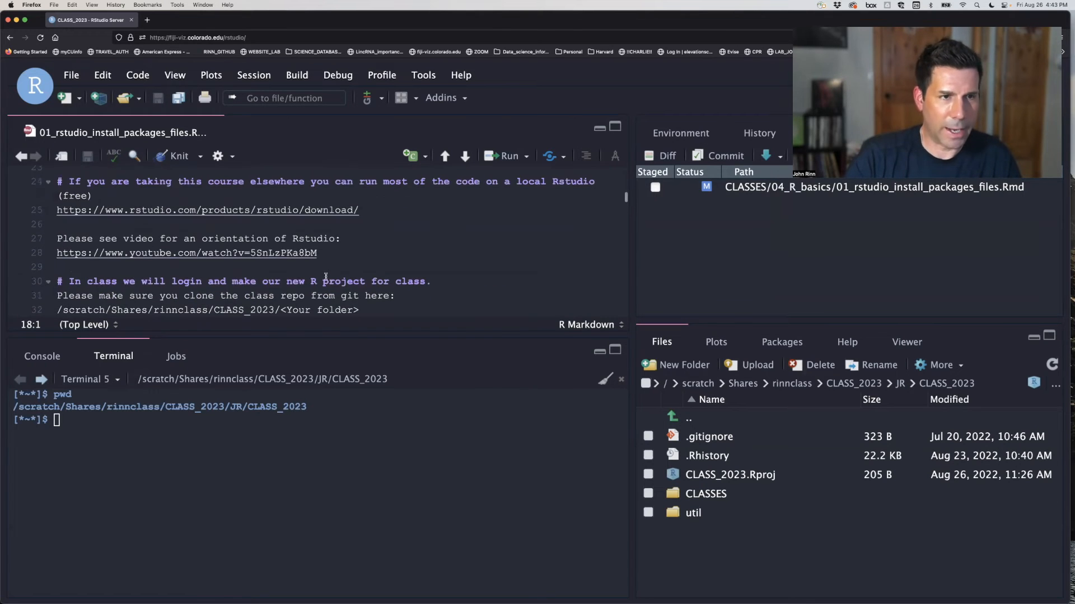
pyautogui.scroll(-3)
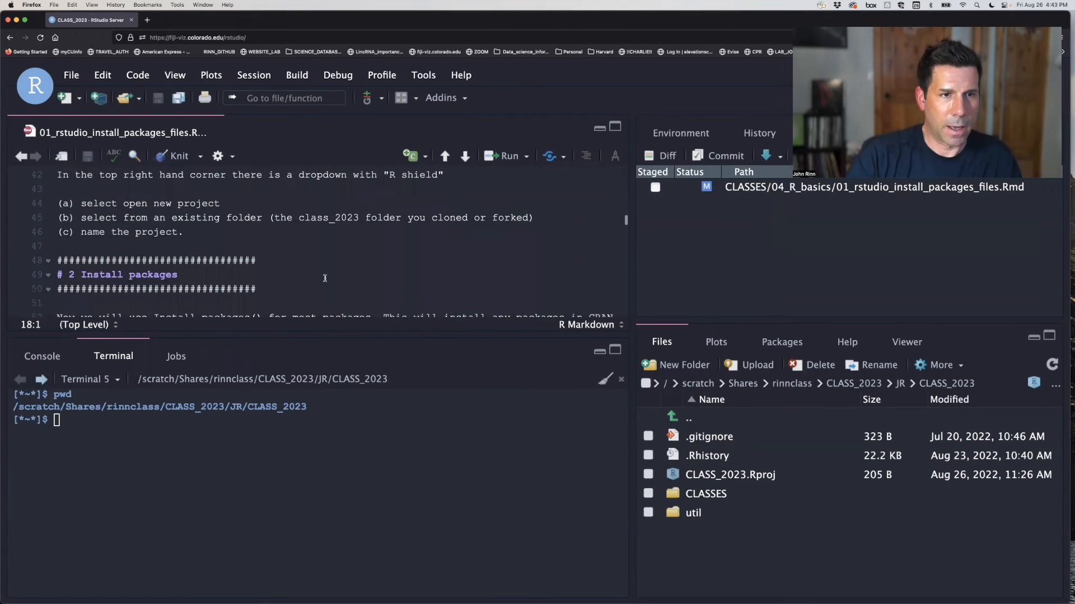
pyautogui.scroll(3)
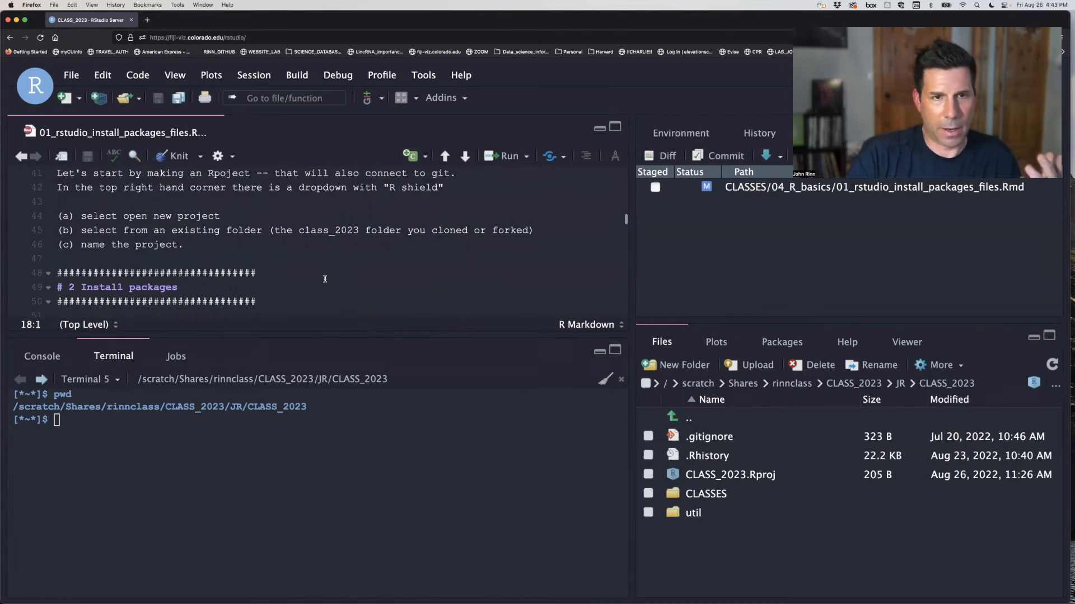
pyautogui.scroll(3)
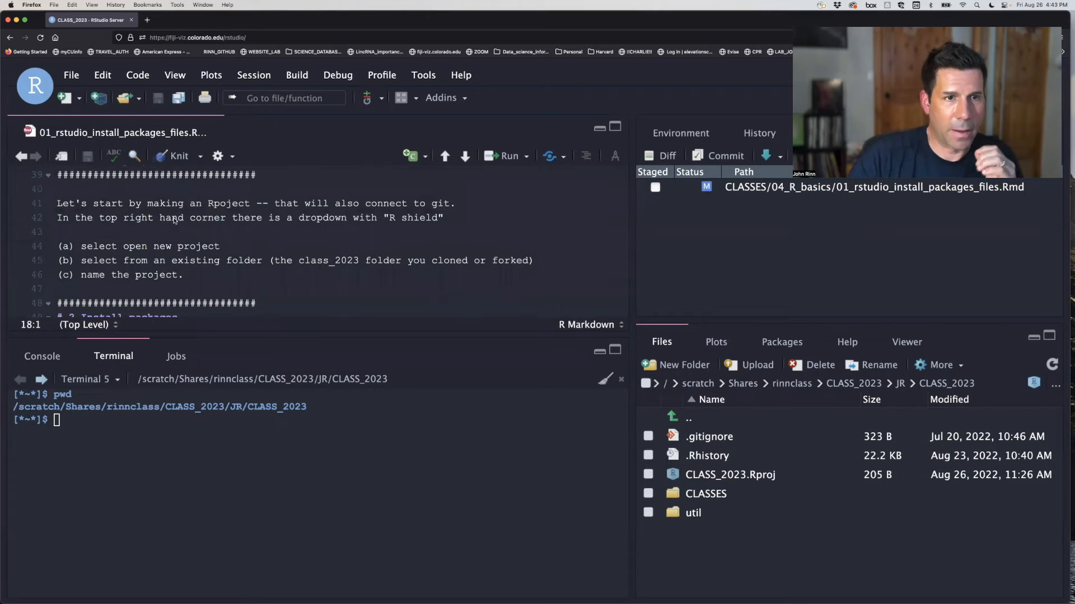
pyautogui.scroll(-3)
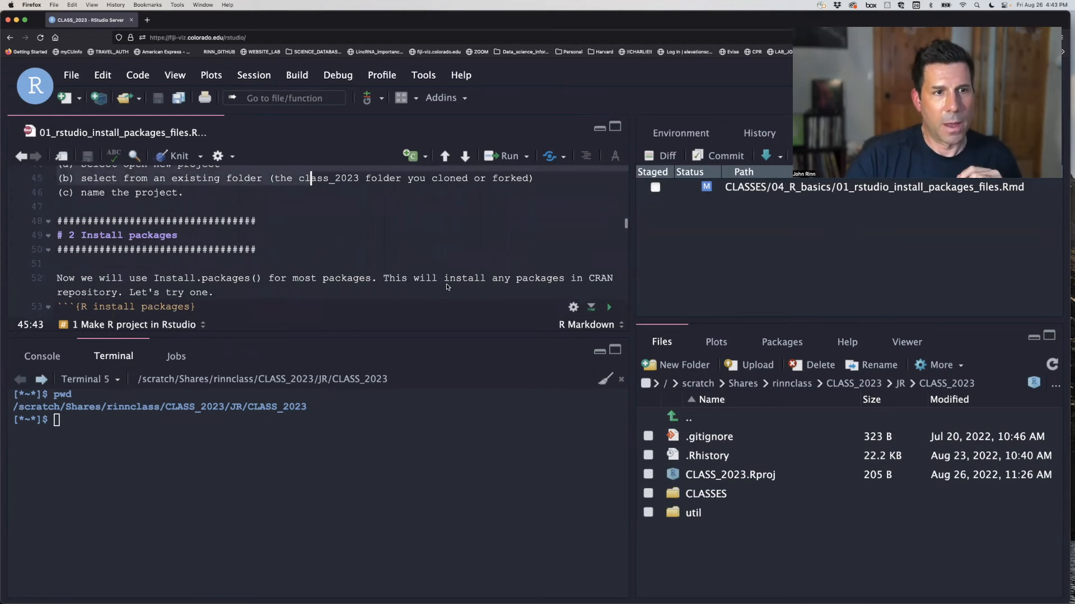
pyautogui.scroll(-3)
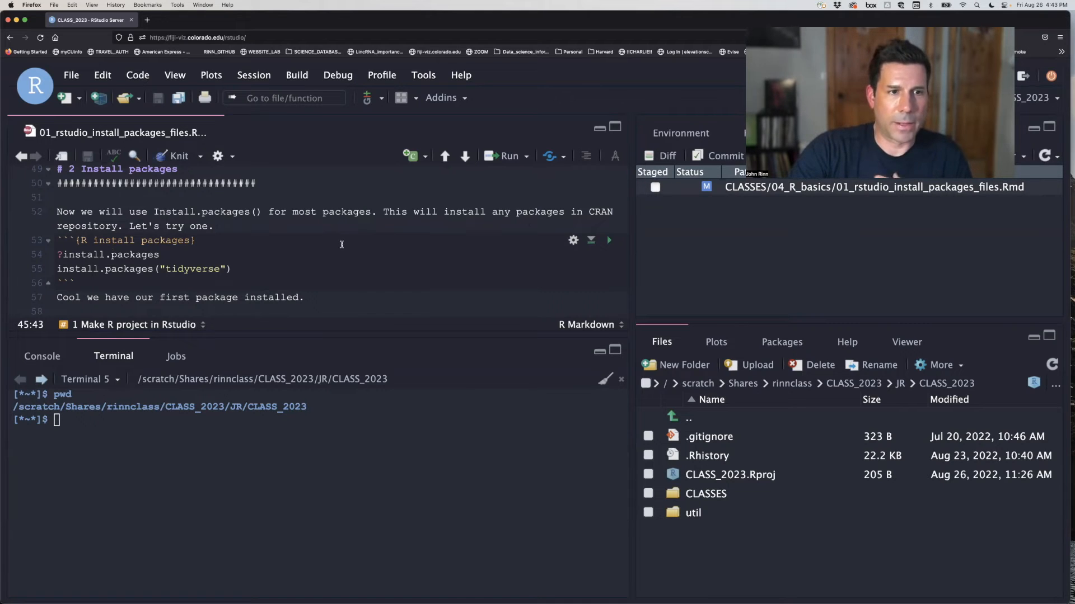
pyautogui.scroll(-3)
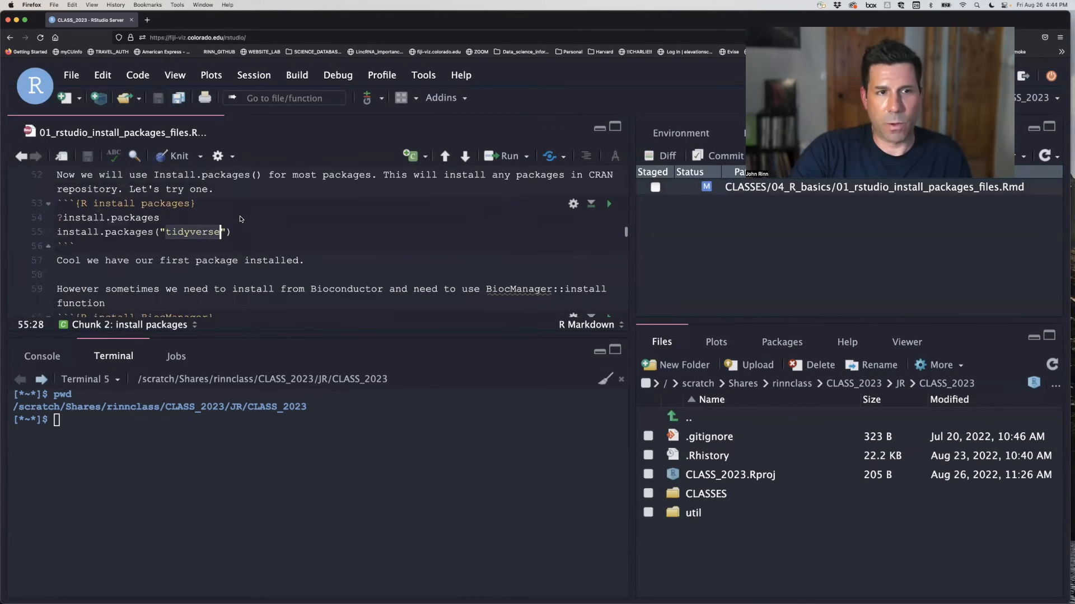
pyautogui.scroll(3)
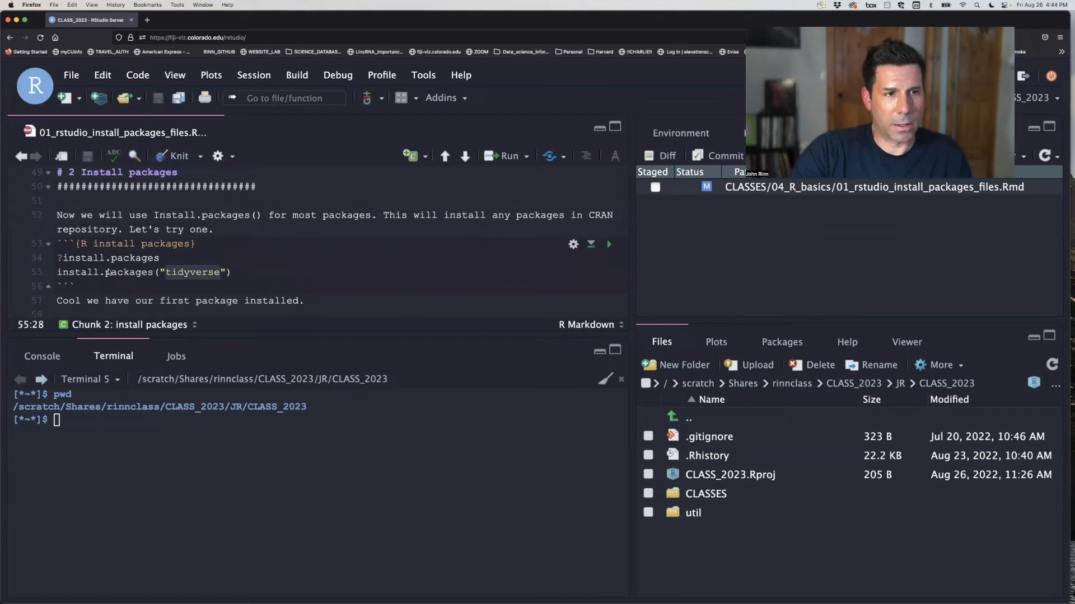
pyautogui.scroll(-3)
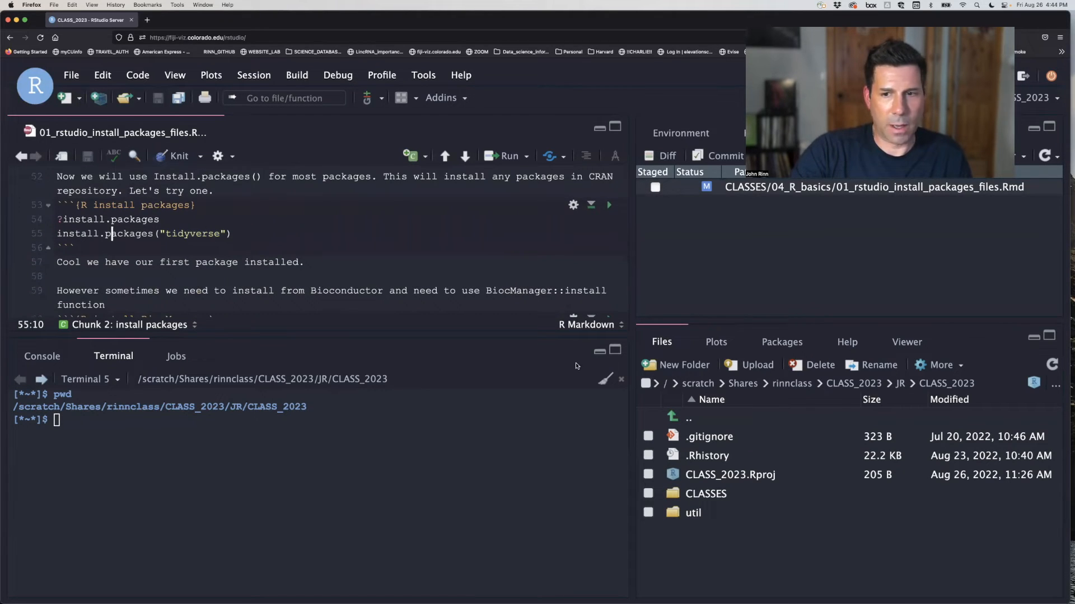
pyautogui.click(941, 365)
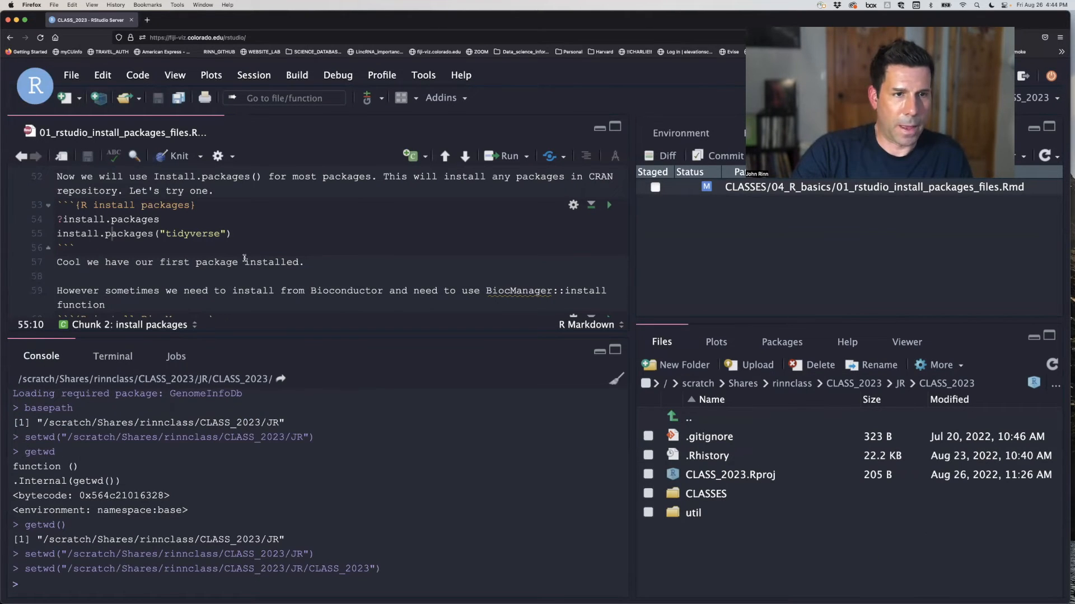
# Scroll the enlarged editor to the tidyverse, BiocManager and GenomicRanges install chunks
pyautogui.scroll(-3)
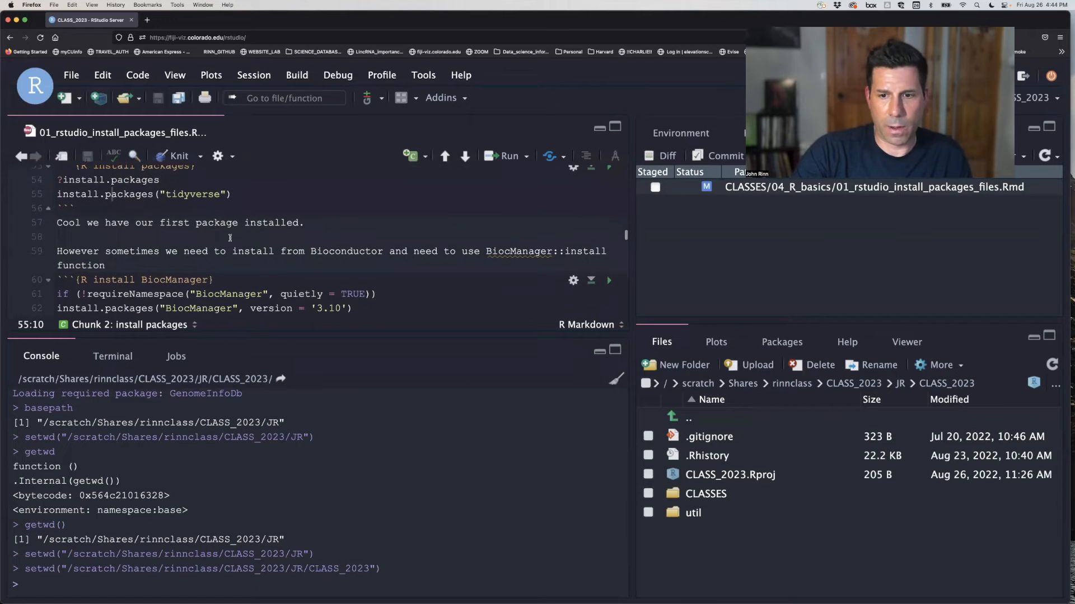
pyautogui.scroll(-3)
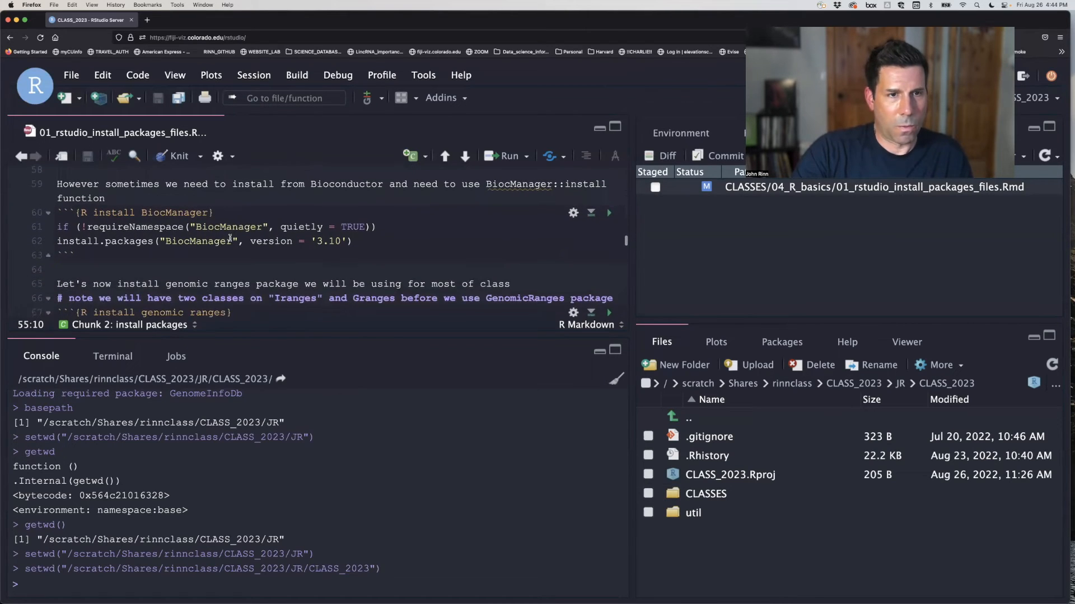
pyautogui.scroll(3)
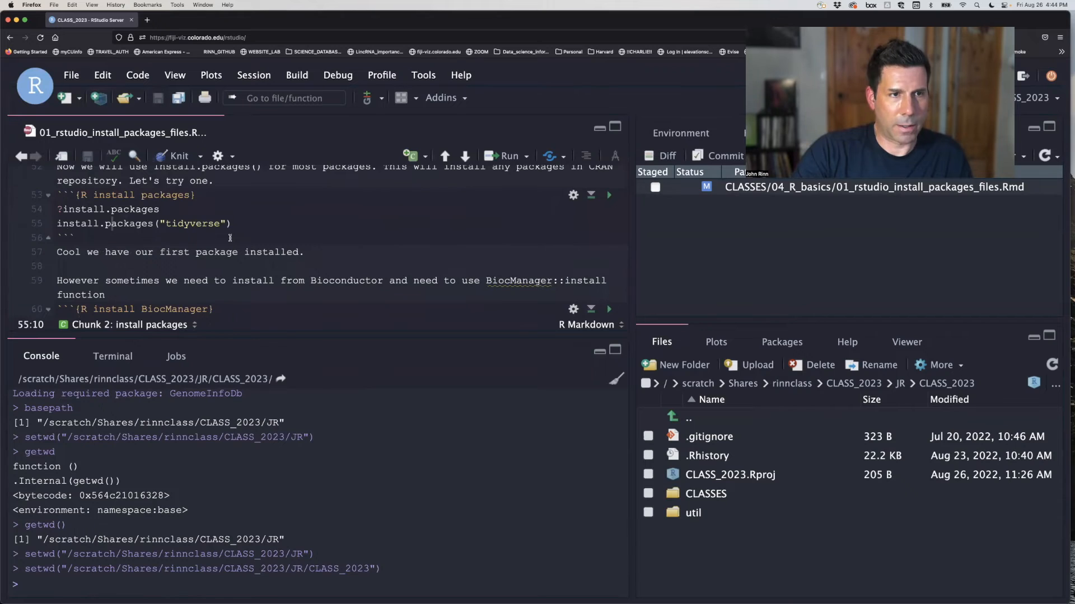
pyautogui.scroll(3)
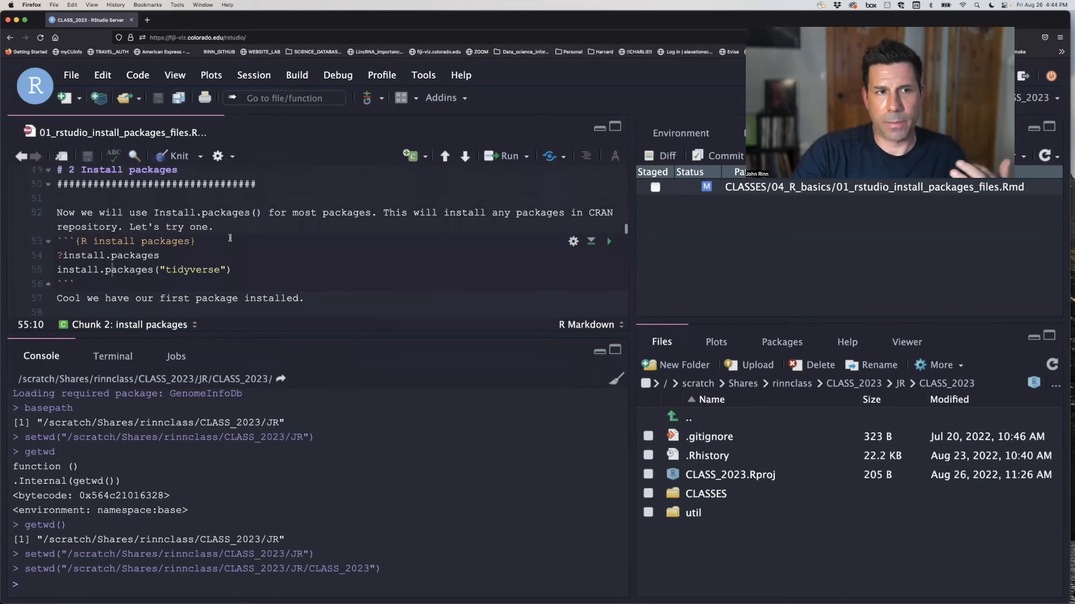
pyautogui.scroll(-3)
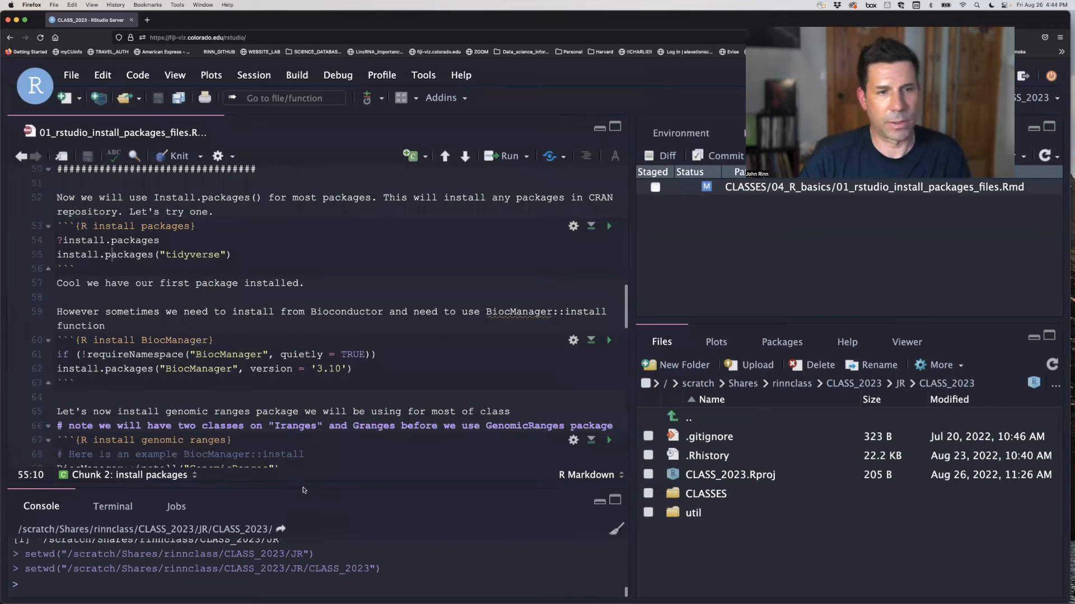
pyautogui.scroll(3)
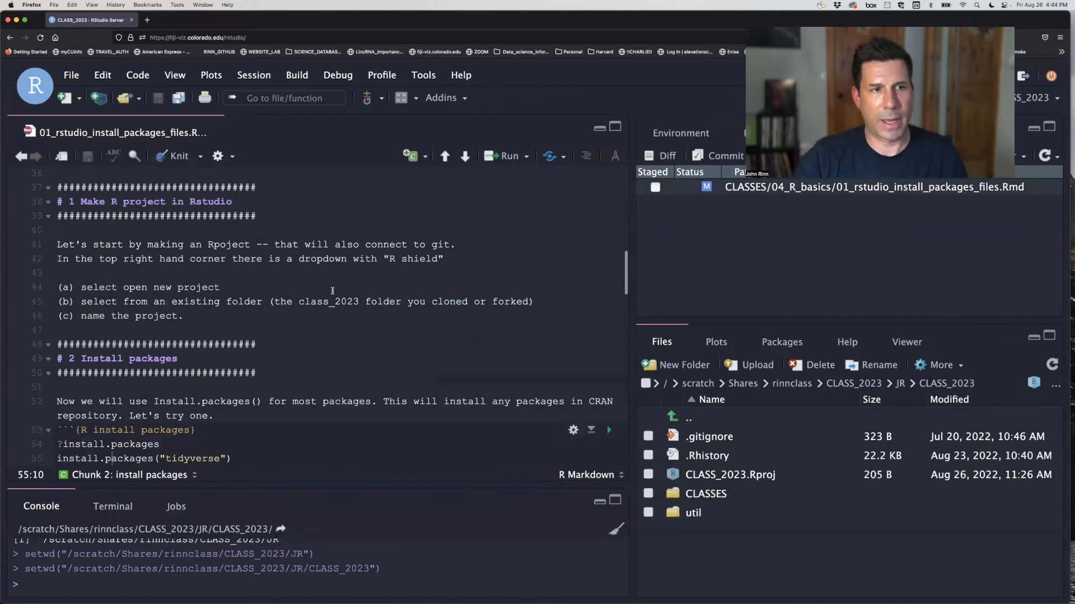
pyautogui.scroll(3)
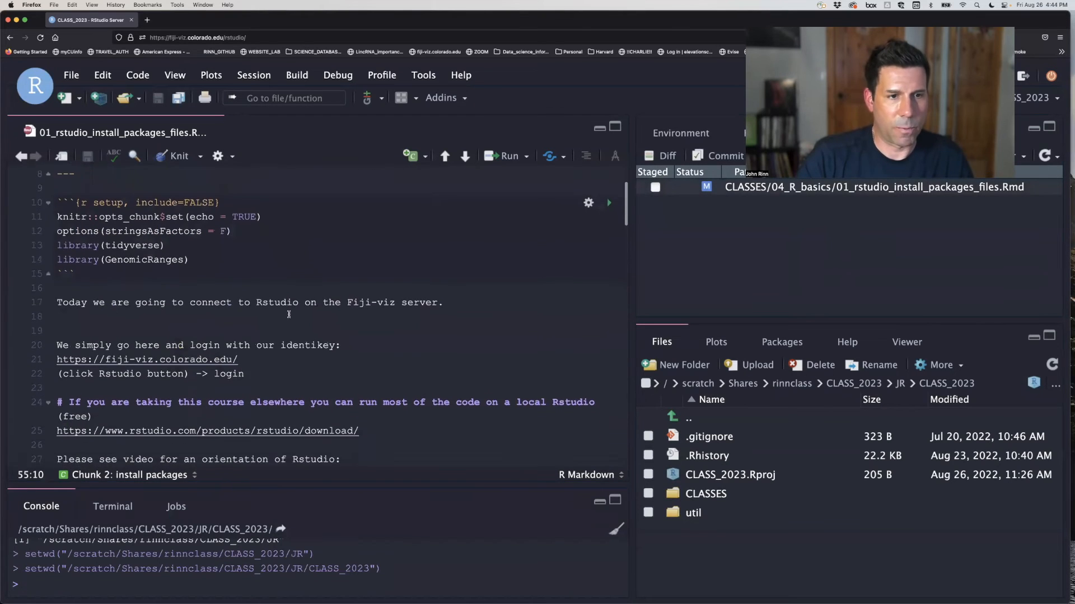
pyautogui.scroll(-3)
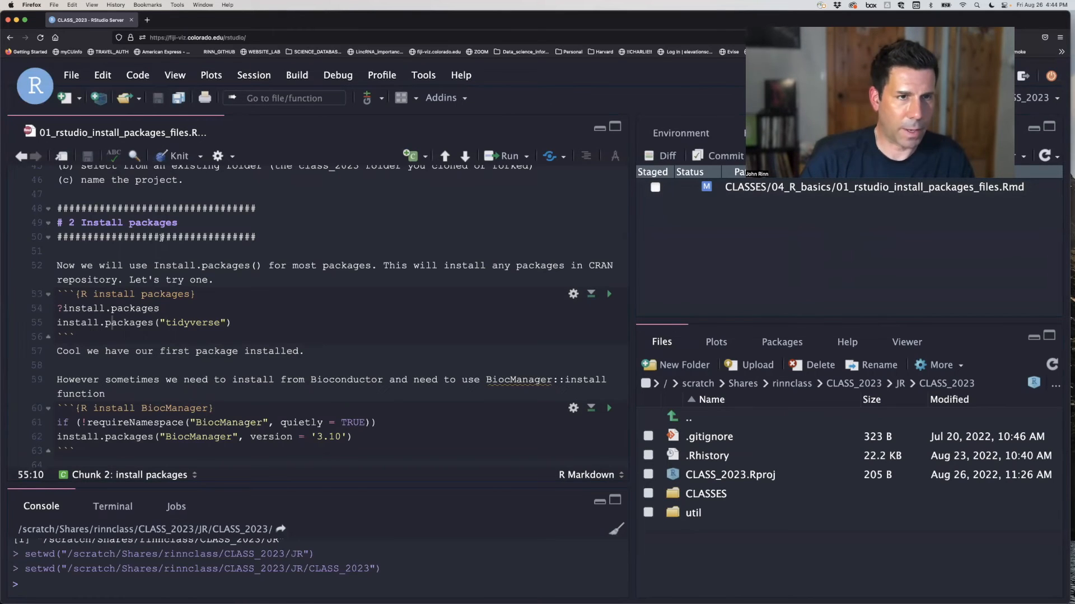
pyautogui.scroll(3)
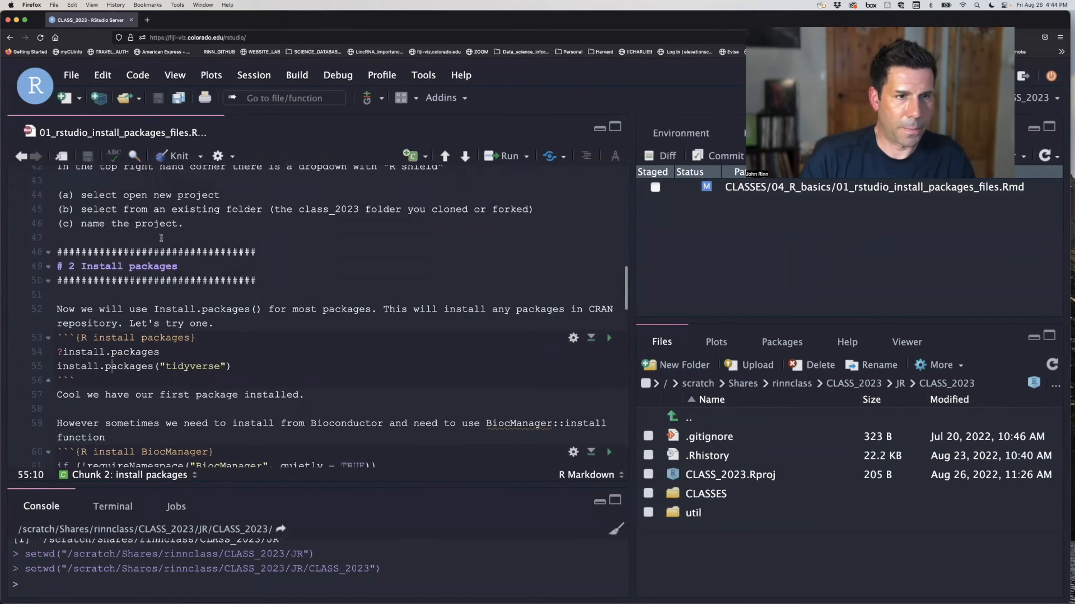
pyautogui.scroll(3)
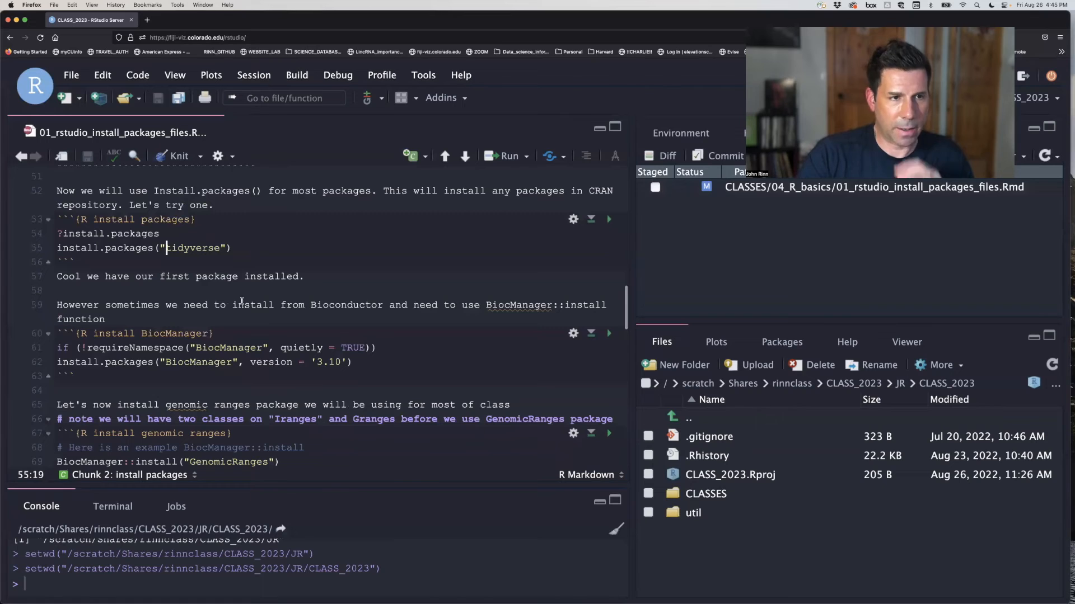
pyautogui.scroll(3)
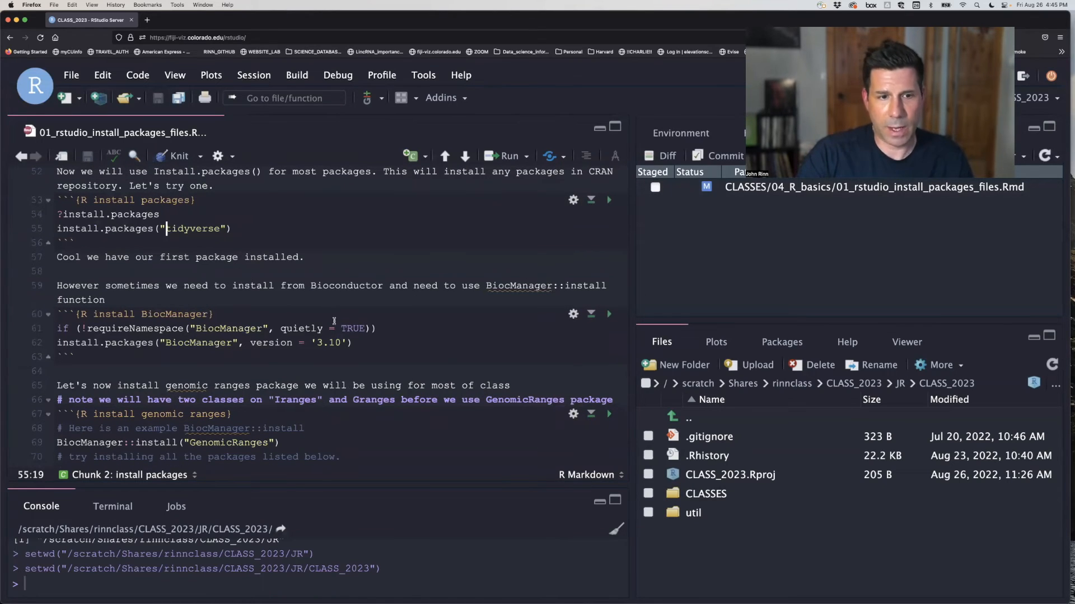
pyautogui.scroll(-3)
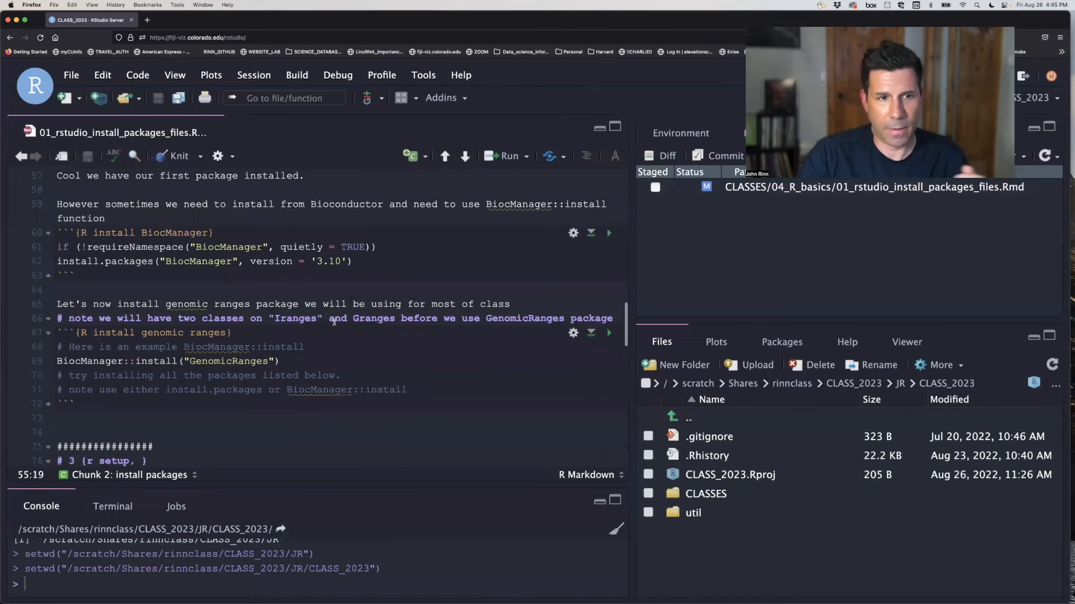
pyautogui.scroll(3)
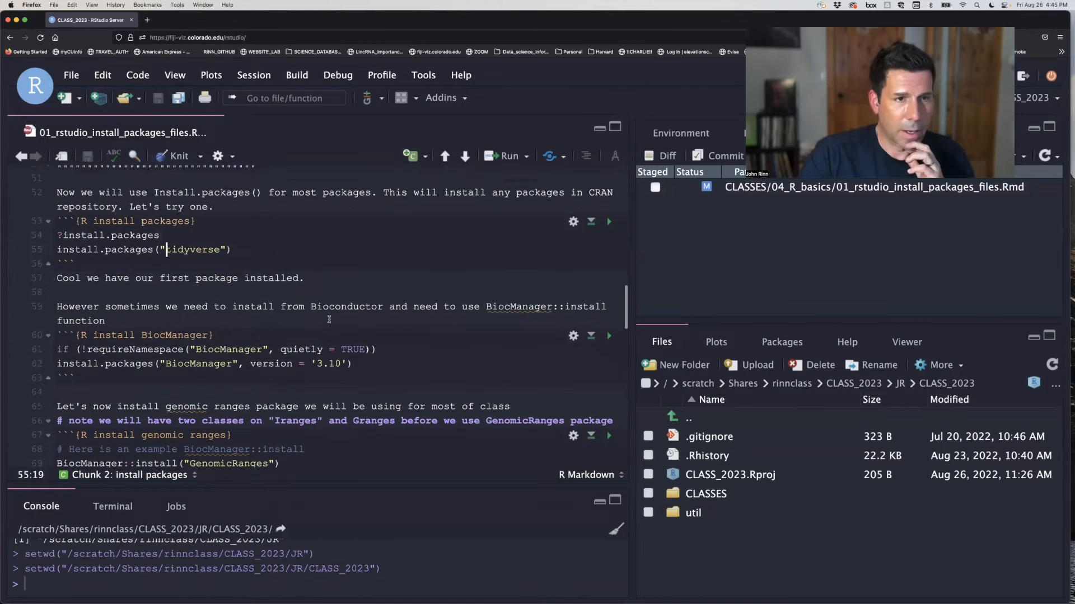
pyautogui.scroll(3)
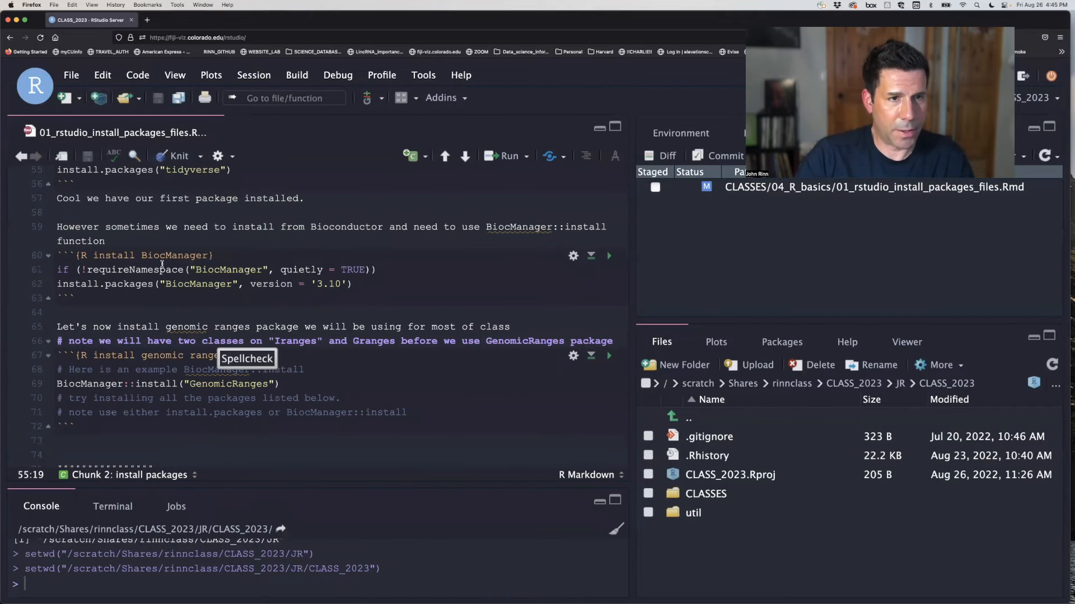
pyautogui.scroll(3)
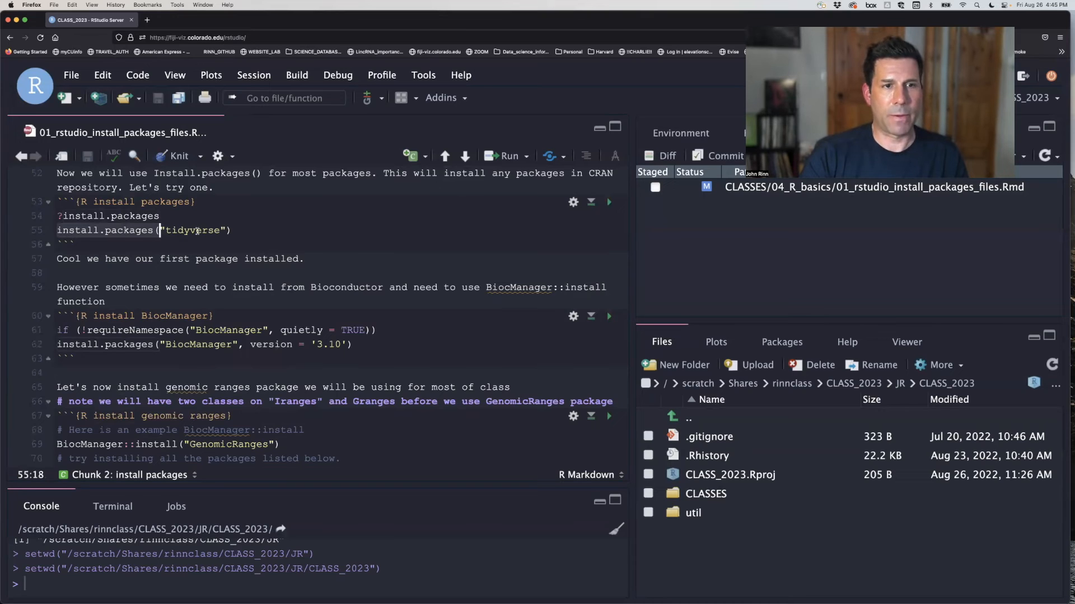
pyautogui.scroll(-3)
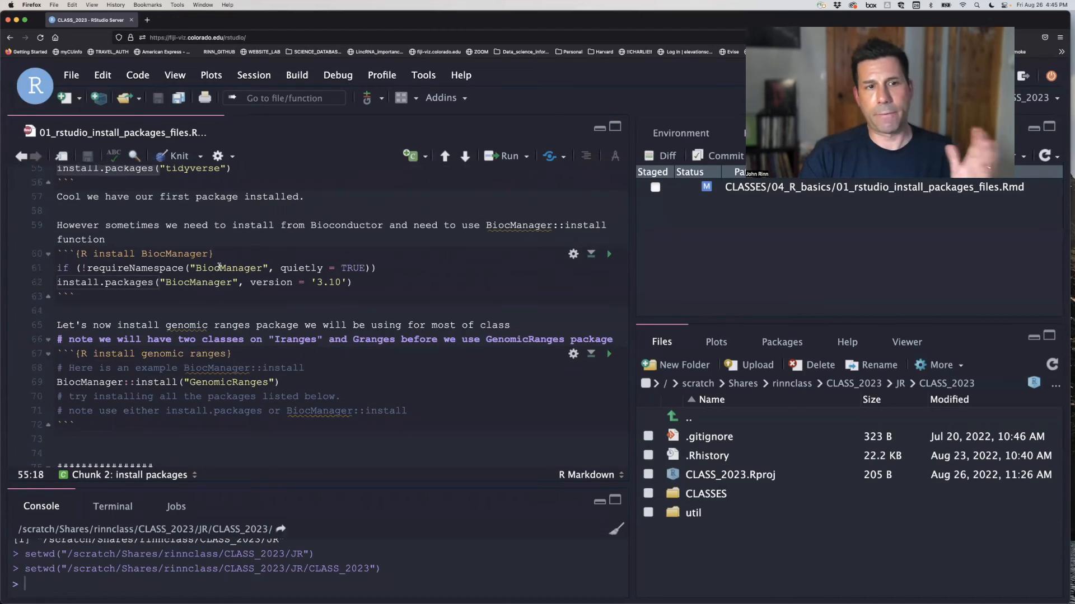
pyautogui.click(264, 268)
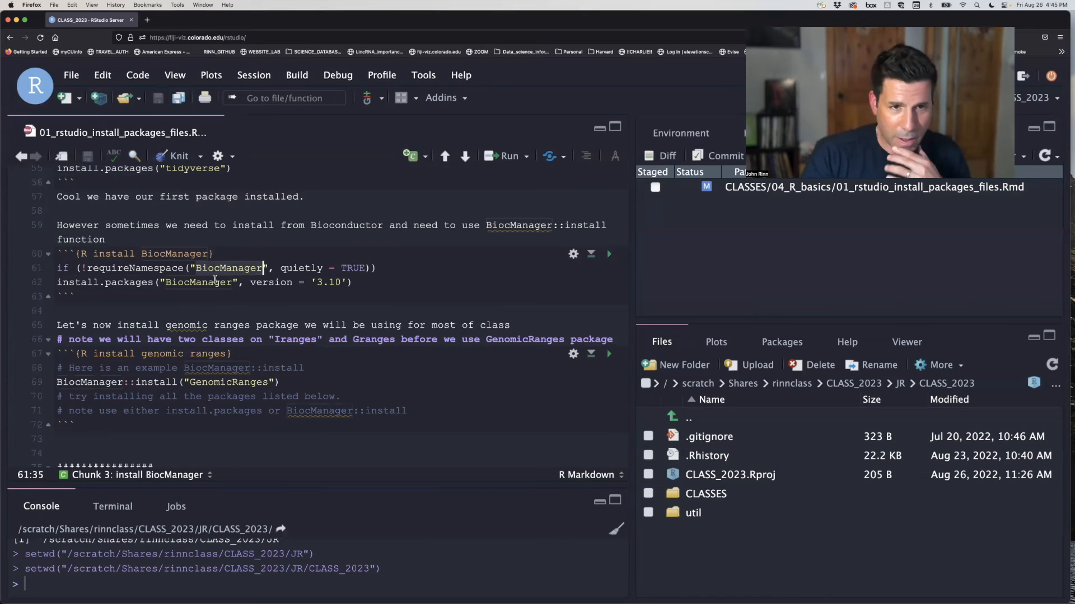
pyautogui.click(352, 282)
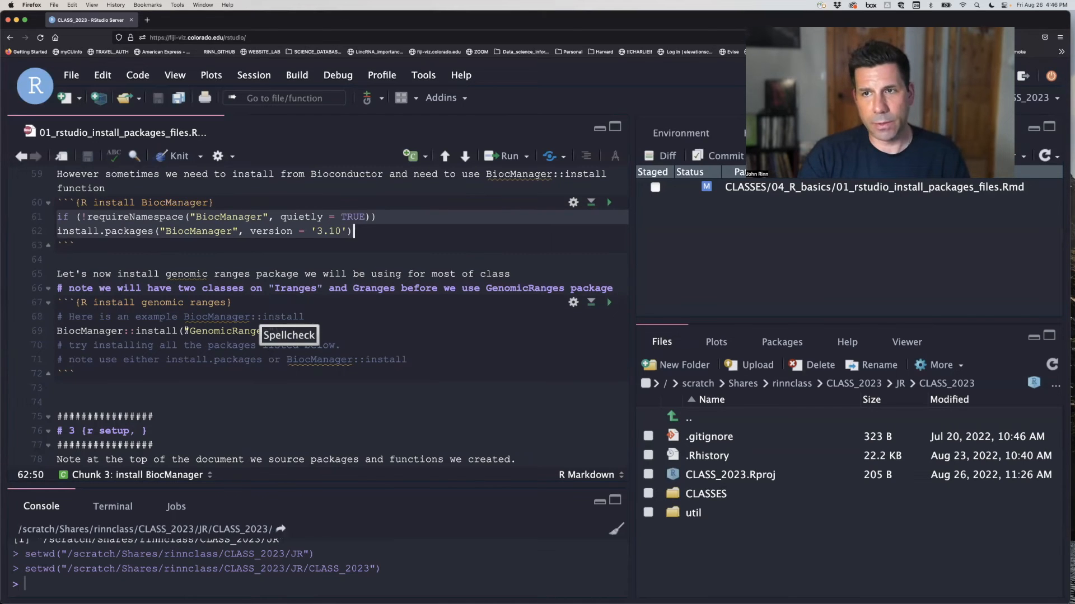
pyautogui.scroll(-3)
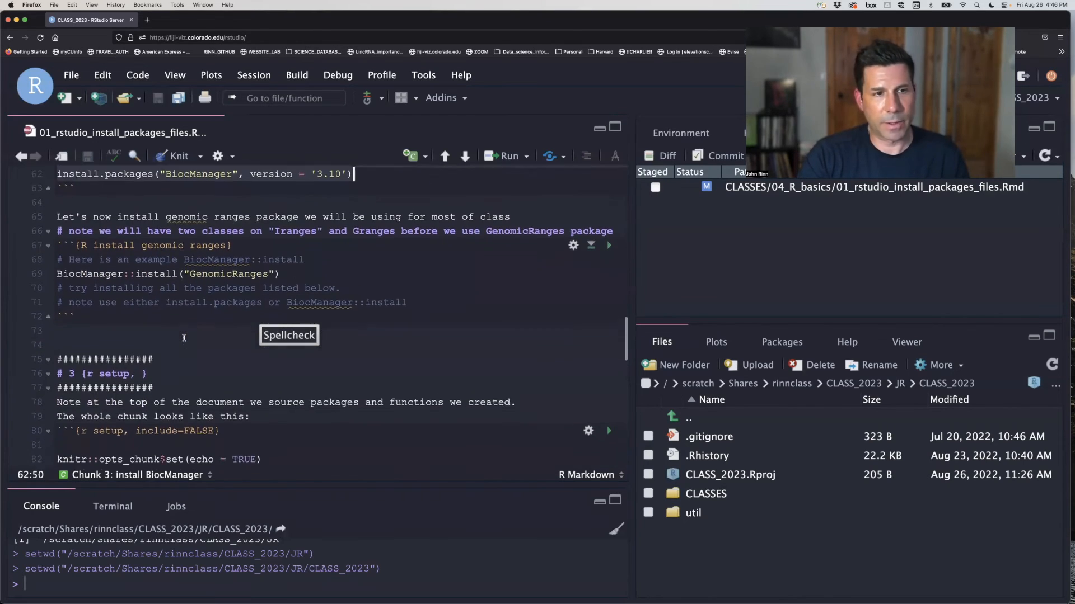
pyautogui.scroll(-3)
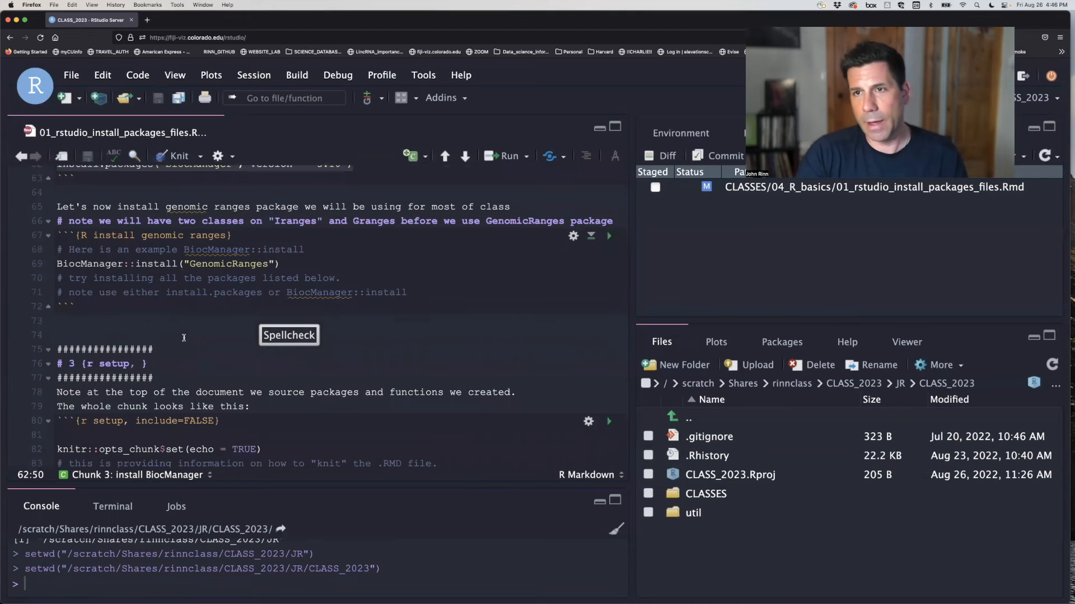
pyautogui.scroll(3)
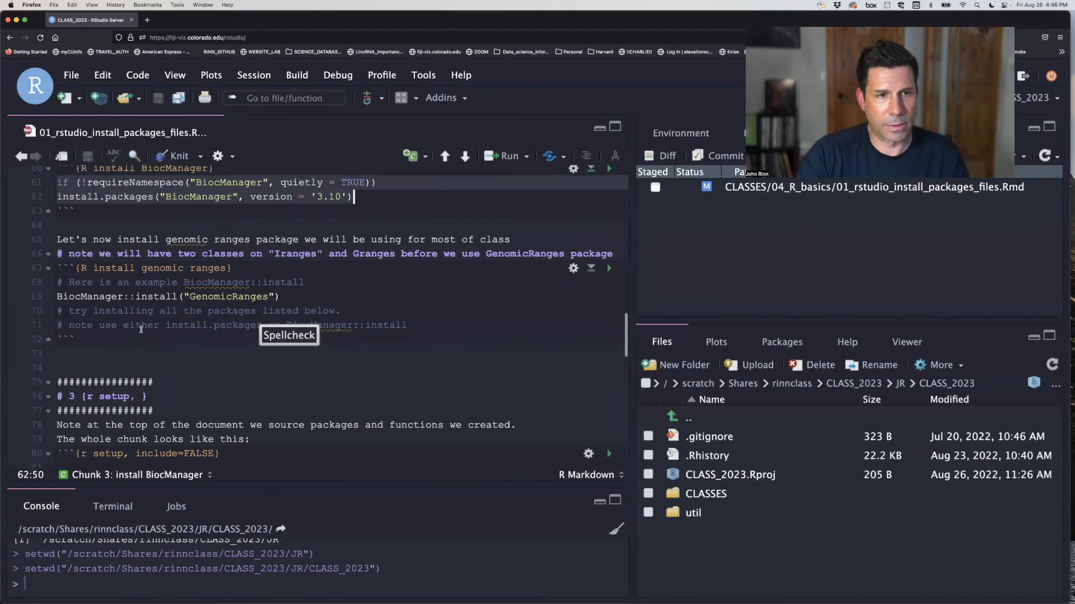
pyautogui.scroll(3)
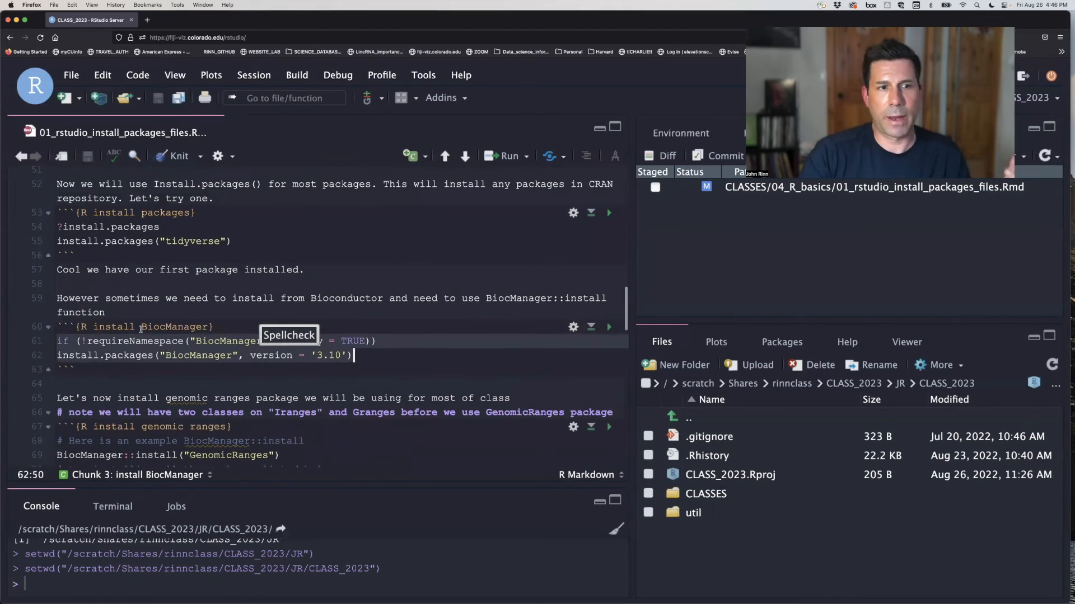
pyautogui.scroll(-3)
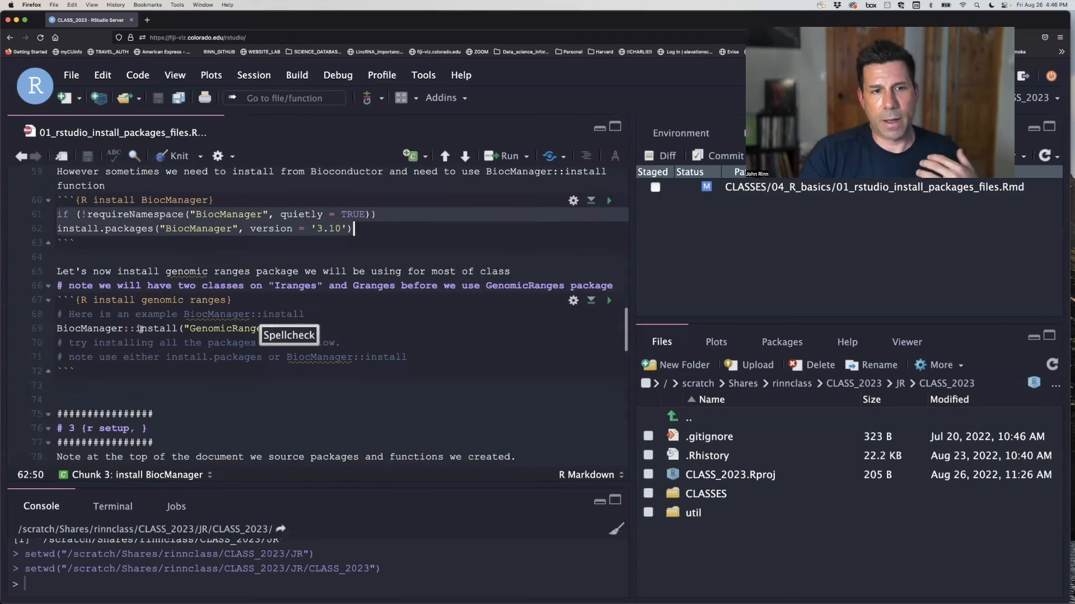
pyautogui.scroll(-3)
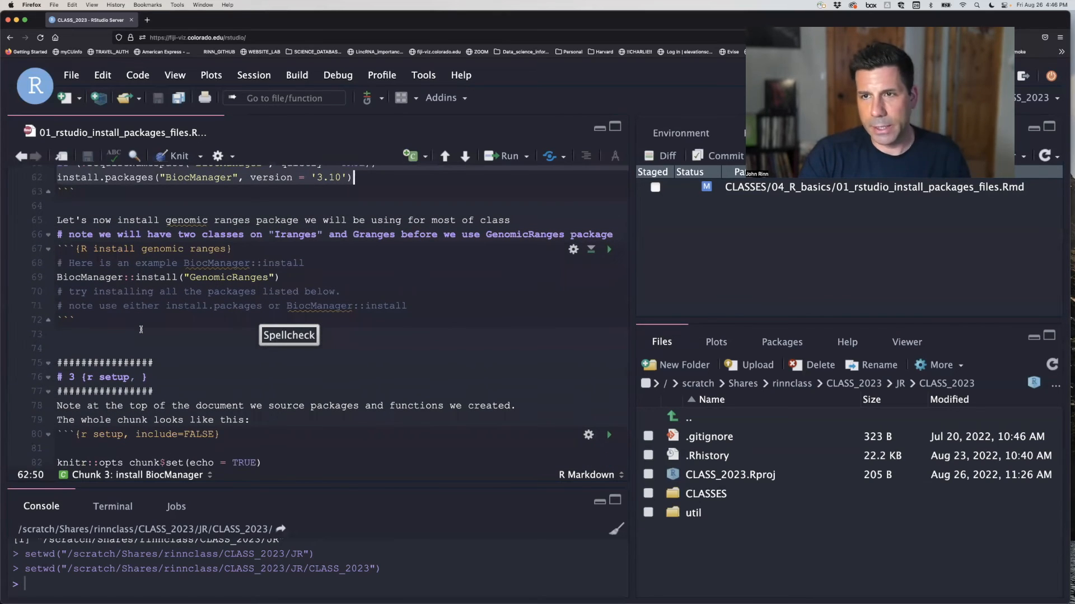
pyautogui.scroll(-3)
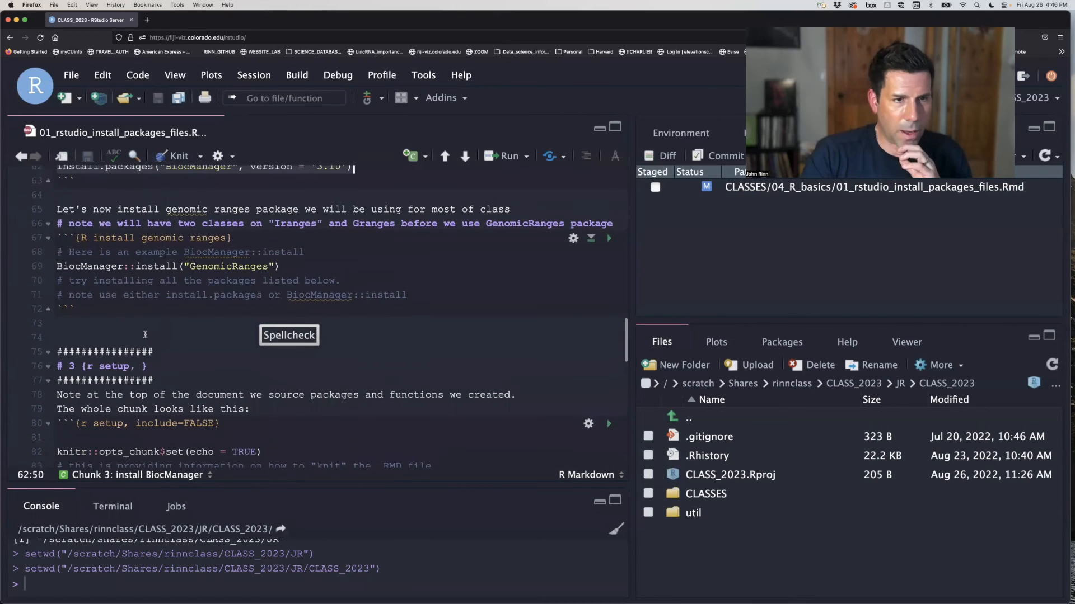
pyautogui.scroll(3)
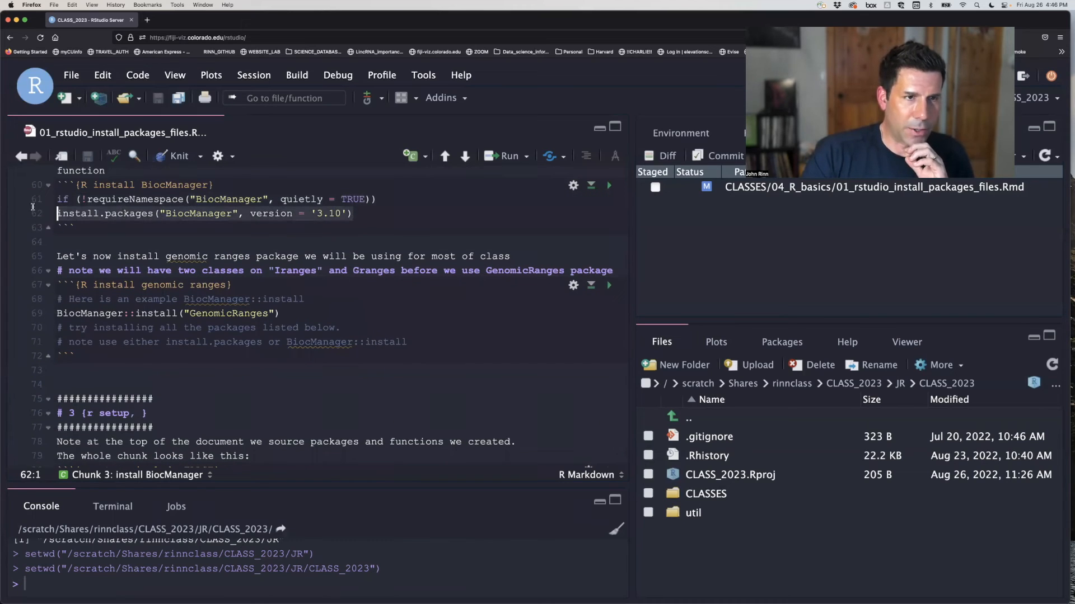
pyautogui.scroll(-3)
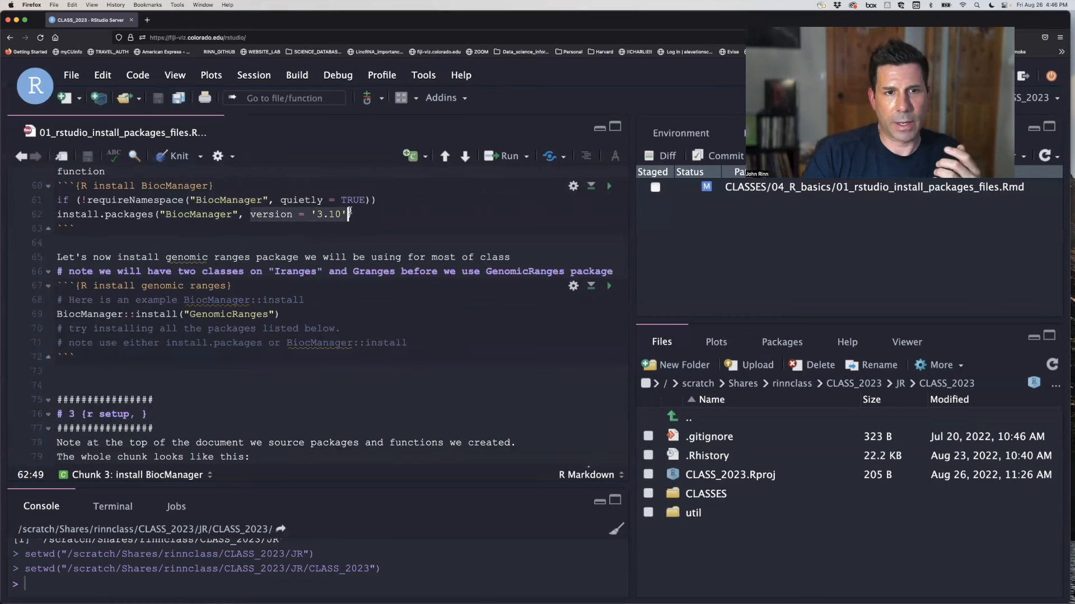
pyautogui.scroll(-3)
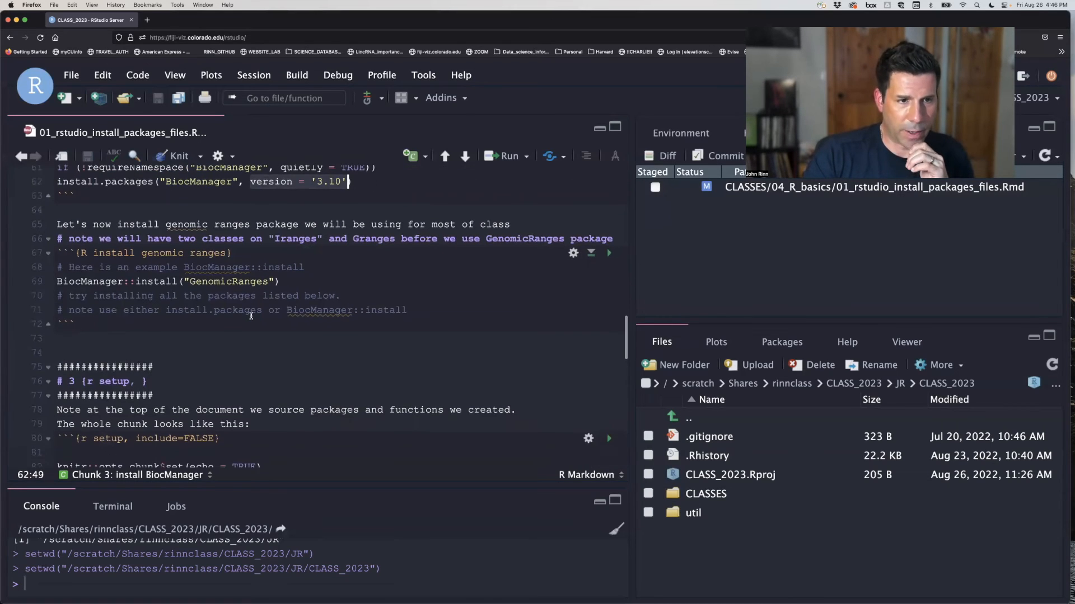
pyautogui.scroll(3)
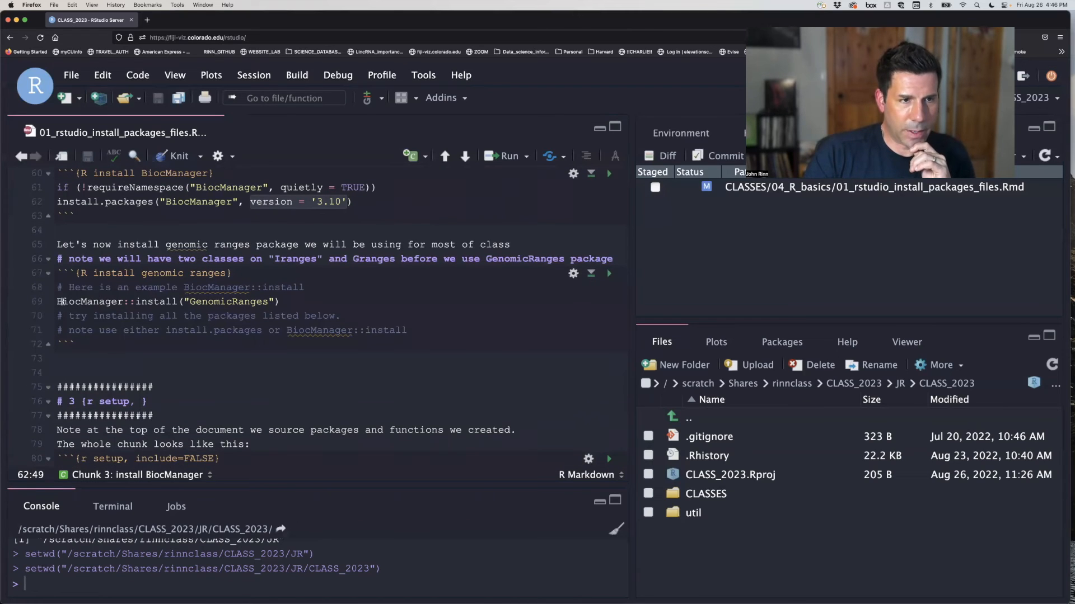
pyautogui.click(177, 301)
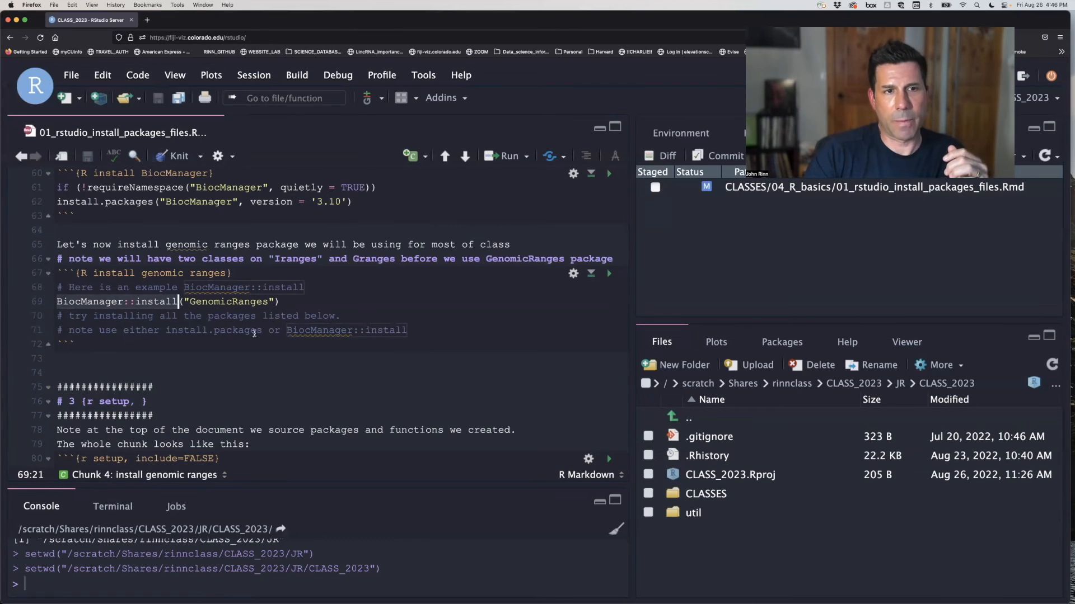
pyautogui.scroll(3)
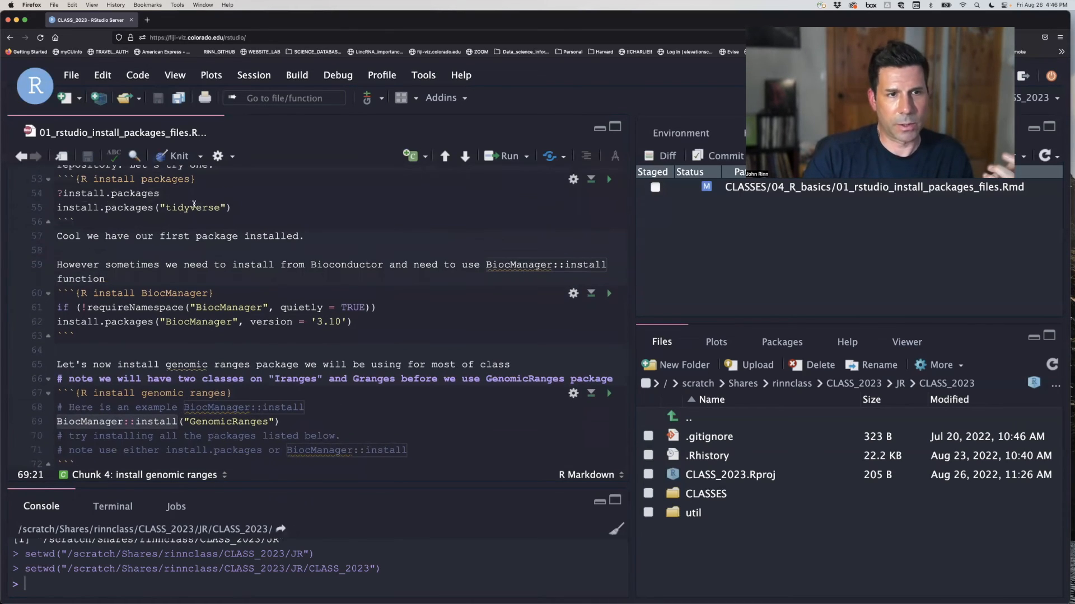
pyautogui.scroll(-3)
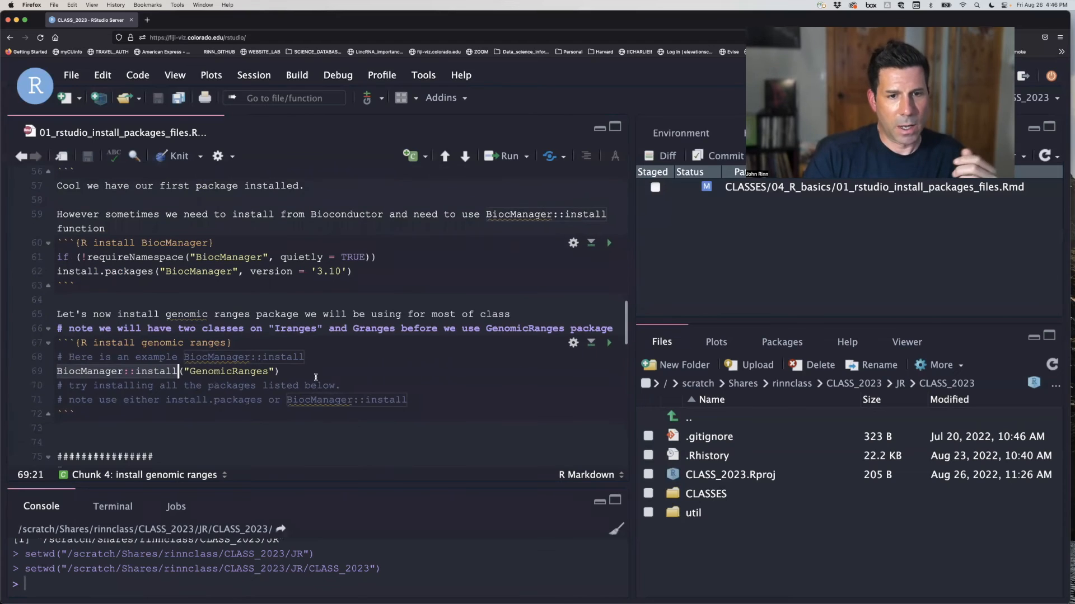
pyautogui.scroll(-3)
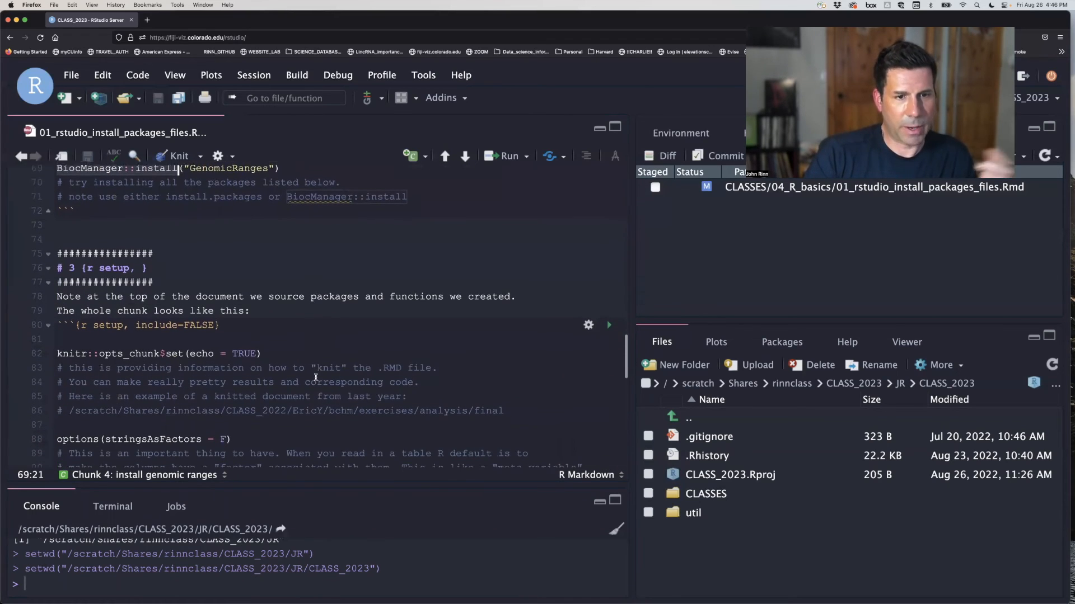
pyautogui.scroll(-3)
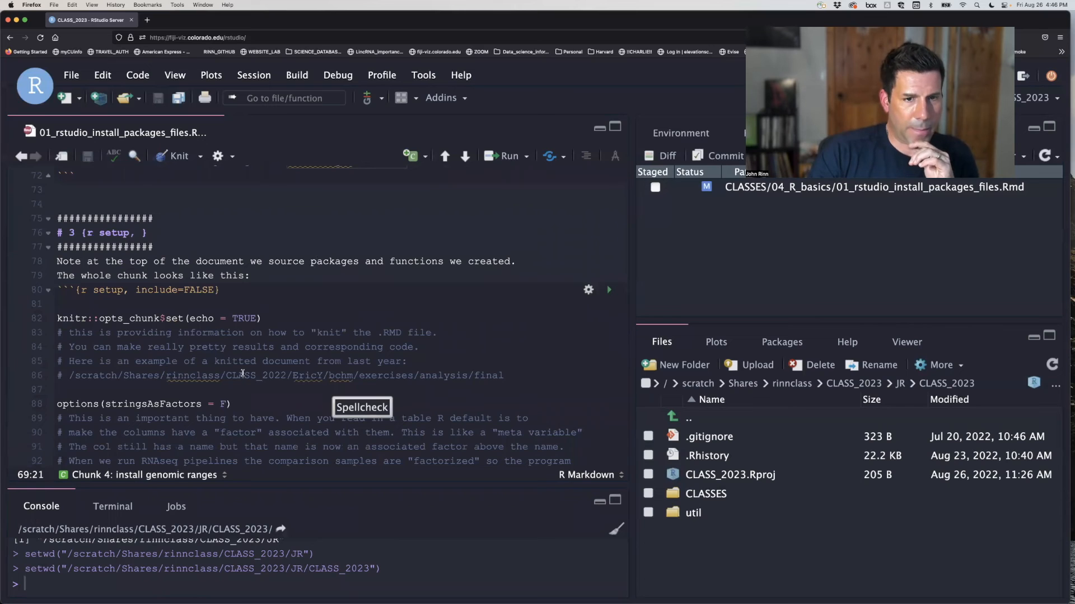
pyautogui.scroll(3)
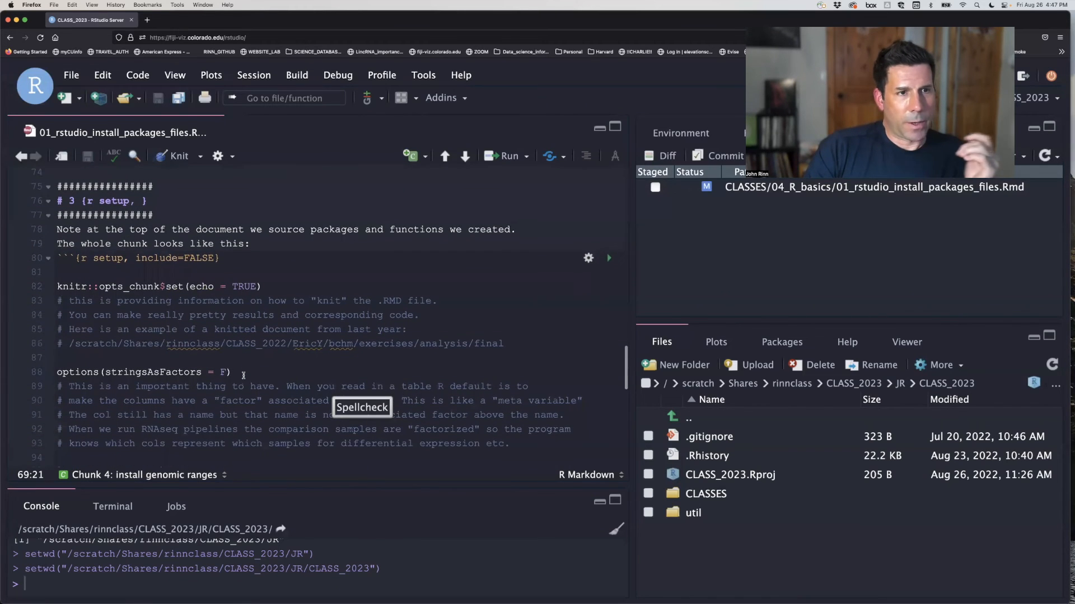
pyautogui.scroll(3)
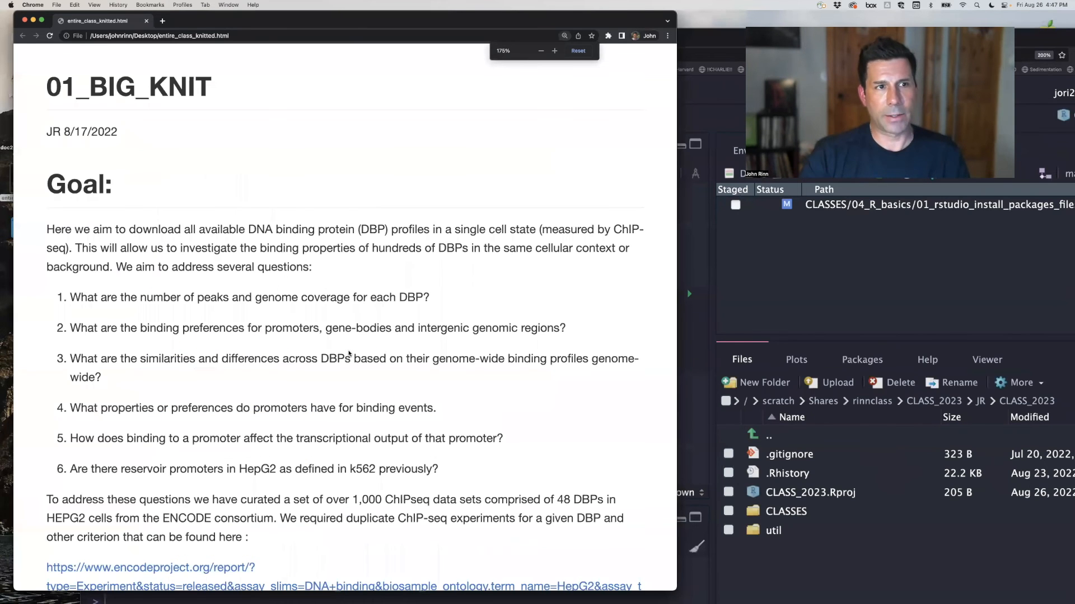
# Scroll entire_class_knitted.html down to the 'peak Coverage on gene bodies' section and its plot
pyautogui.scroll(-3)
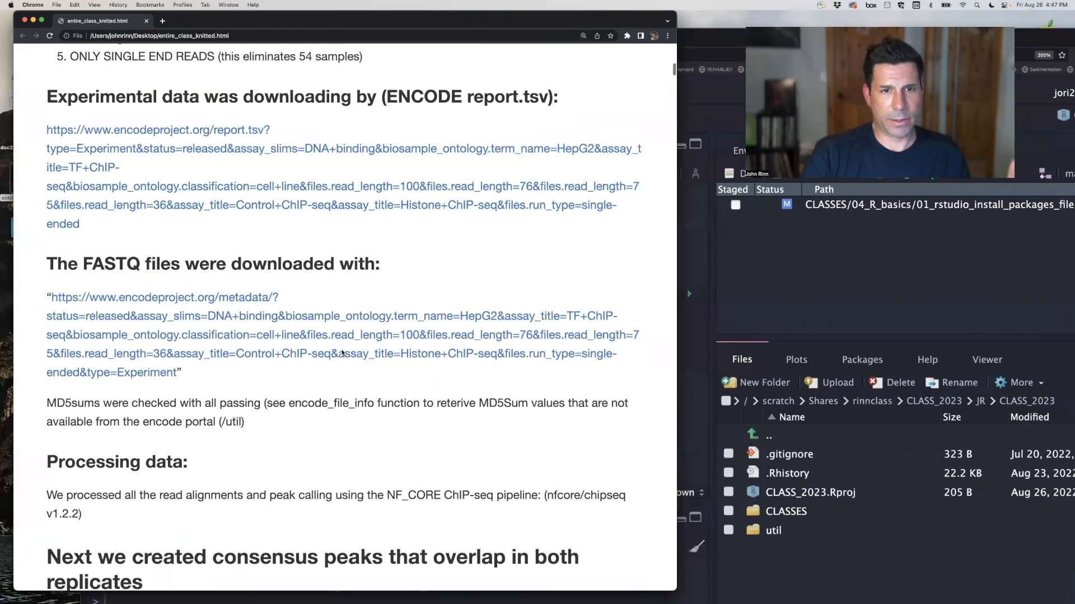
pyautogui.scroll(-3)
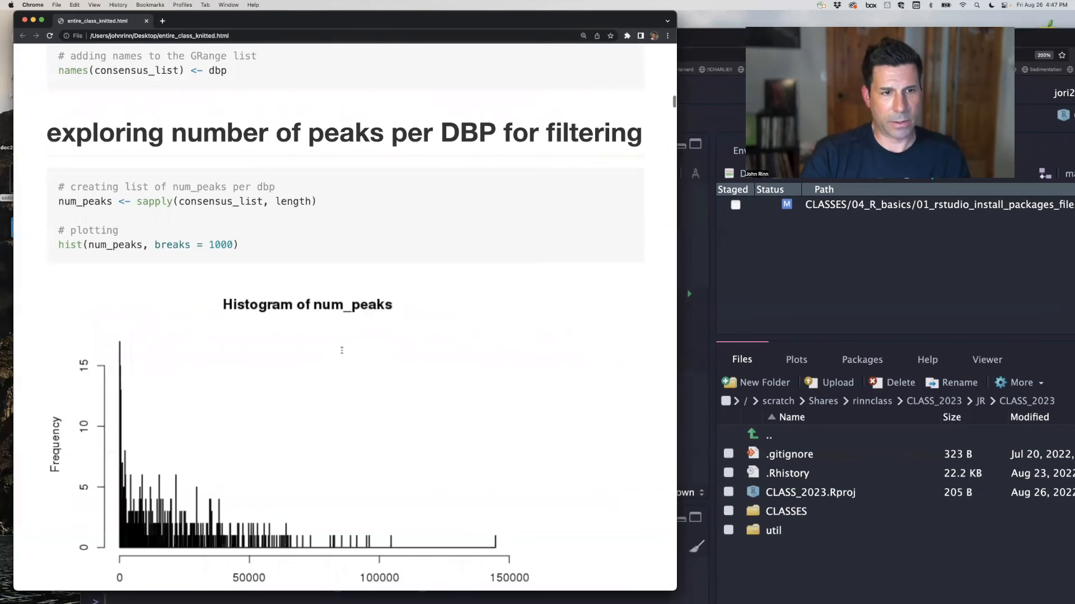
pyautogui.scroll(-3)
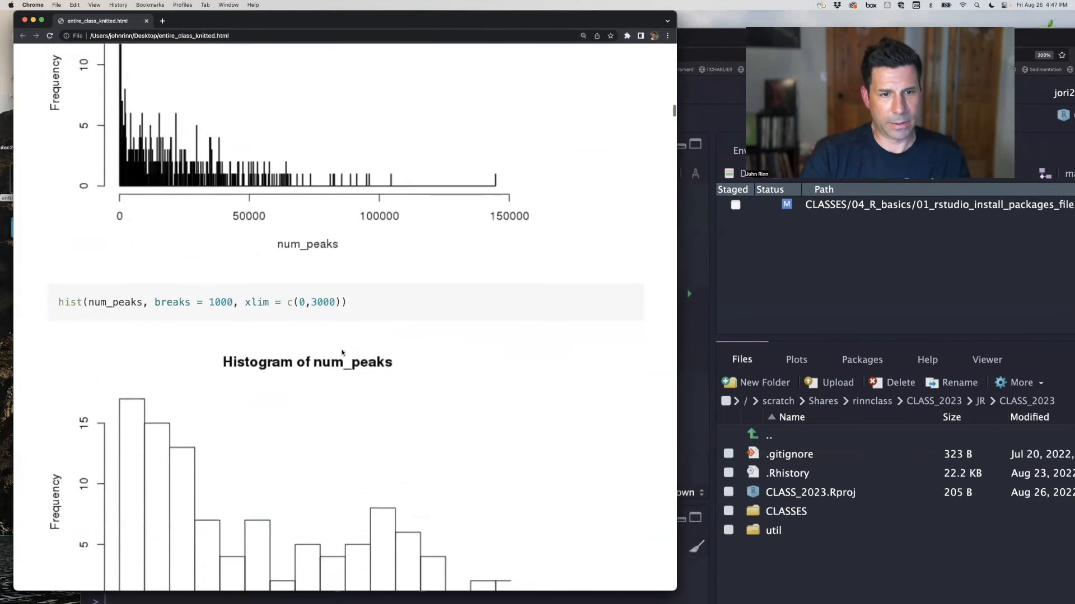
pyautogui.scroll(-3)
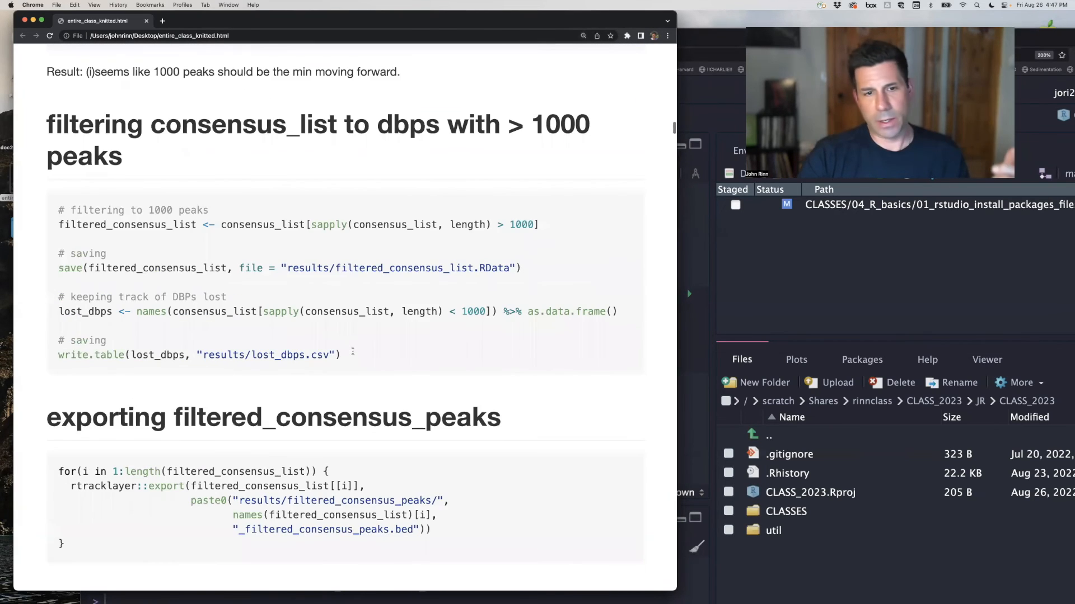
pyautogui.scroll(-3)
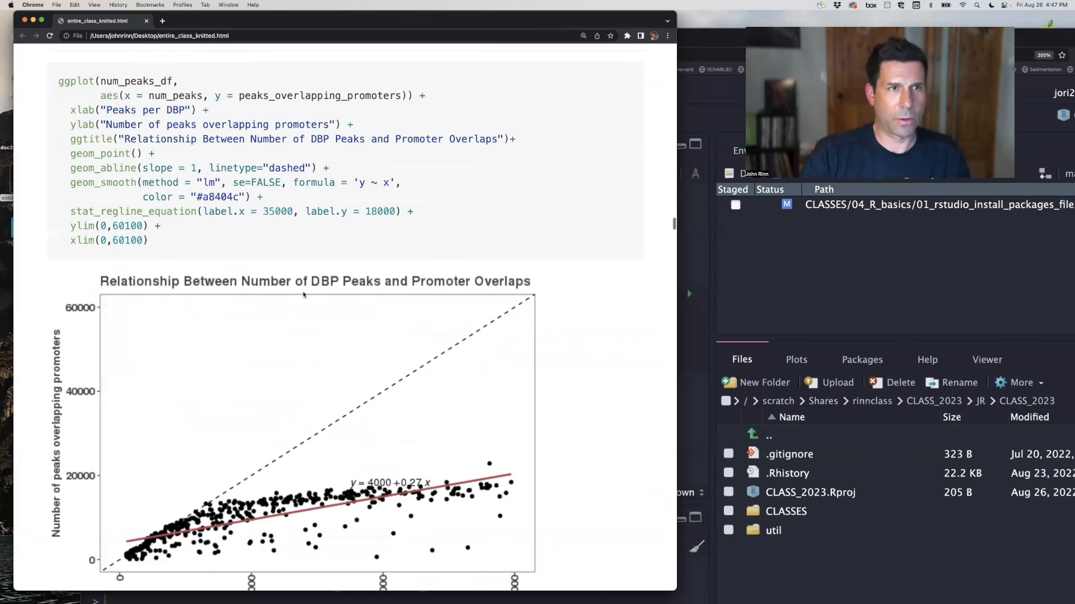
pyautogui.scroll(-3)
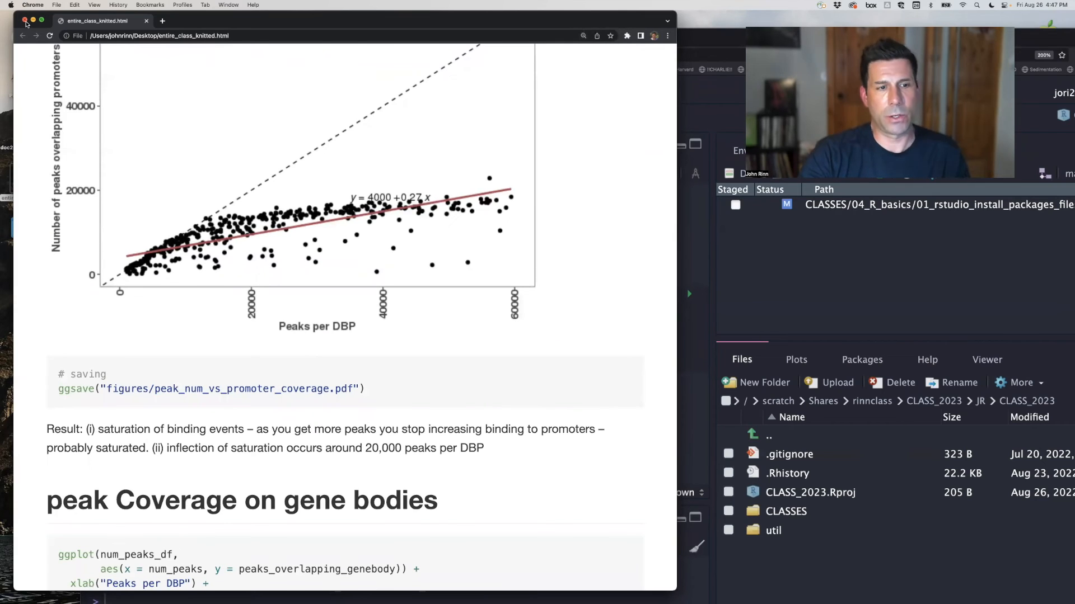
pyautogui.scroll(3)
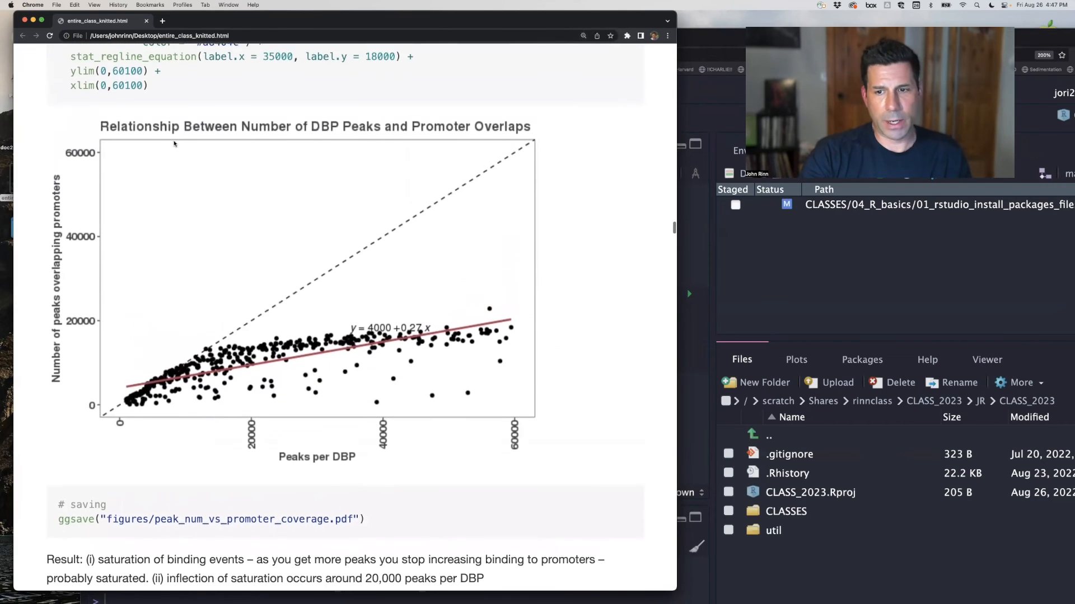
pyautogui.scroll(-3)
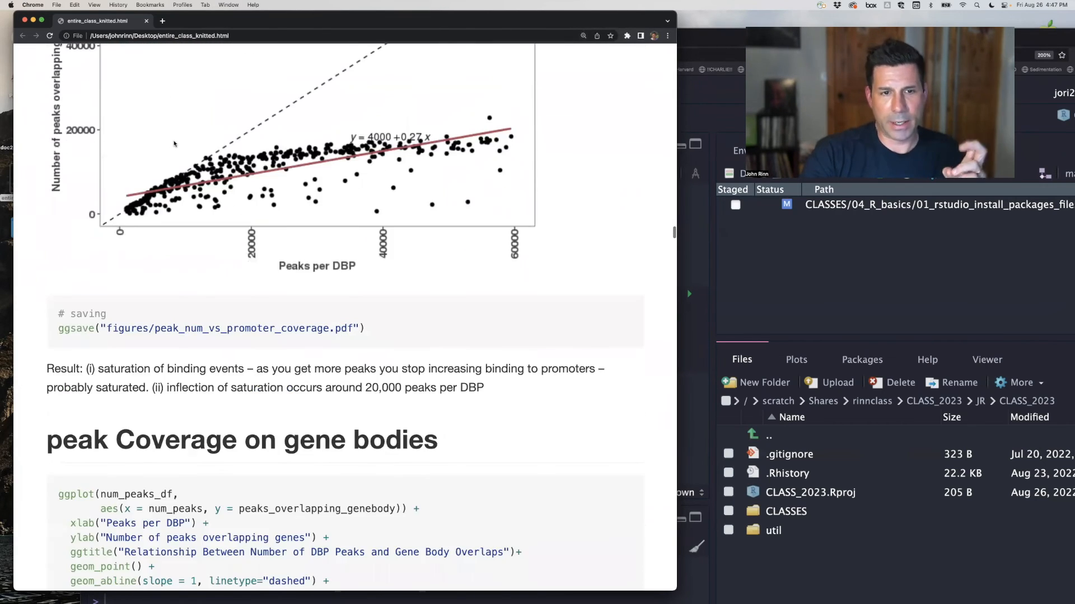
pyautogui.scroll(-3)
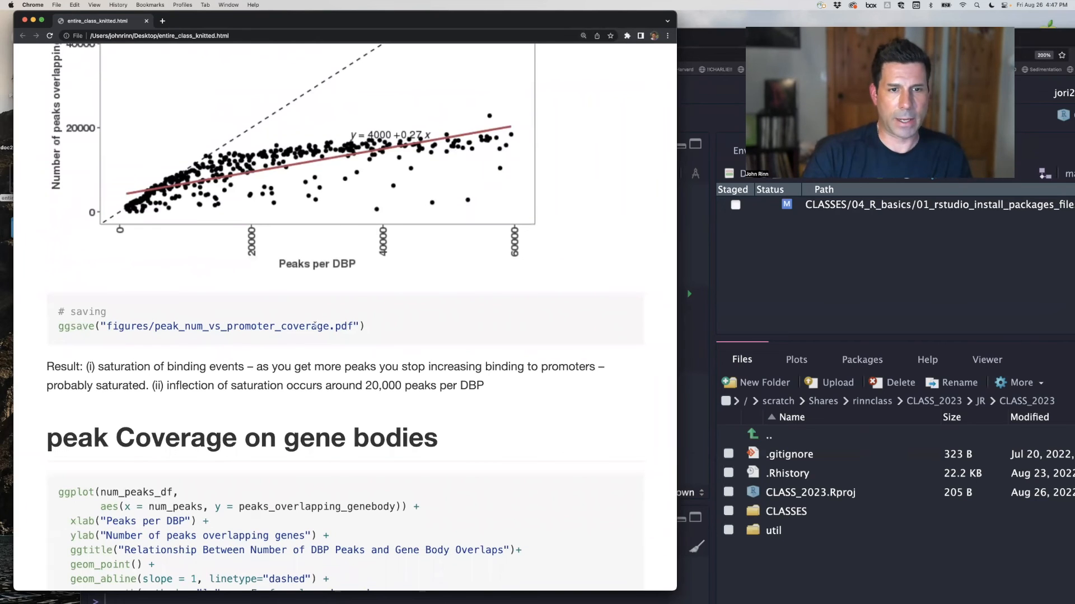
pyautogui.scroll(-3)
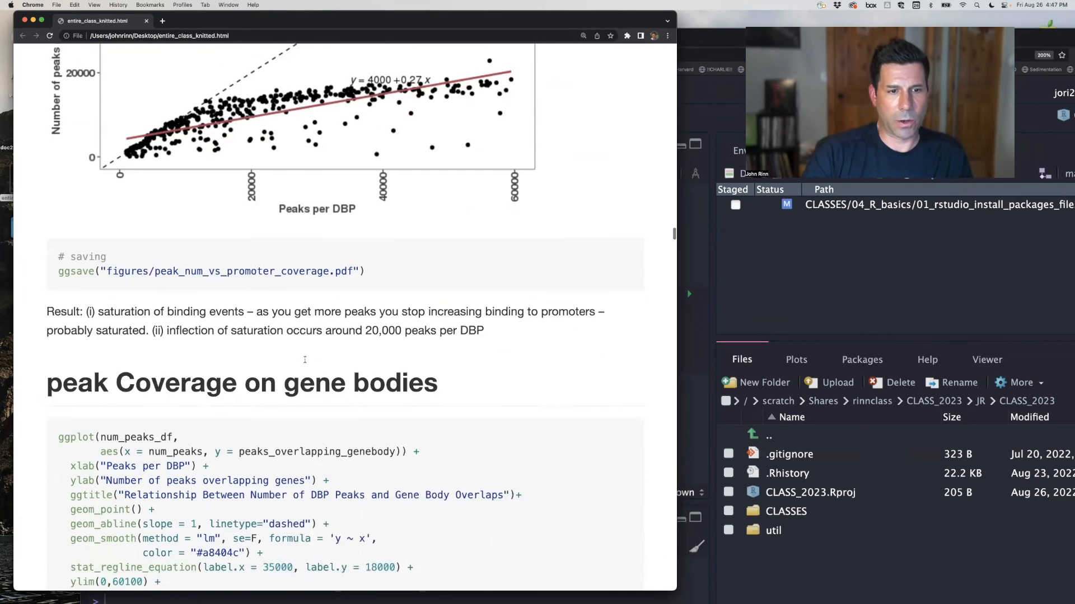
pyautogui.scroll(-3)
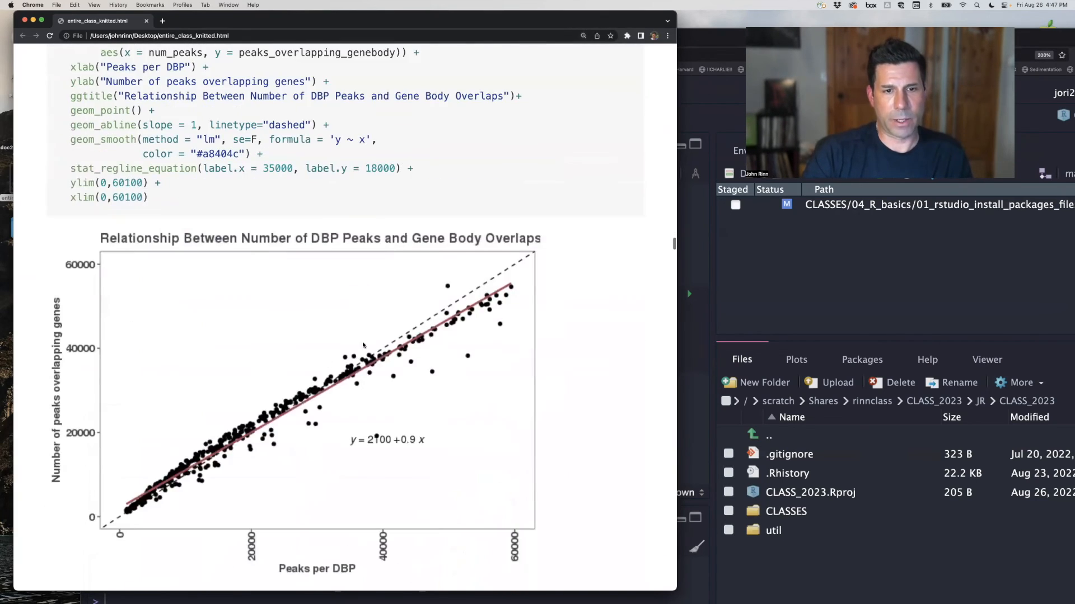
pyautogui.scroll(-3)
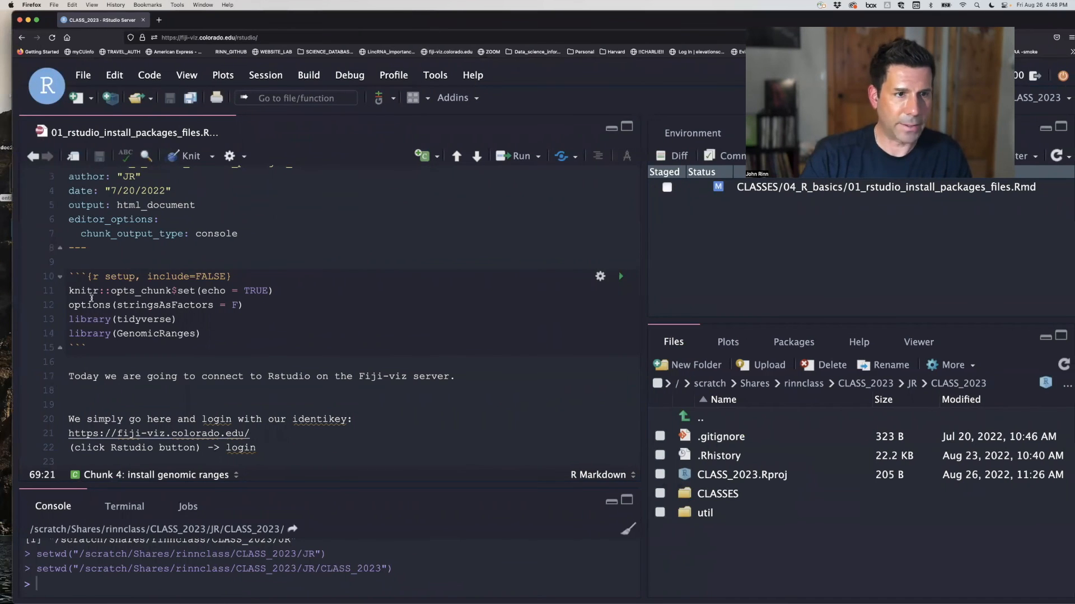
# Point out the knitr chunk options line and the library(tidyverse) line in the setup chunk
pyautogui.click(201, 290)
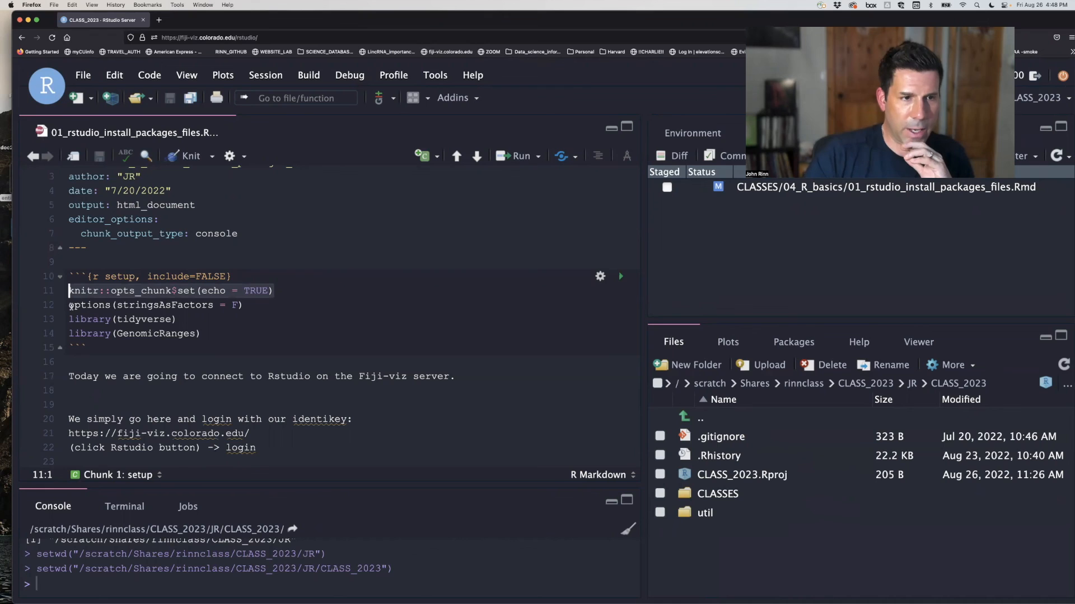
pyautogui.click(116, 304)
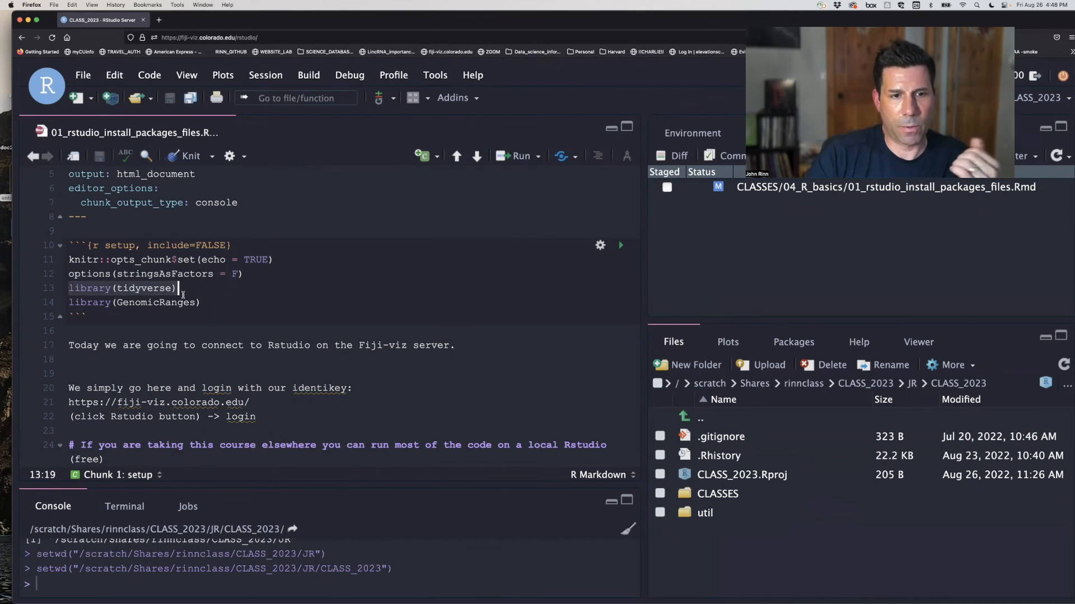
# Scroll down through section 3 on knitr opts_chunk and options(stringsAsFactors = F) to the exercise section
pyautogui.scroll(-3)
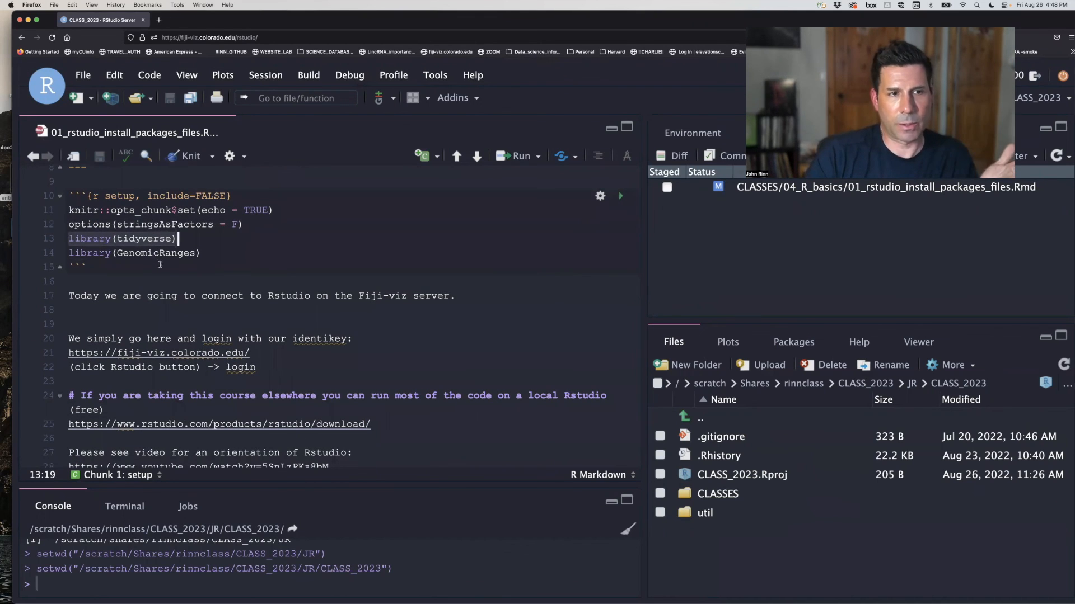
pyautogui.moveTo(451, 235)
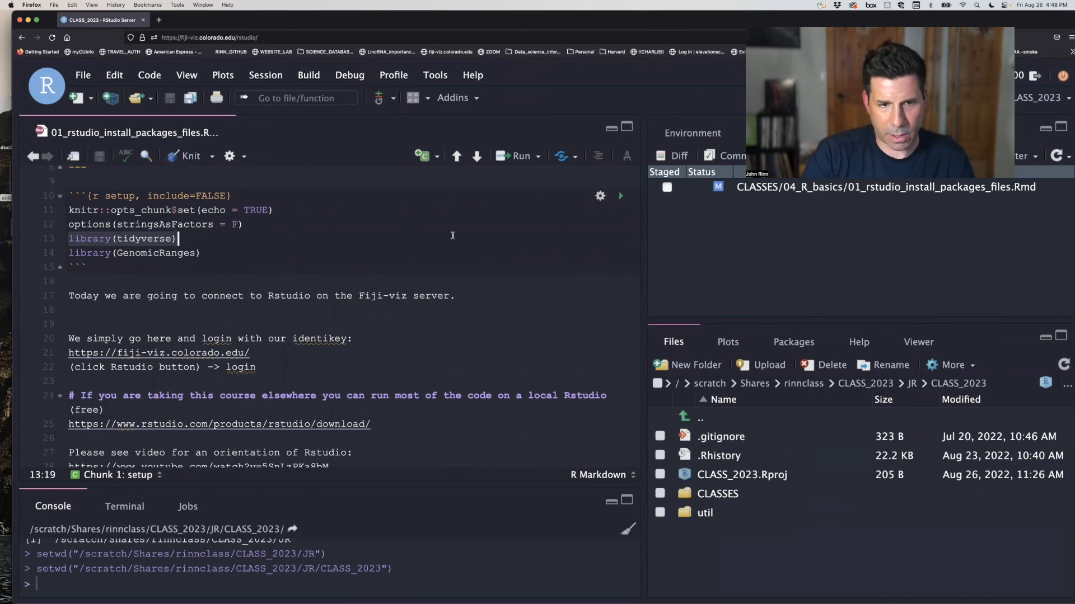
pyautogui.scroll(-3)
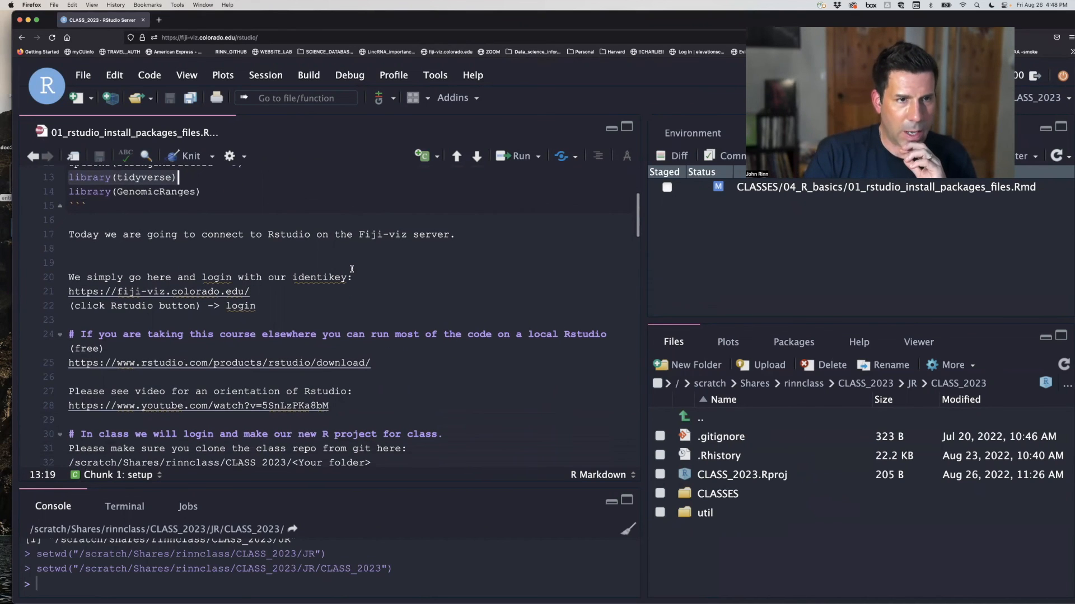
pyautogui.scroll(-3)
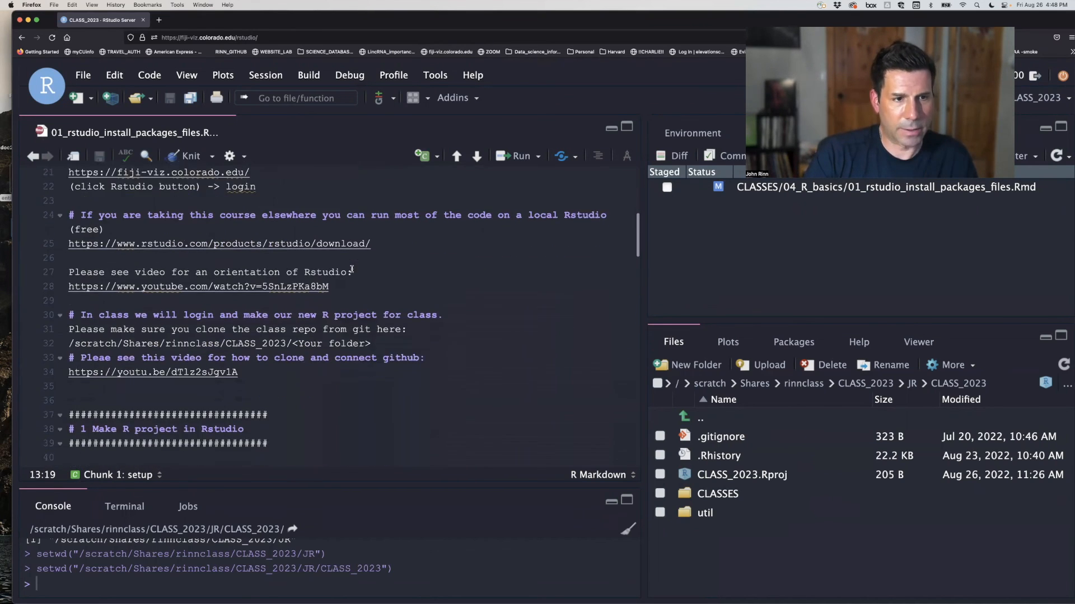
pyautogui.scroll(-3)
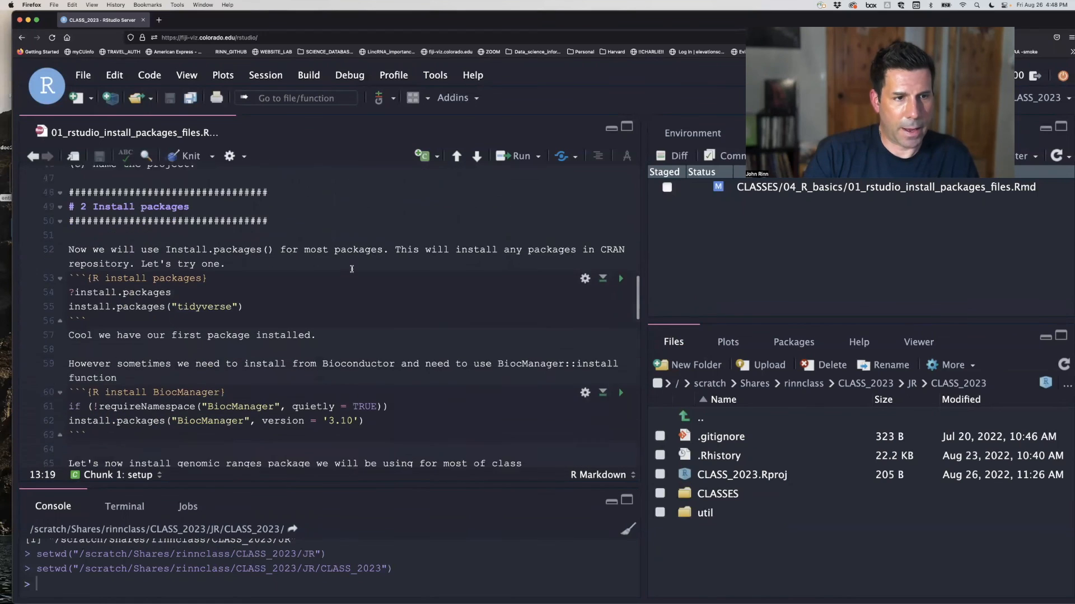
pyautogui.scroll(-3)
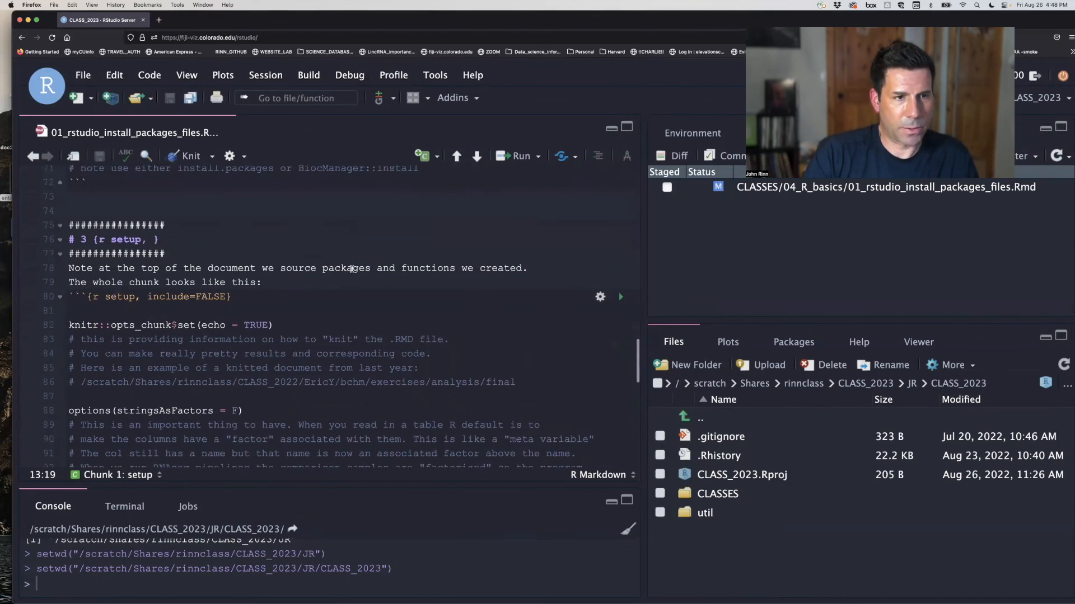
pyautogui.scroll(-3)
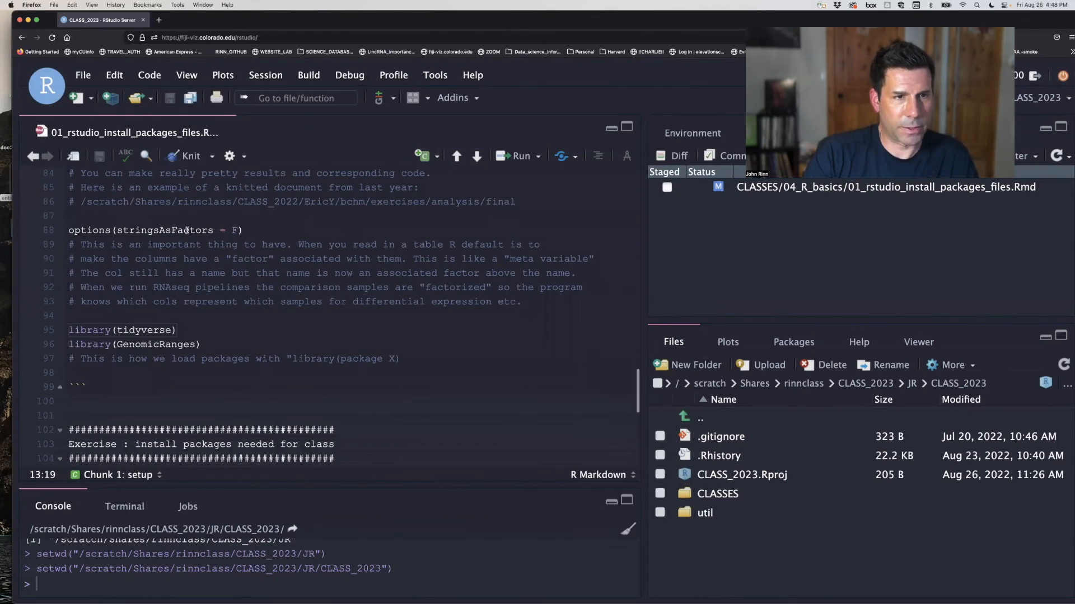
pyautogui.scroll(3)
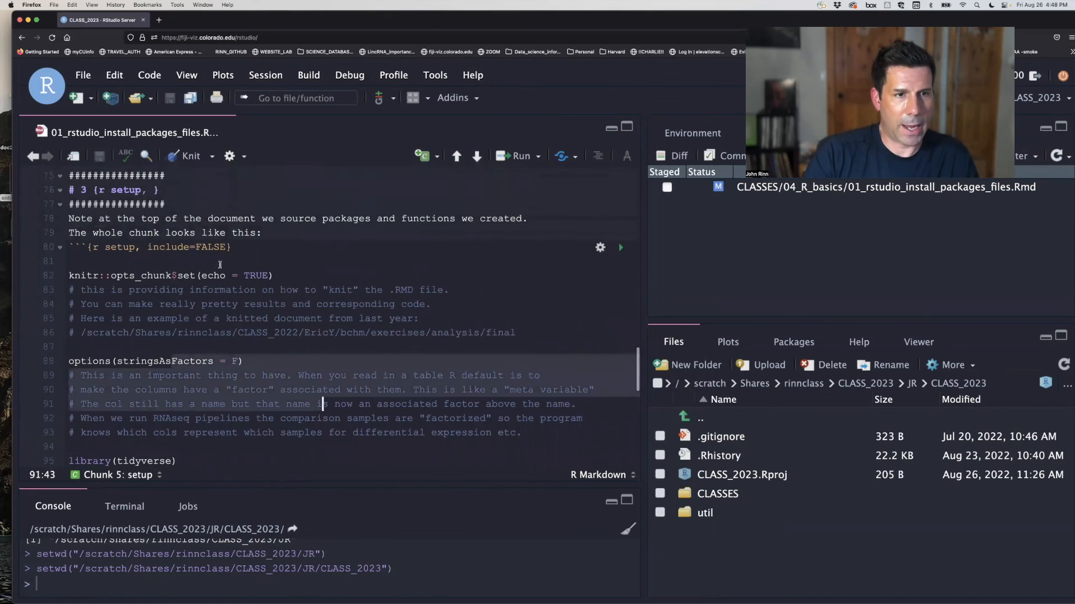
pyautogui.scroll(3)
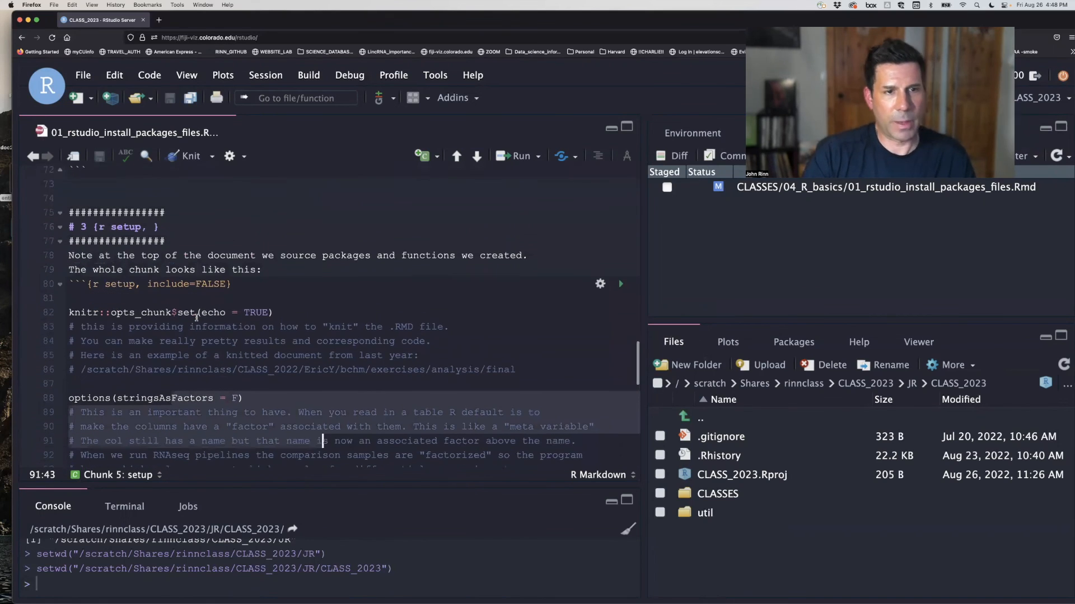
pyautogui.scroll(-3)
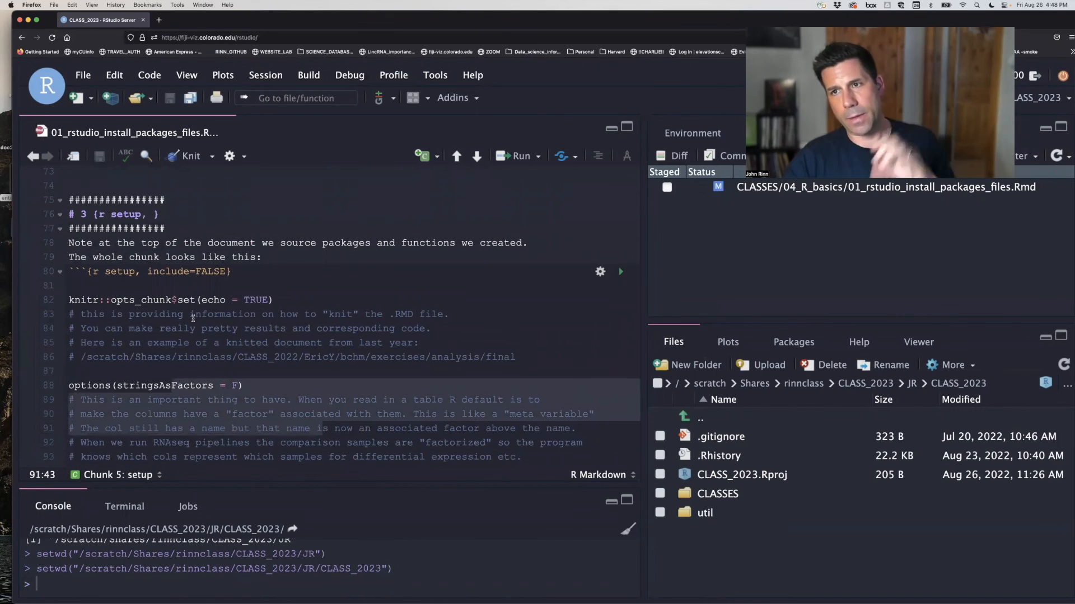
pyautogui.scroll(-3)
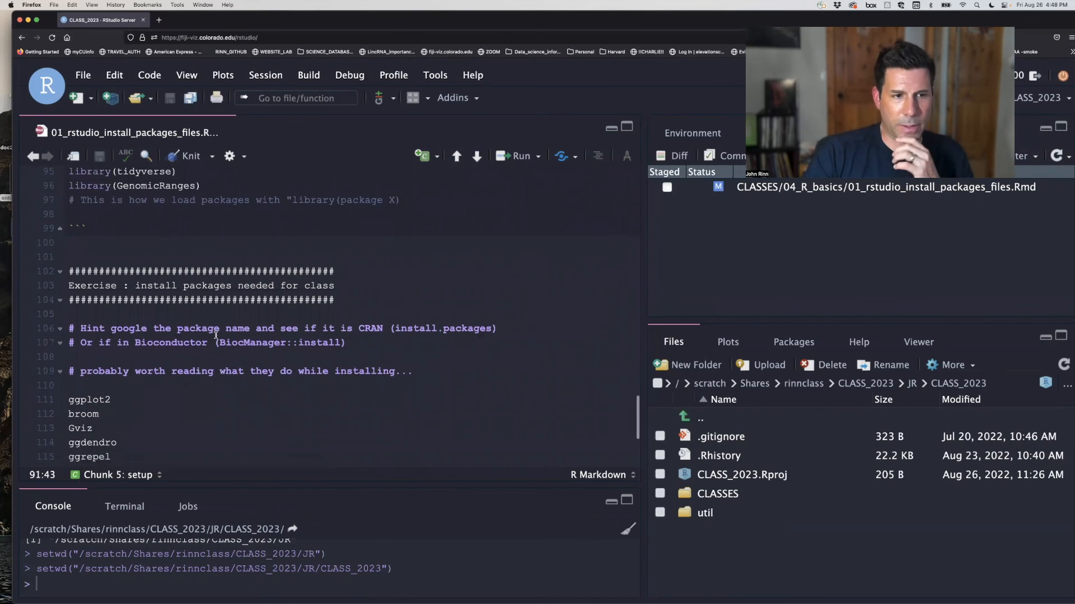
# Scroll to the exercise package list: ggplot2, broom, Gviz, ggdendro, ggrepel through IRanges
pyautogui.scroll(-3)
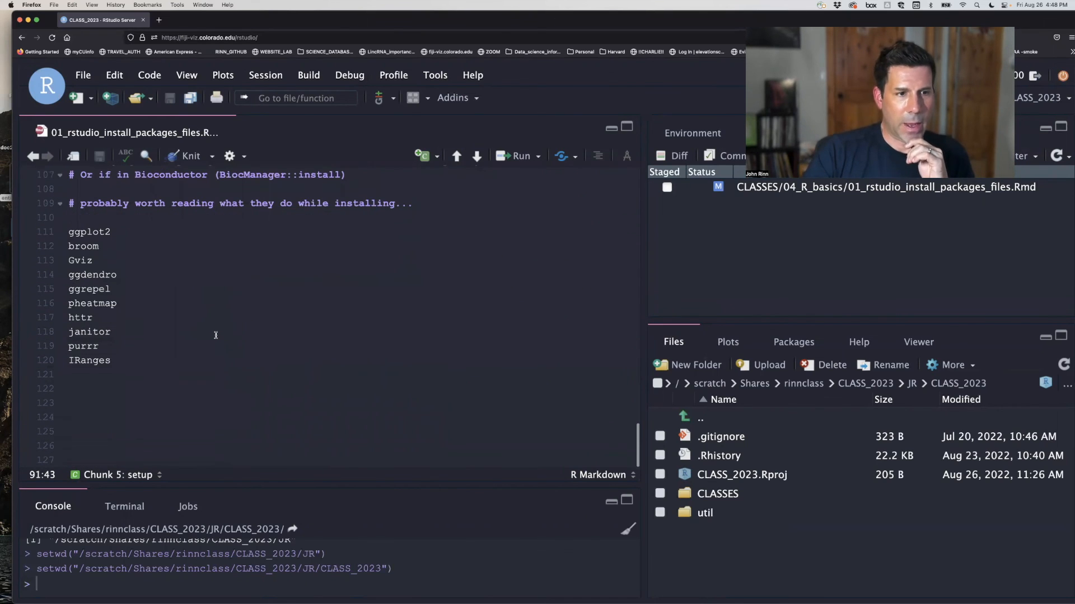
pyautogui.moveTo(56, 264)
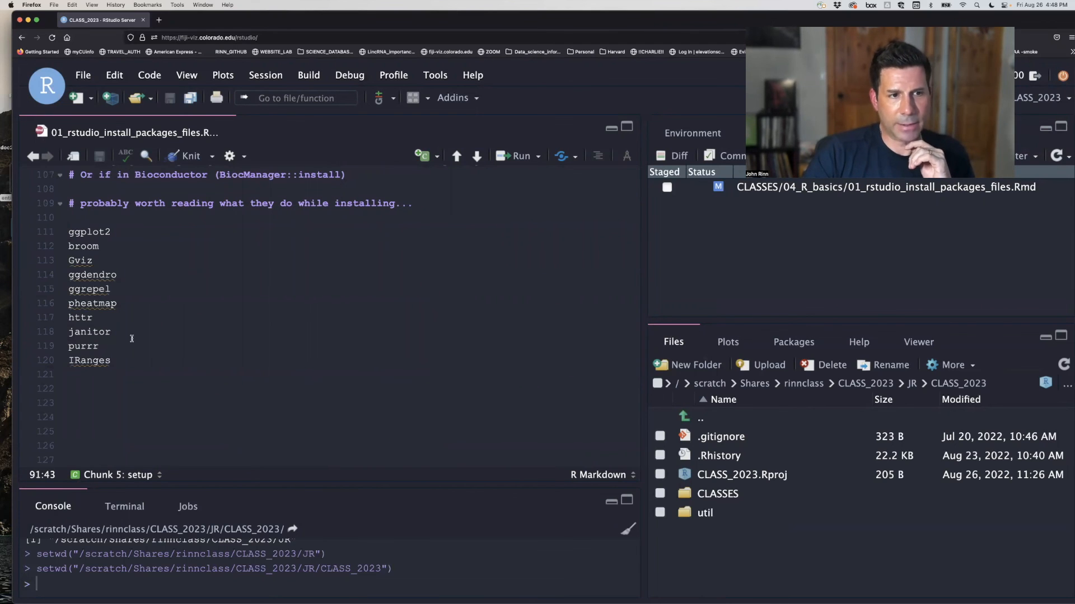
pyautogui.scroll(3)
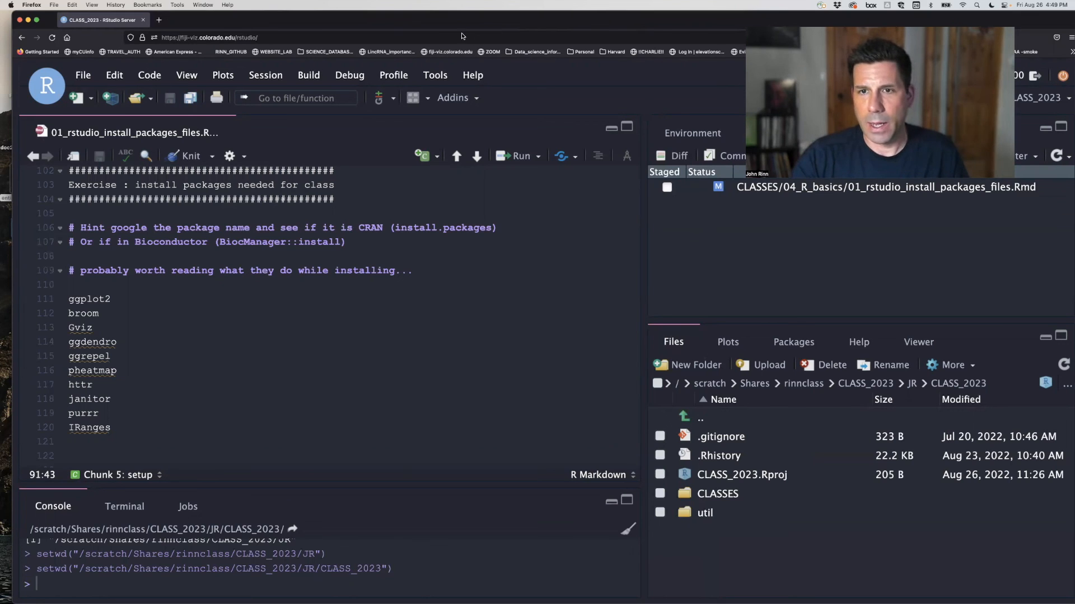
pyautogui.moveTo(785, 24)
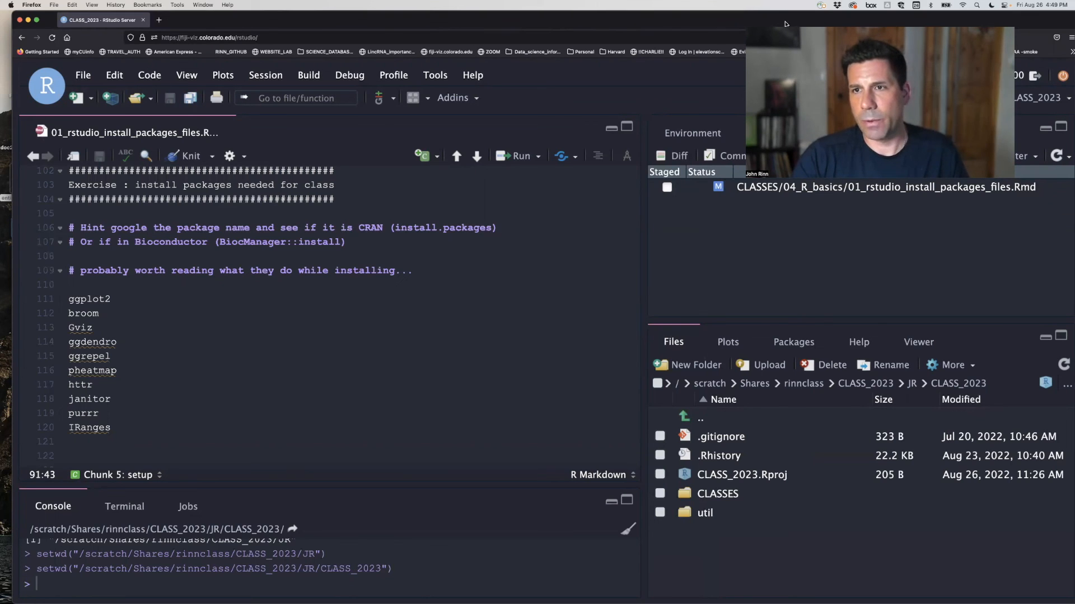
pyautogui.moveTo(625, 81)
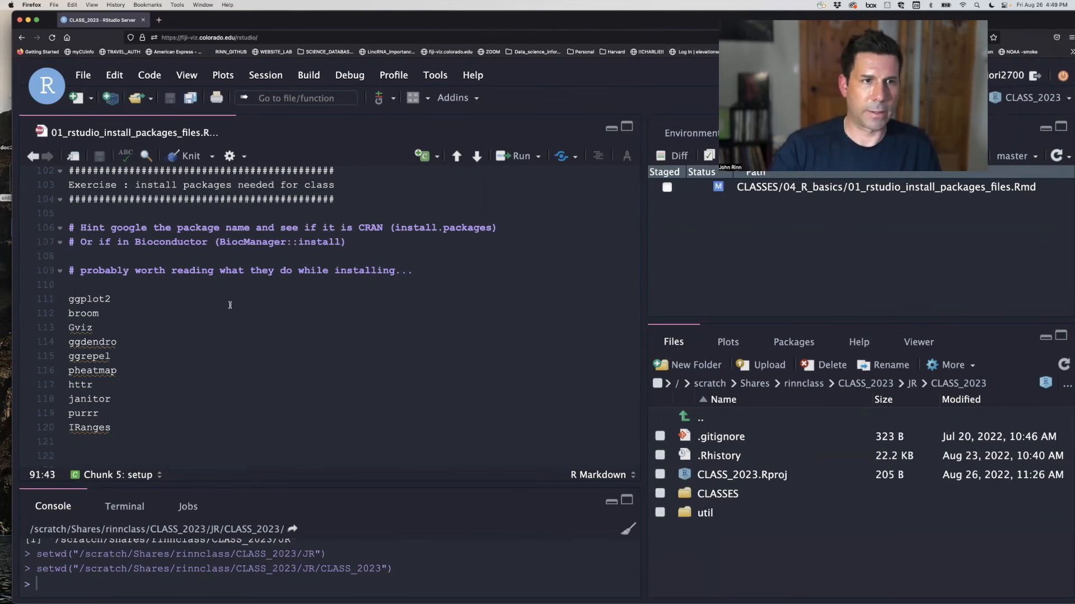
pyautogui.scroll(3)
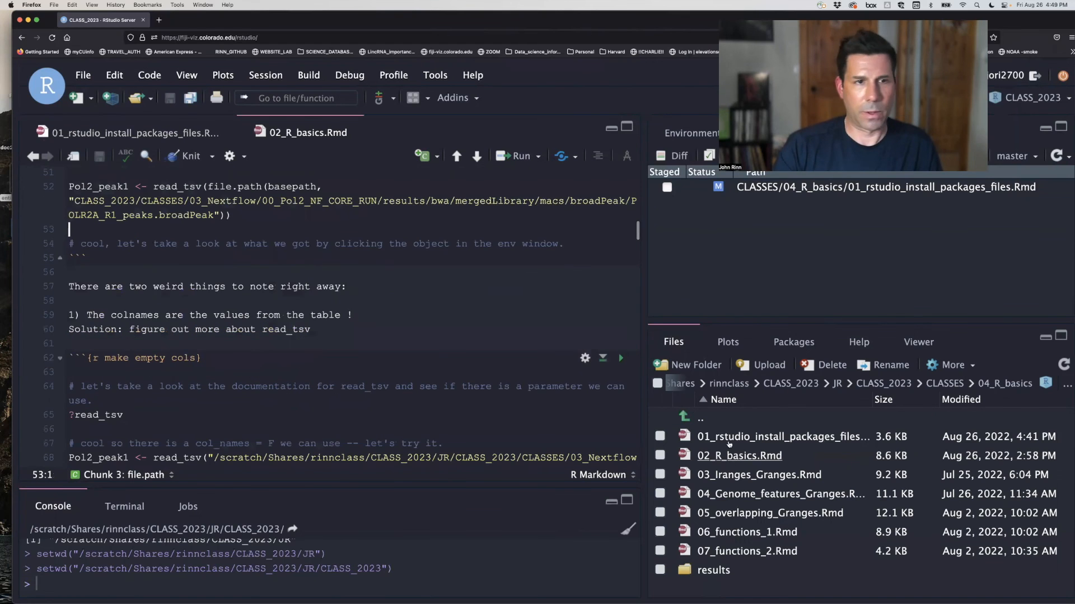
# Scroll 02_R_basics.Rmd up to the file.path/read_tsv comments above Pol2_peak1
pyautogui.scroll(3)
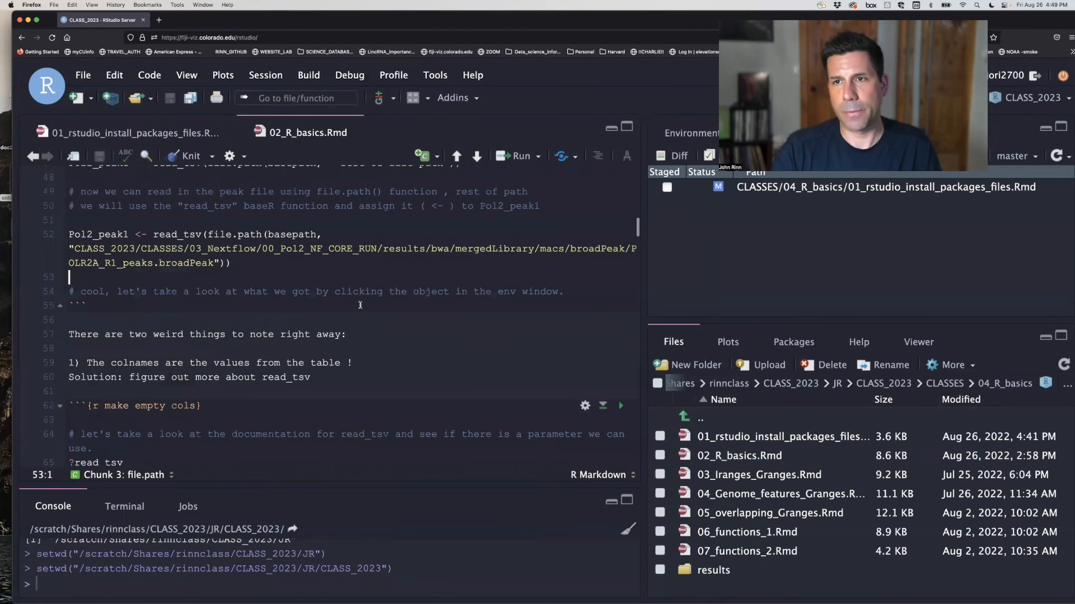
pyautogui.scroll(3)
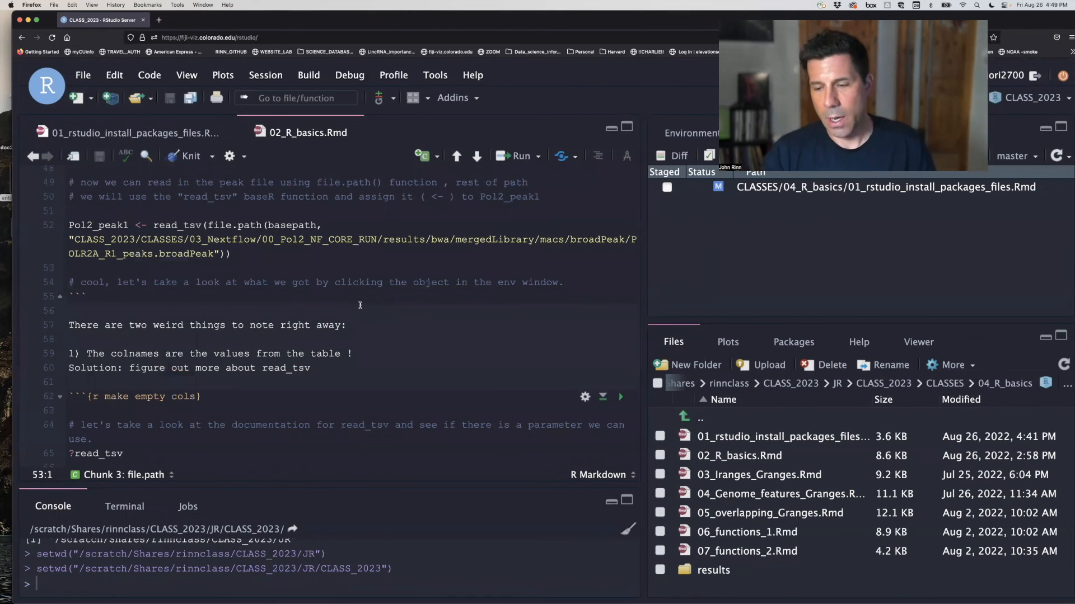